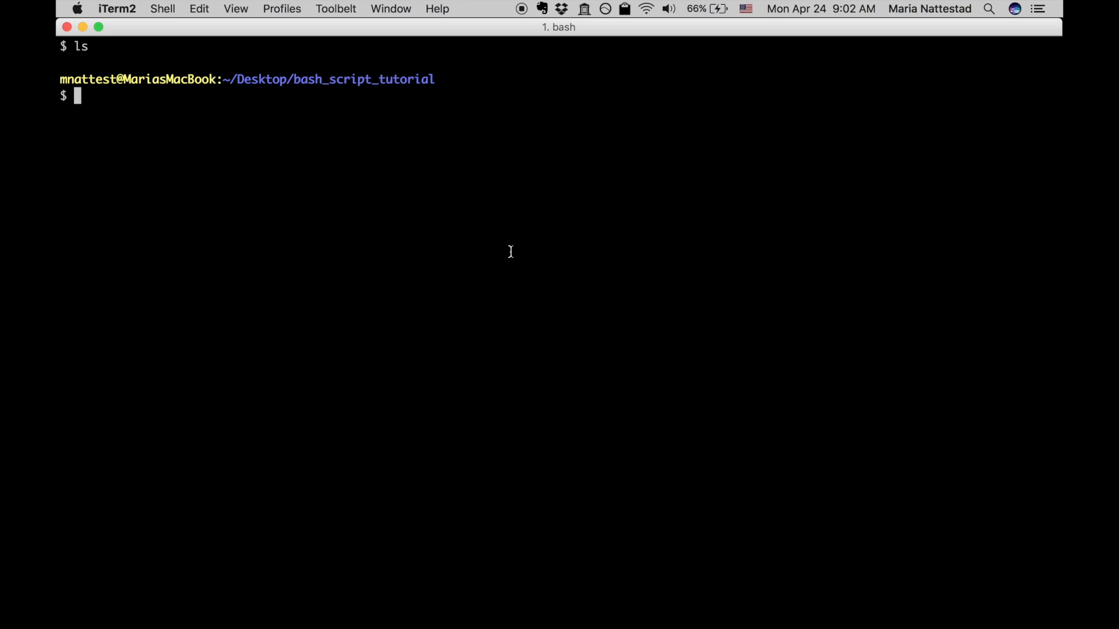
Step: Start the command nano myscript, correcting a mistyped vim, to create the new script file
{"action": "type", "text": "nano"}
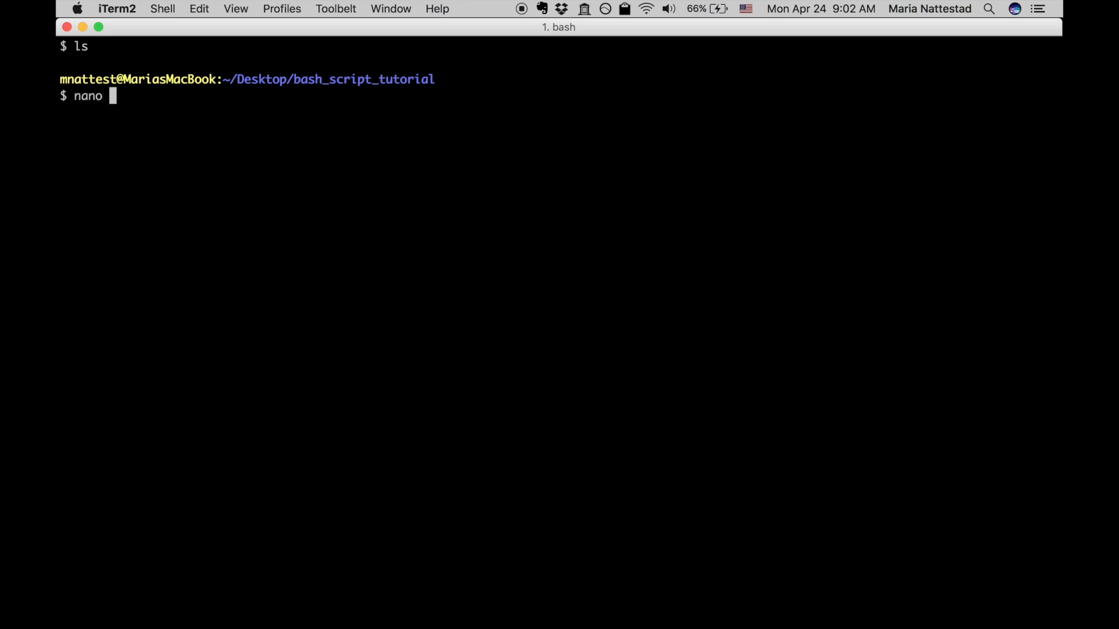
{"action": "type", "text": "vim"}
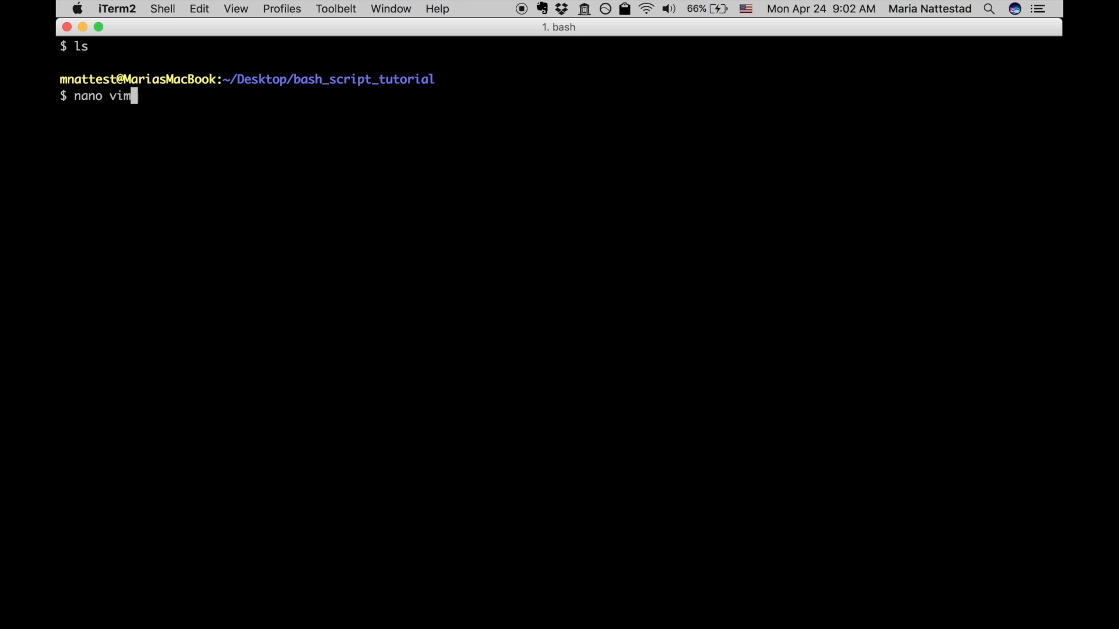
{"action": "key", "text": "Backspace"}
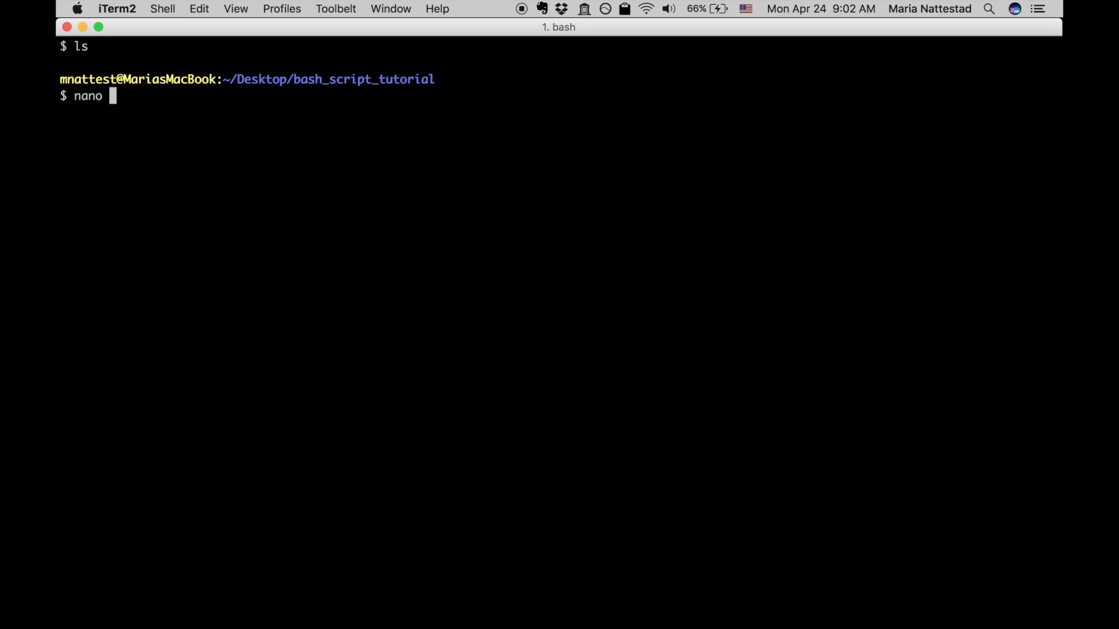
{"action": "type", "text": "myscript"}
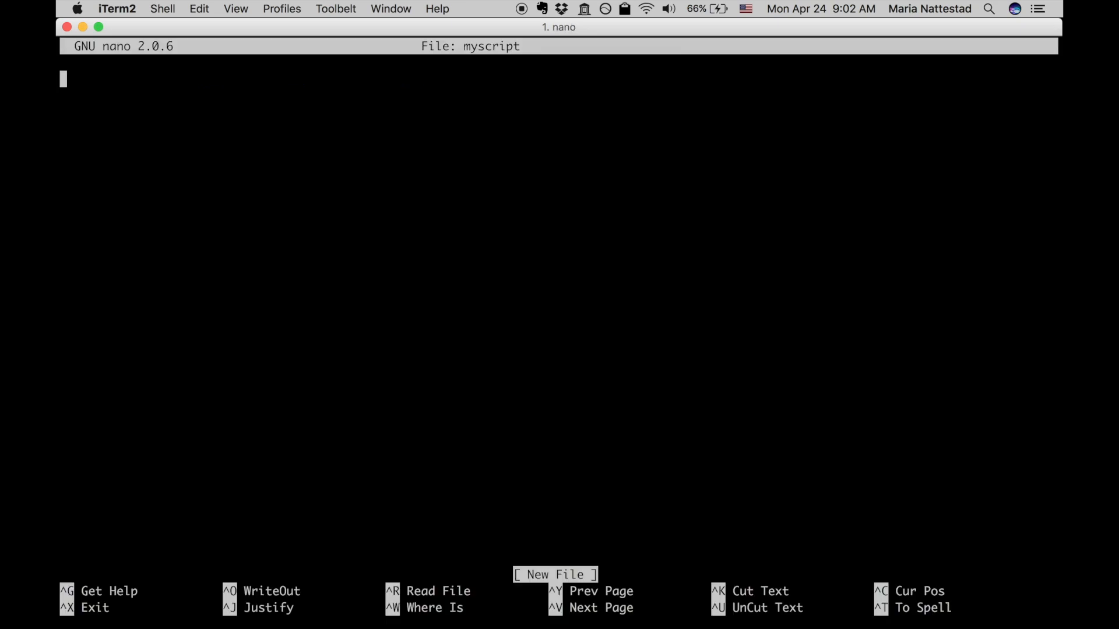
Step: Write the shebang line #!/usr/bin/env bash as the first line of myscript
{"action": "type", "text": "#"}
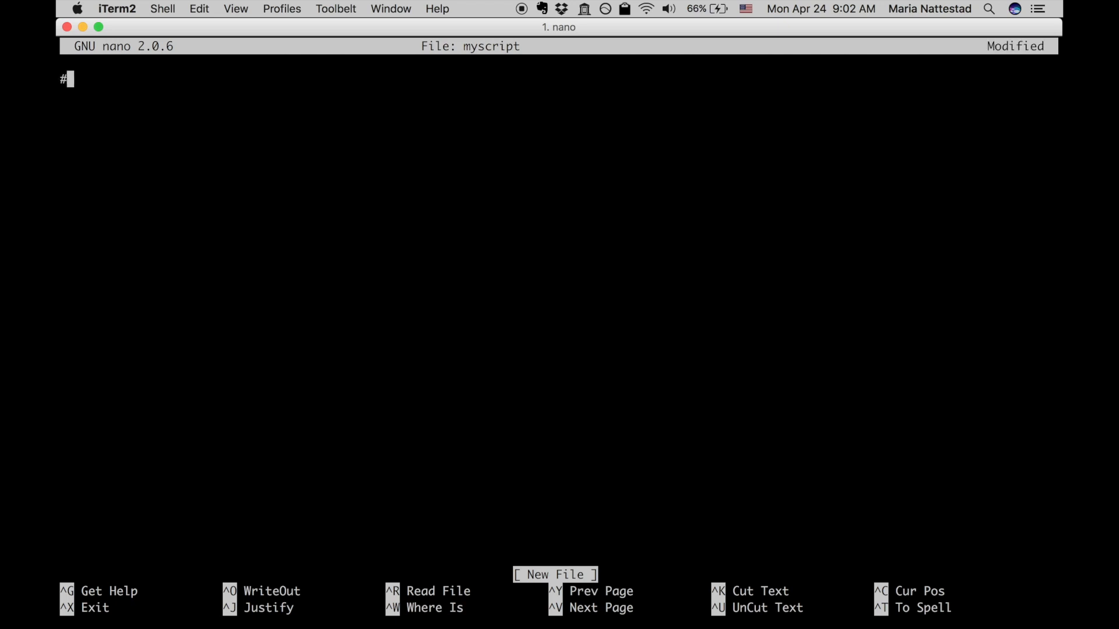
{"action": "type", "text": "!"}
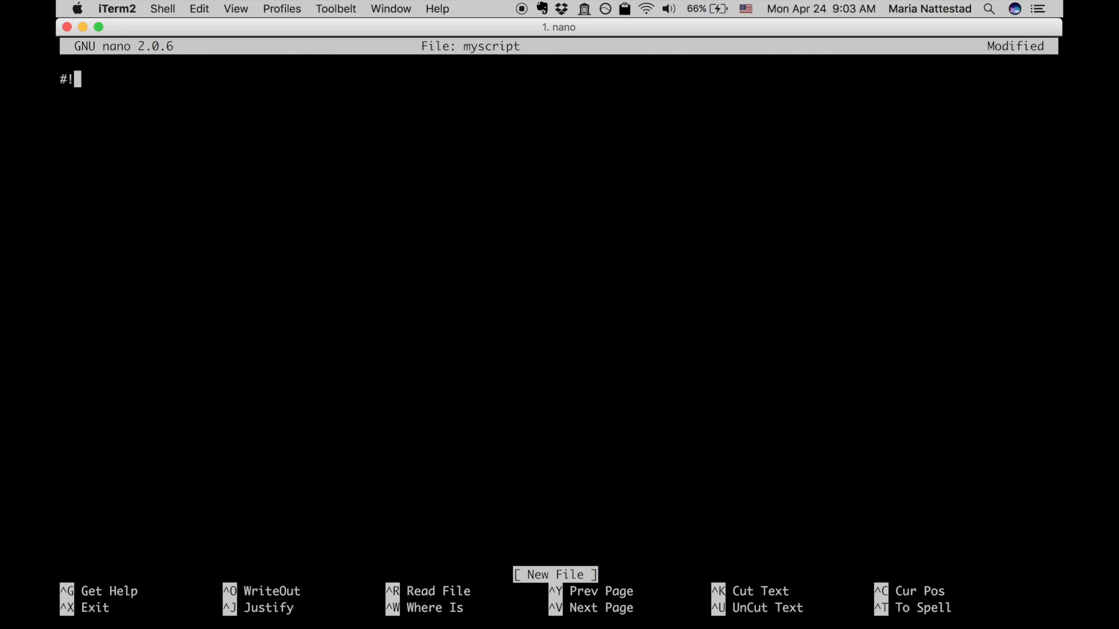
{"action": "type", "text": "/"}
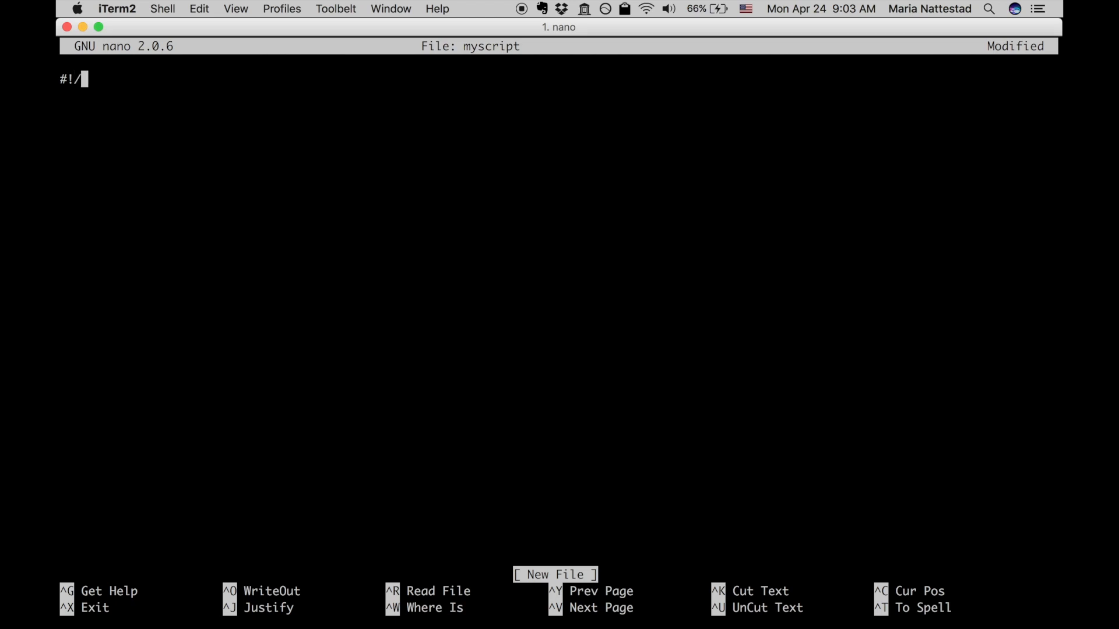
{"action": "type", "text": "usr"}
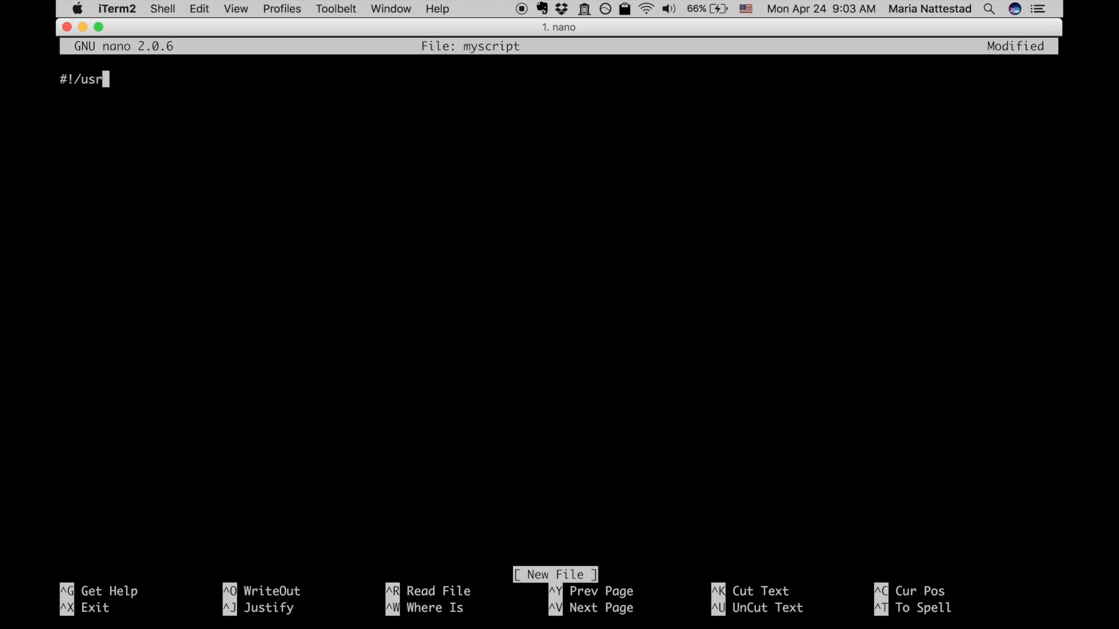
{"action": "type", "text": "/bin/env"}
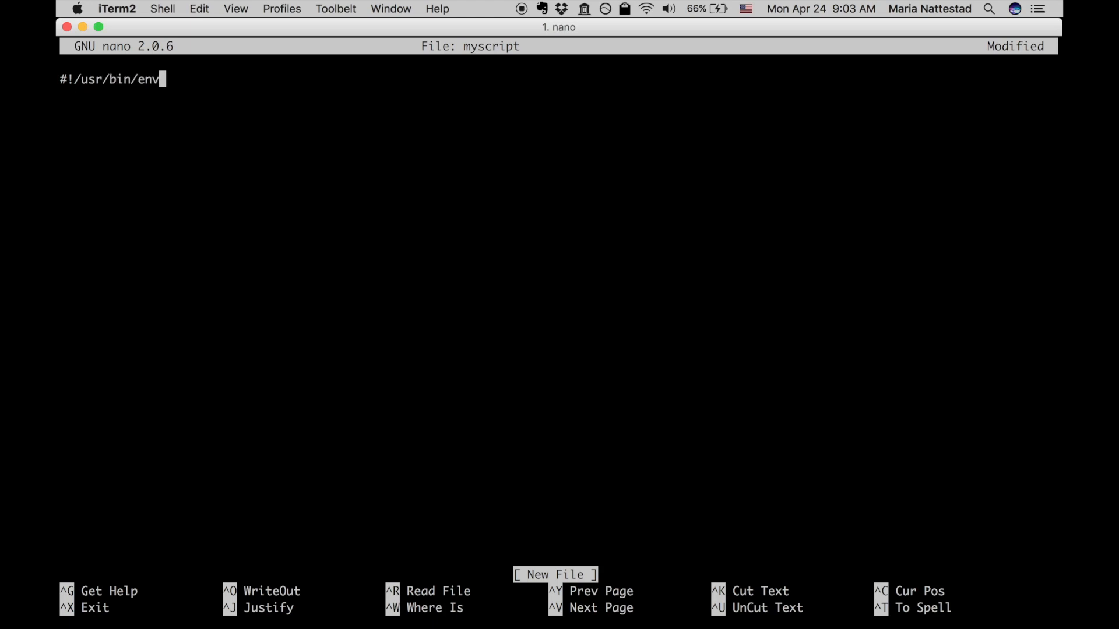
{"action": "type", "text": "bash"}
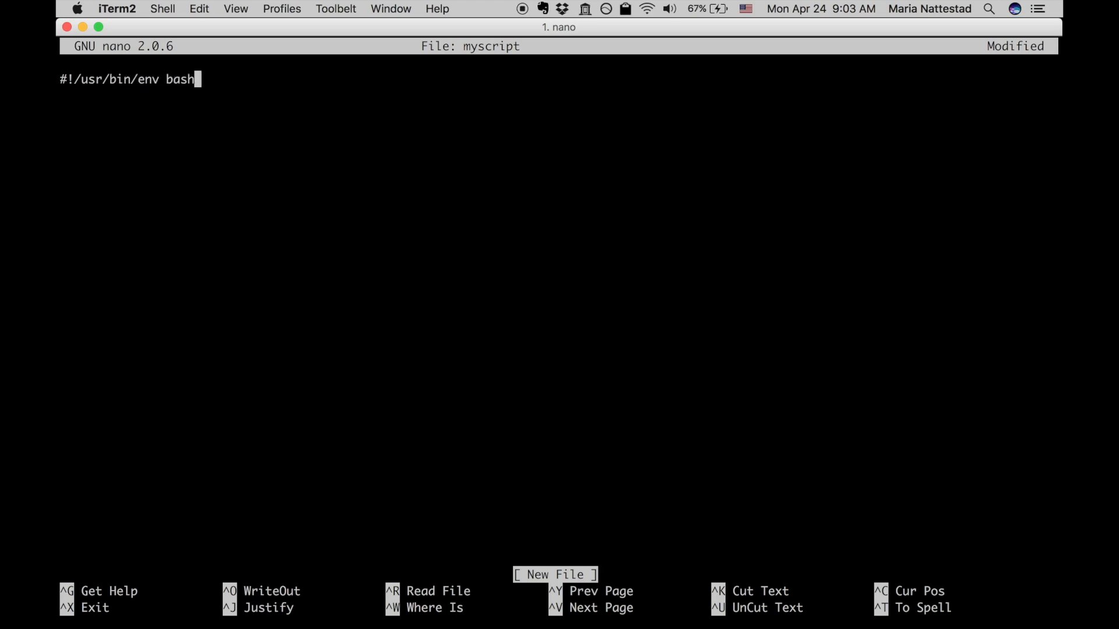
{"action": "key", "text": "Return"}
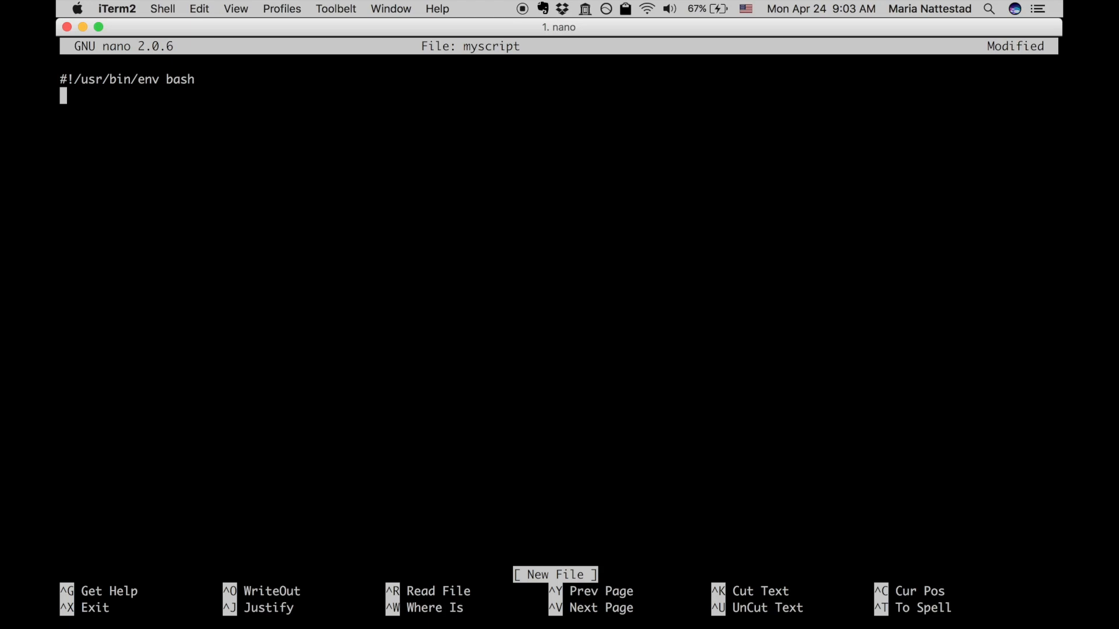
{"action": "mouse_move", "coordinate": [179, 79]}
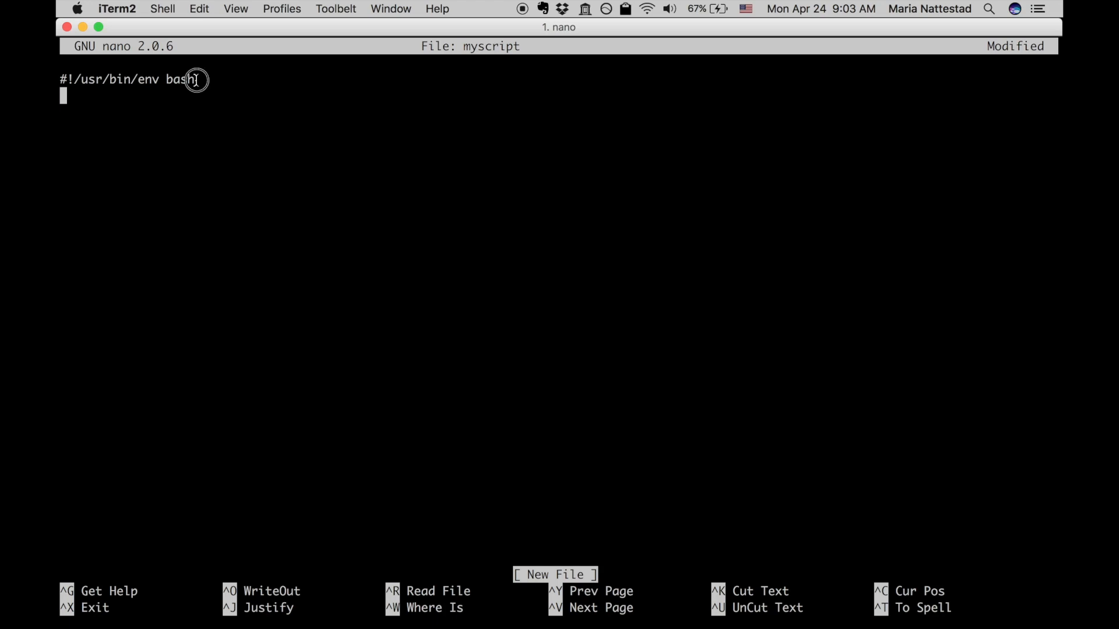
Step: Try the alternative shebang #!/bin/bash on the next line, then remove it
{"action": "left_click_drag", "start_coordinate": [195, 79], "coordinate": [81, 79]}
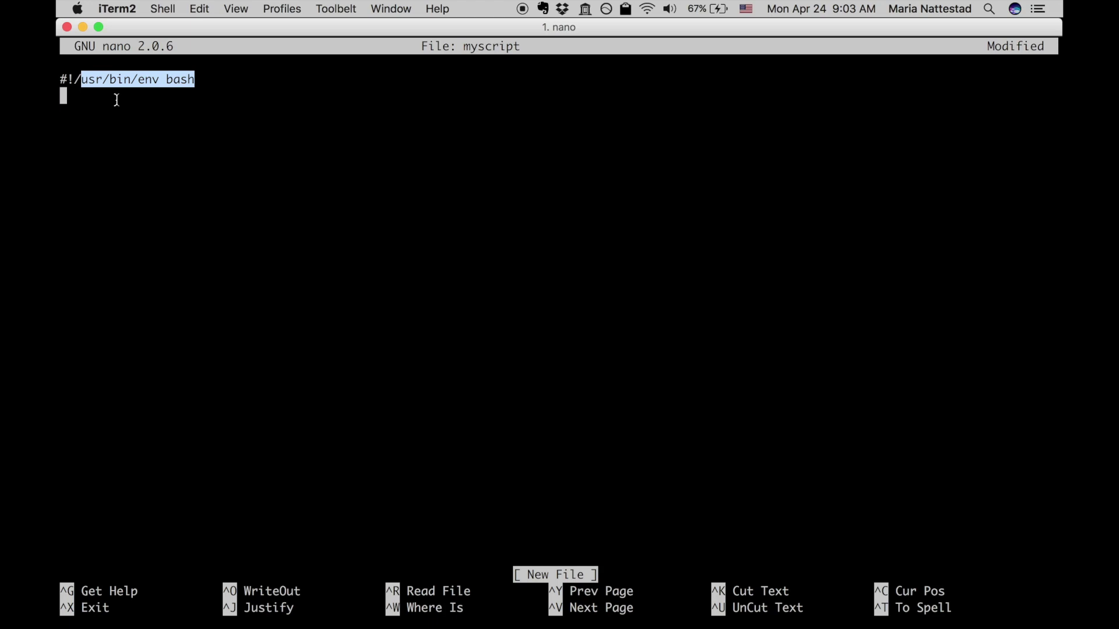
{"action": "type", "text": "#!/"}
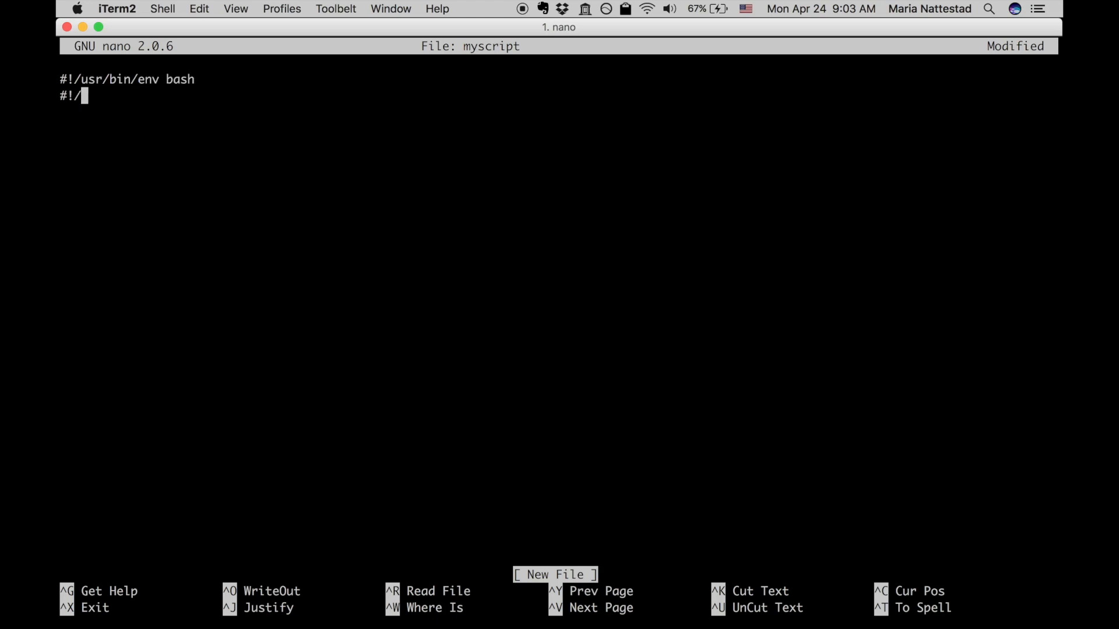
{"action": "type", "text": "bin/bash"}
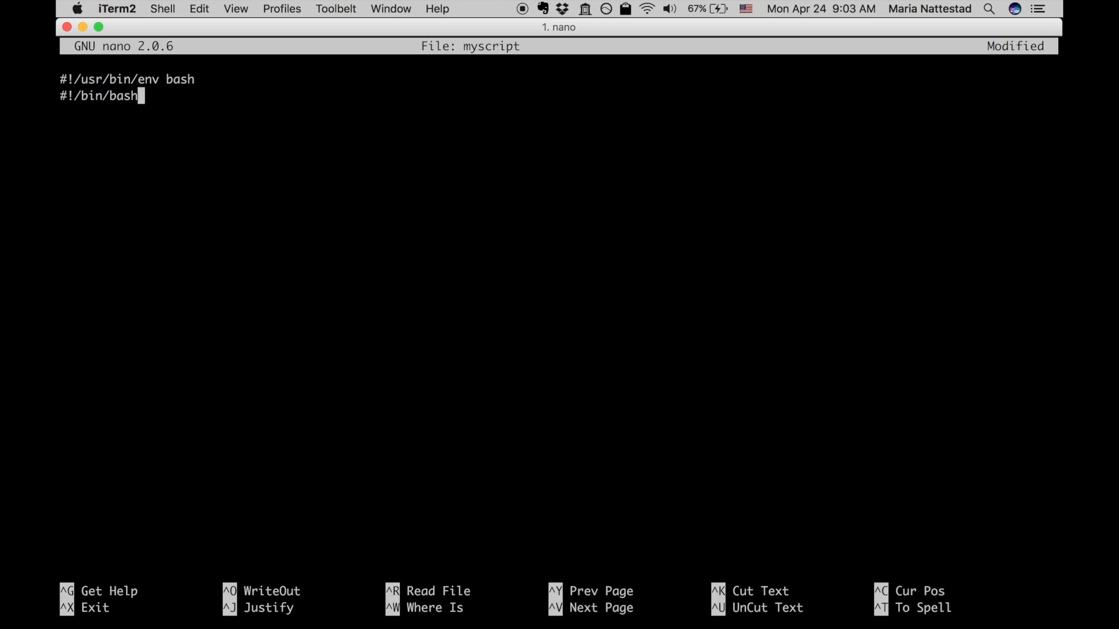
{"action": "key", "text": "Return"}
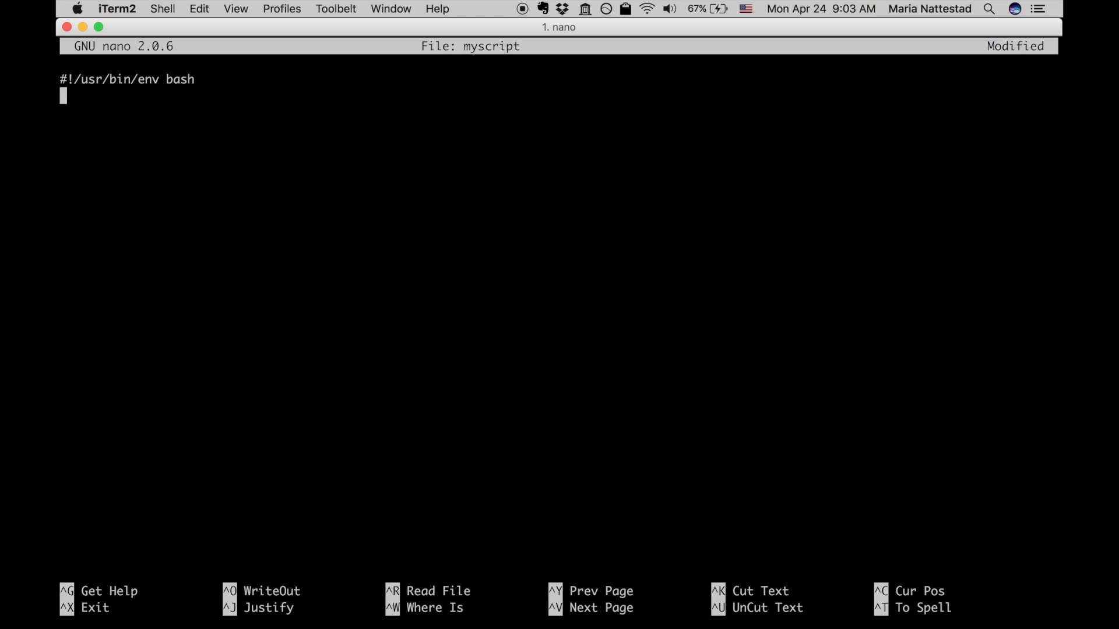
{"action": "mouse_move", "coordinate": [256, 124]}
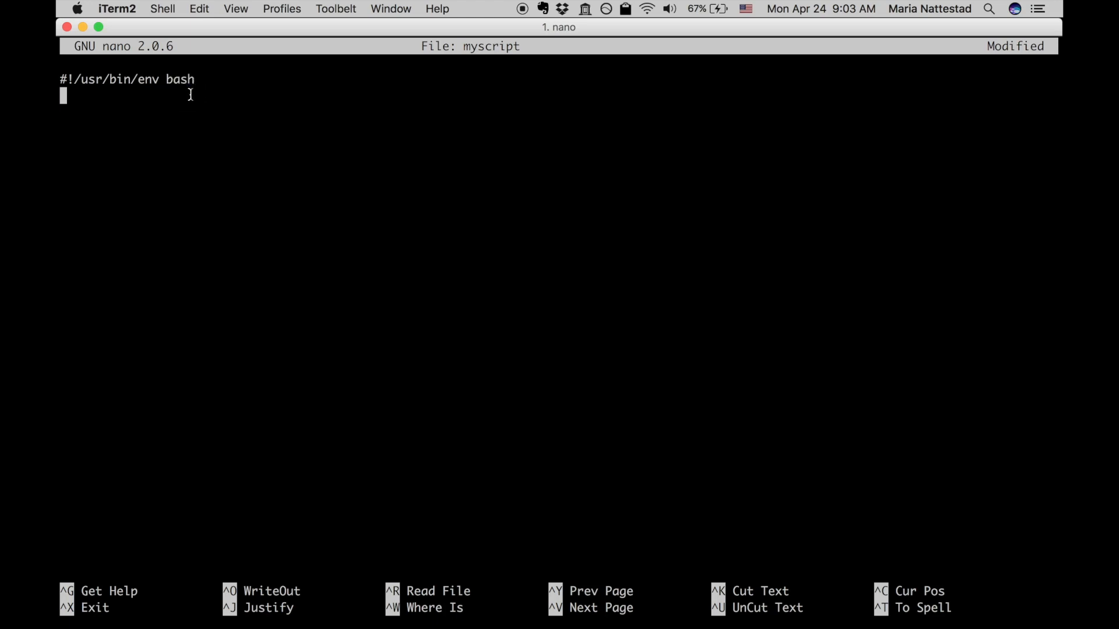
Step: Add the line echo "HELLO!" below a blank line after the shebang
{"action": "type", "text": "PATH"}
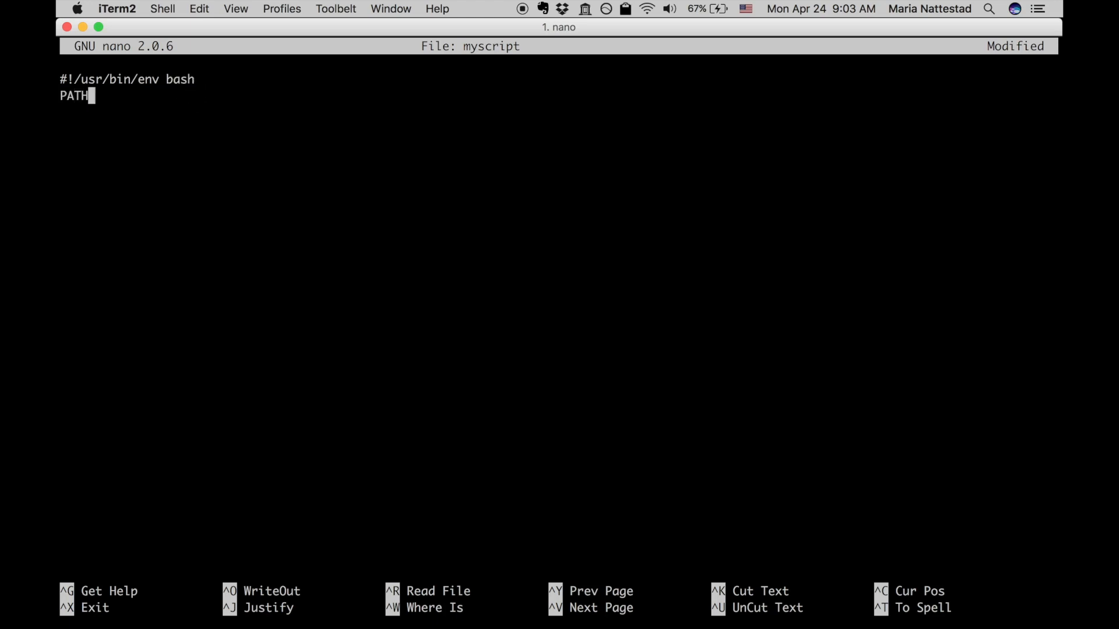
{"action": "key", "text": "backspace"}
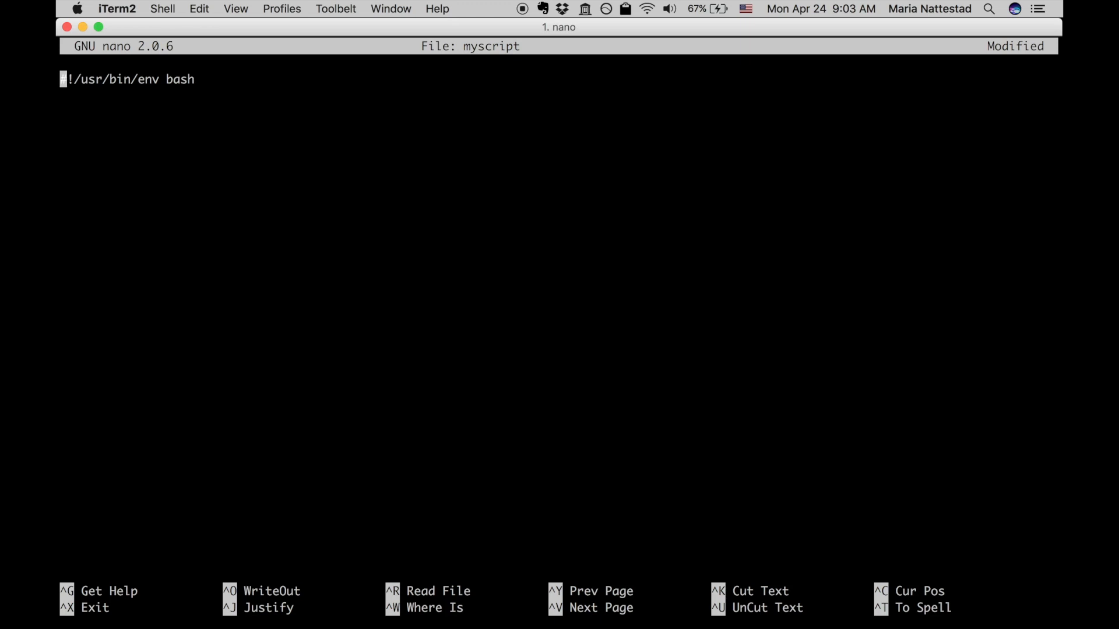
{"action": "key", "text": "Return"}
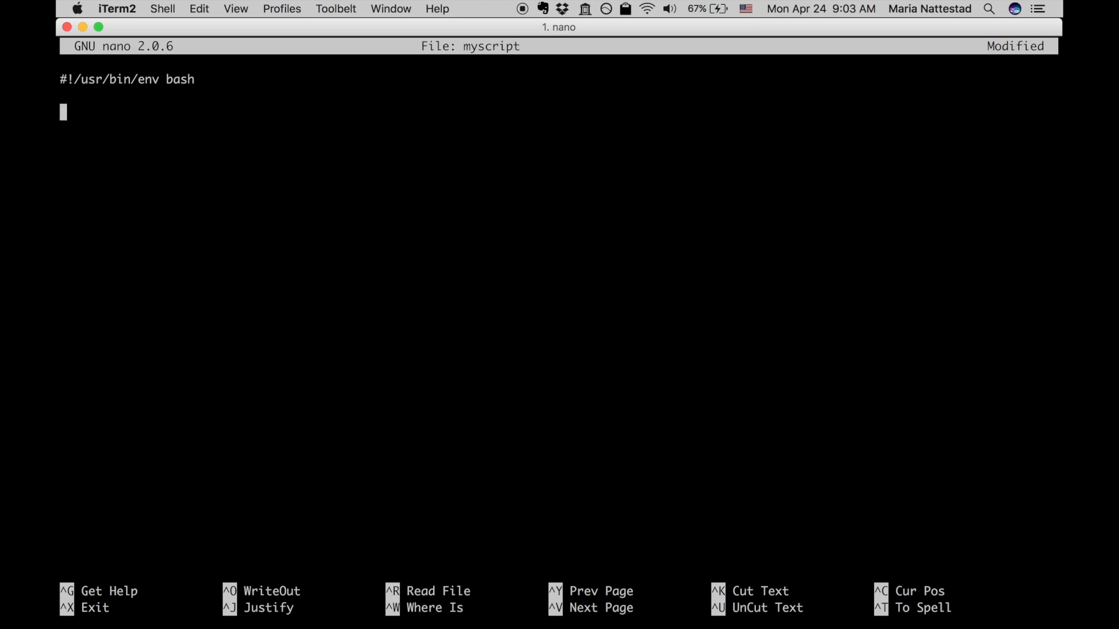
{"action": "type", "text": "echo"}
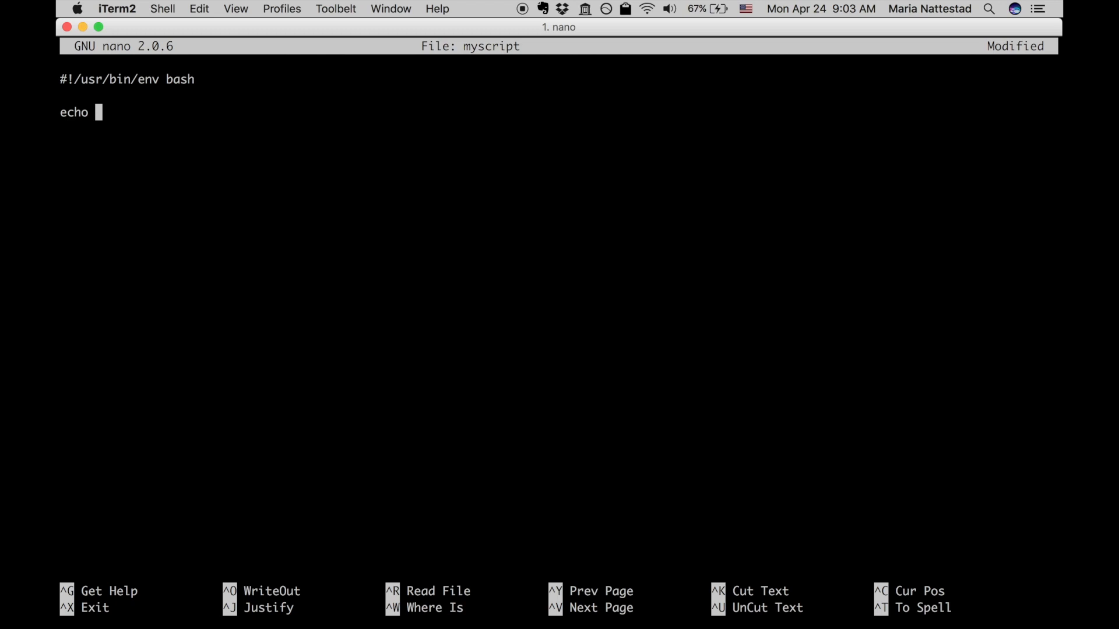
{"action": "type", "text": "H"}
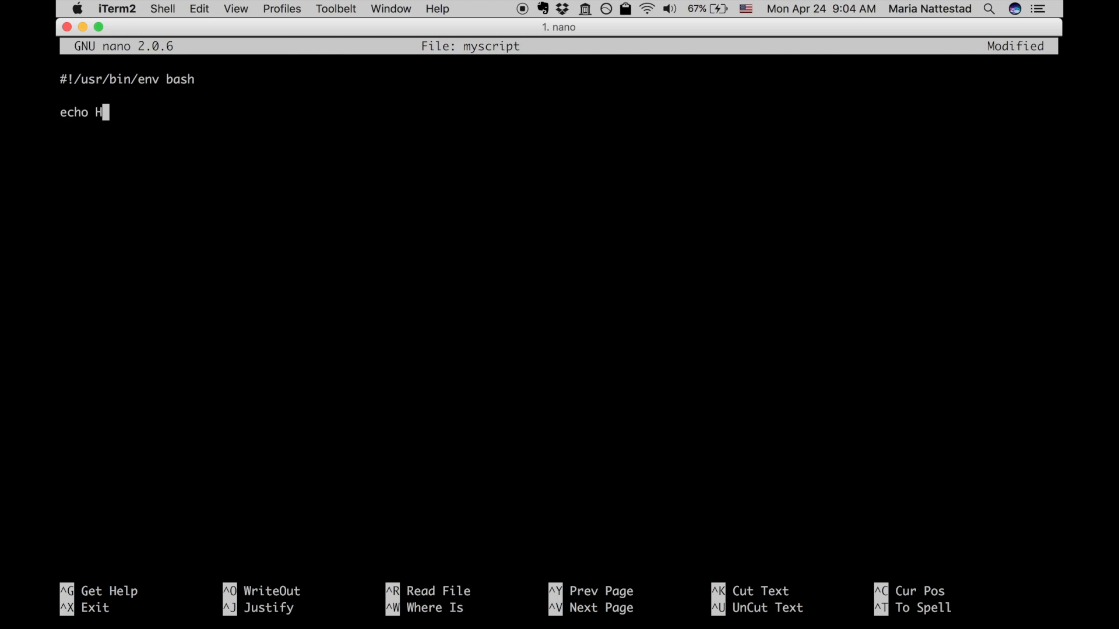
{"action": "type", "text": "\""}
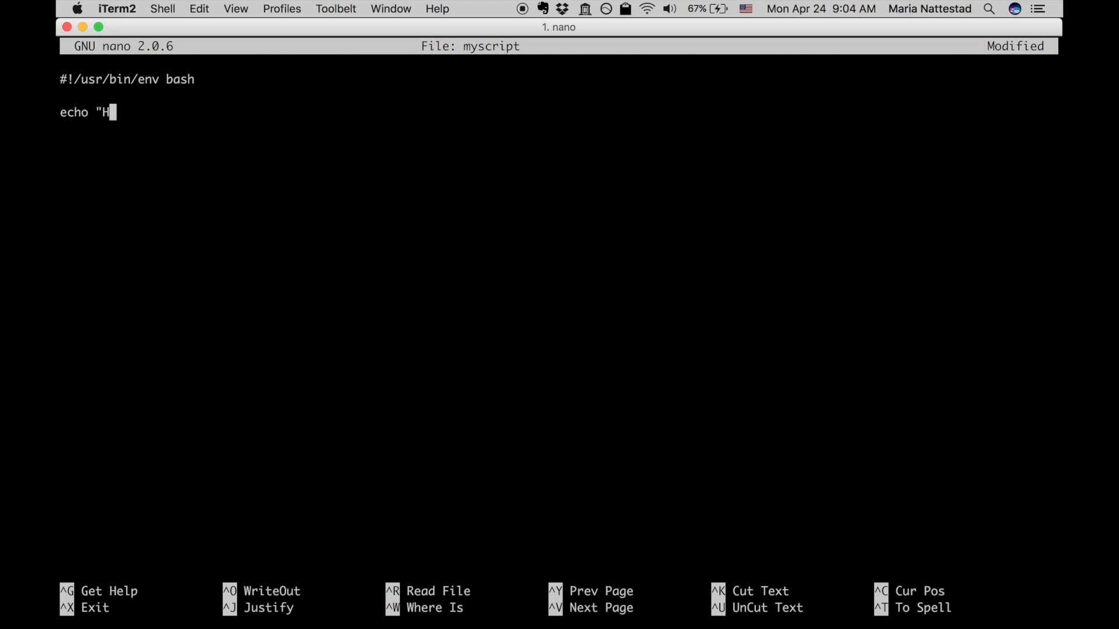
{"action": "type", "text": "ELLO!\""}
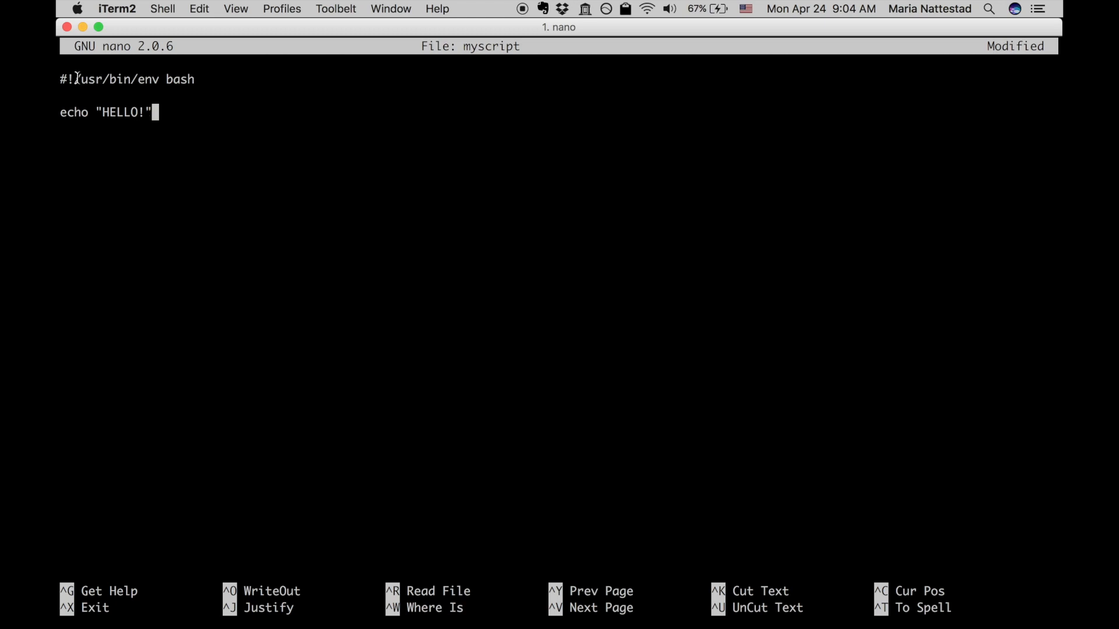
{"action": "mouse_move", "coordinate": [184, 116]}
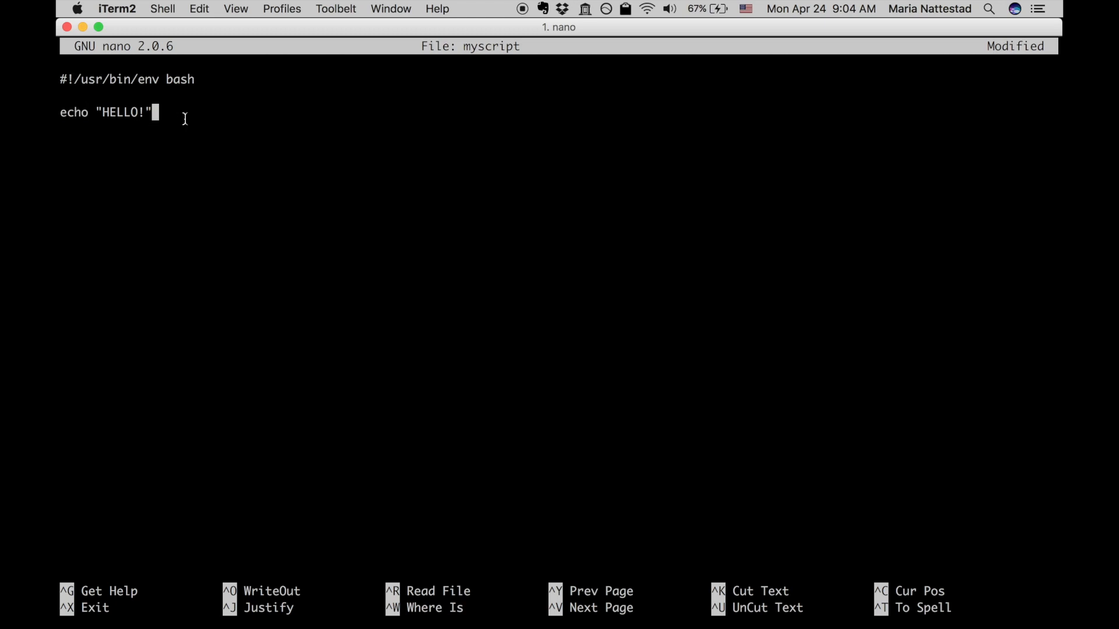
{"action": "key", "text": "Return"}
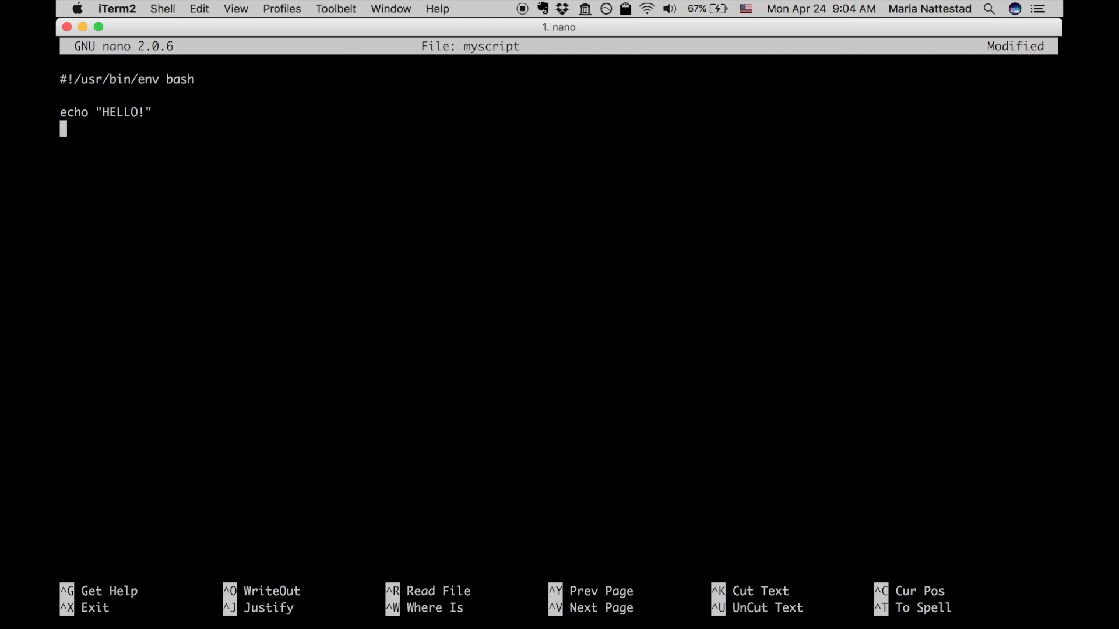
{"action": "mouse_move", "coordinate": [281, 199]}
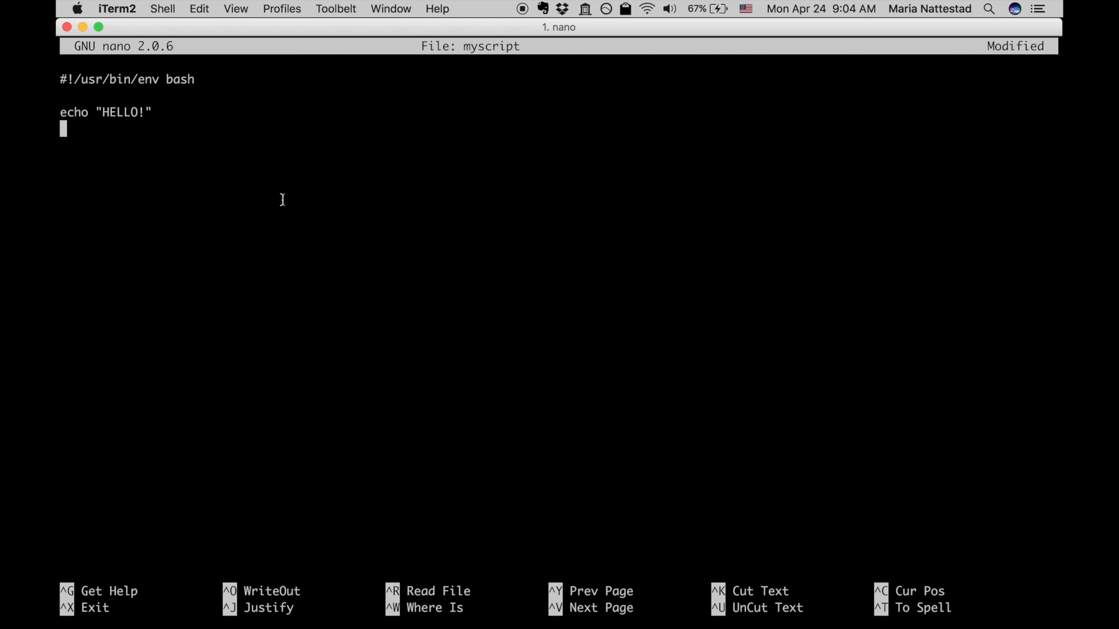
{"action": "mouse_move", "coordinate": [113, 612]}
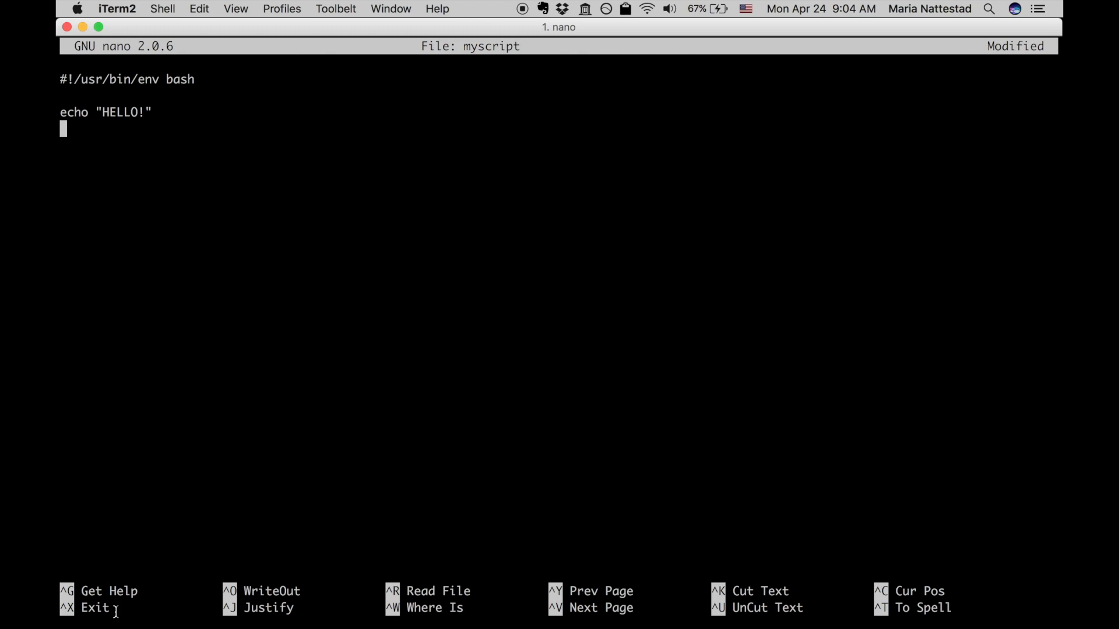
{"action": "mouse_move", "coordinate": [486, 371]}
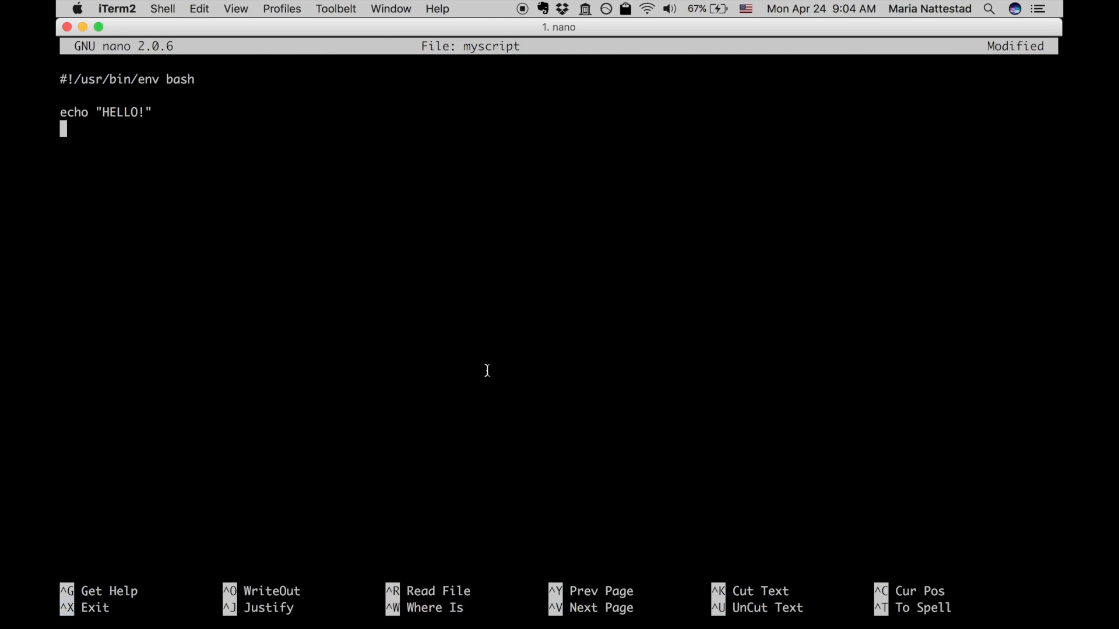
Step: Exit nano, saving the buffer as myscript
{"action": "key", "text": "ctrl+x"}
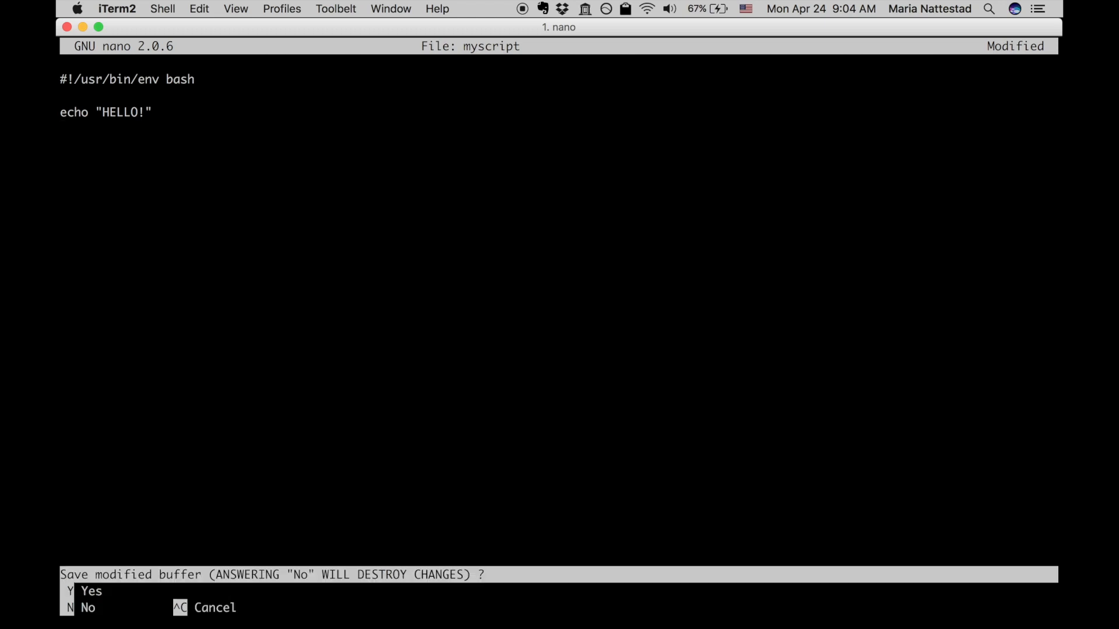
{"action": "key", "text": "y"}
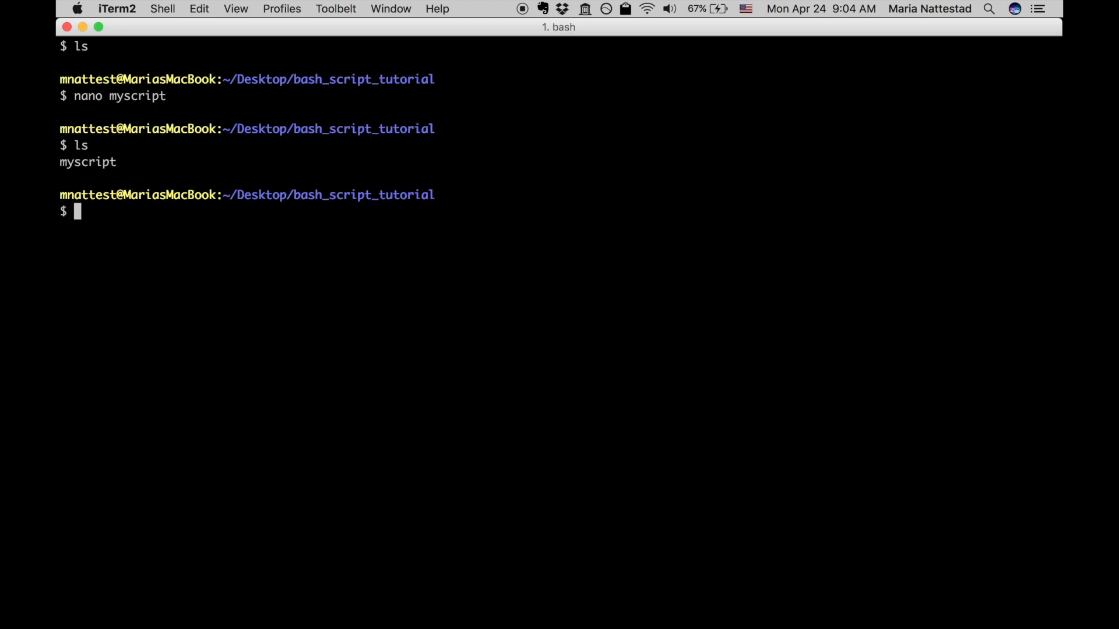
Step: View myscript's contents with less and quit the pager
{"action": "type", "text": "les"}
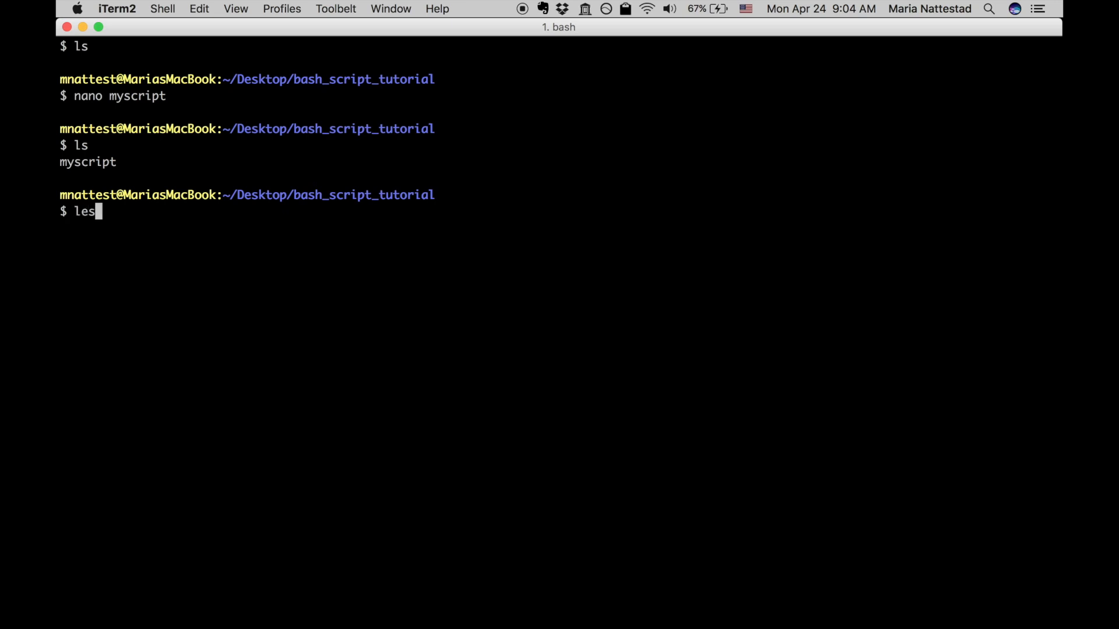
{"action": "type", "text": "s myscript"}
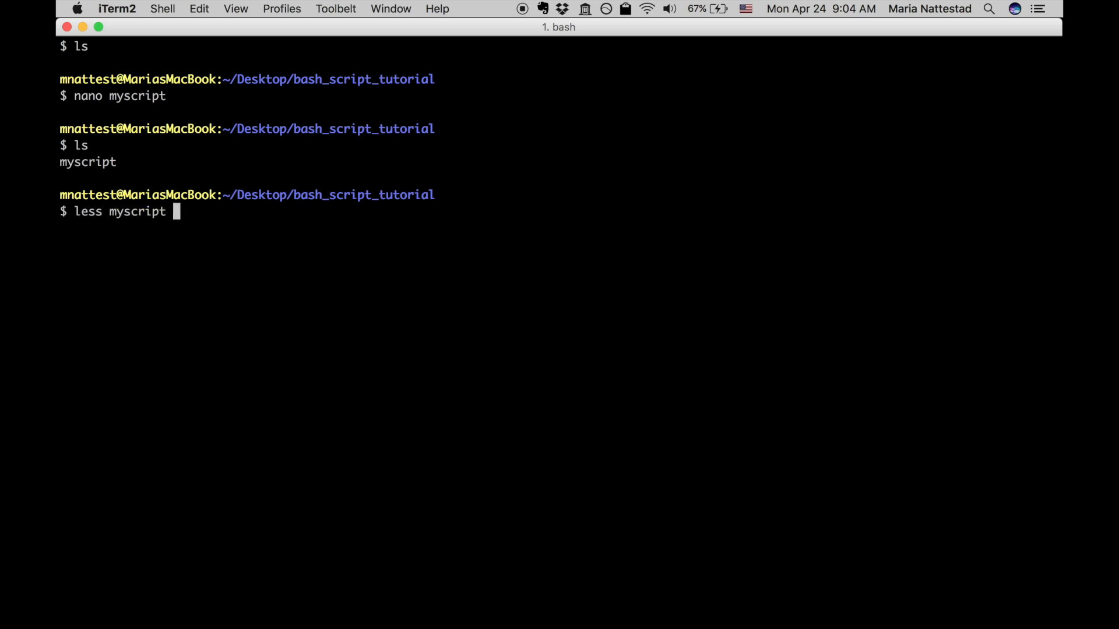
{"action": "key", "text": "Return"}
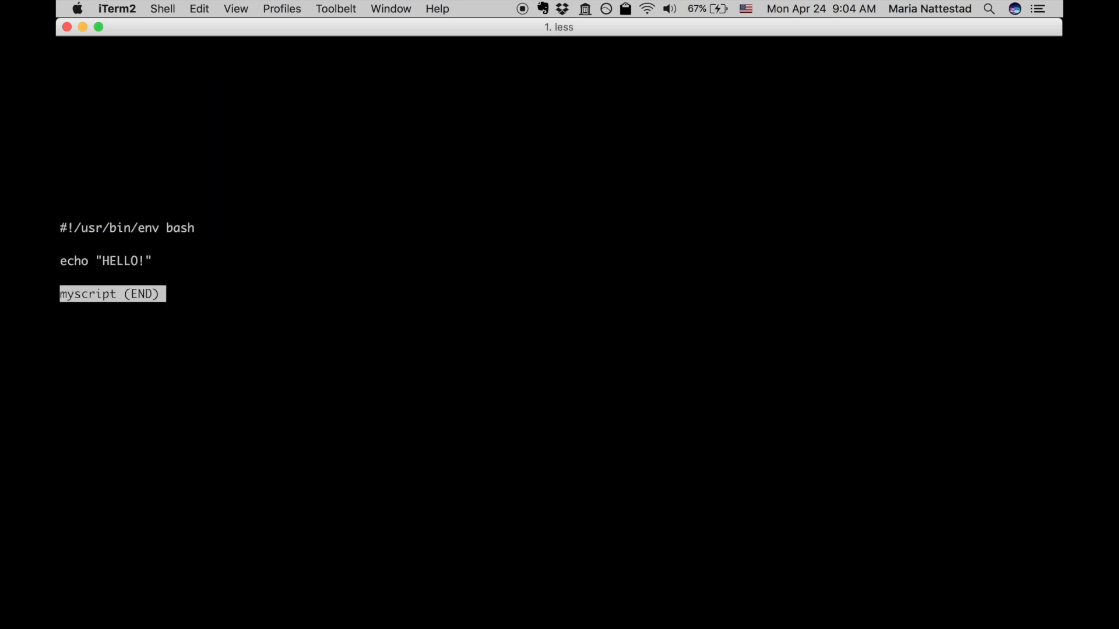
{"action": "key", "text": "q"}
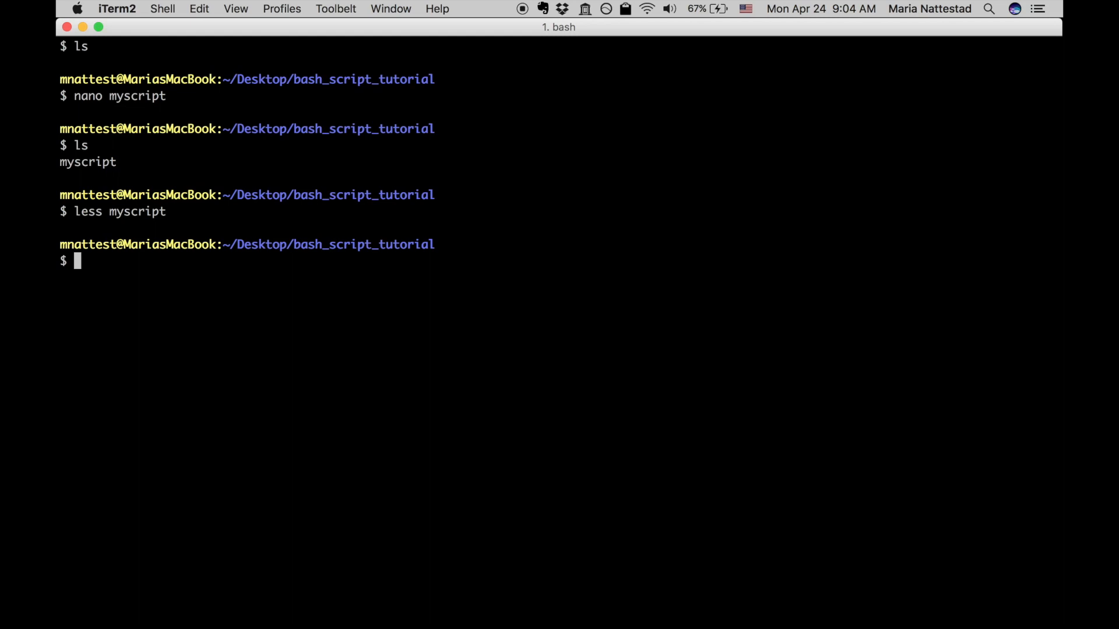
Step: Make myscript executable with chmod +x myscript
{"action": "type", "text": "ch"}
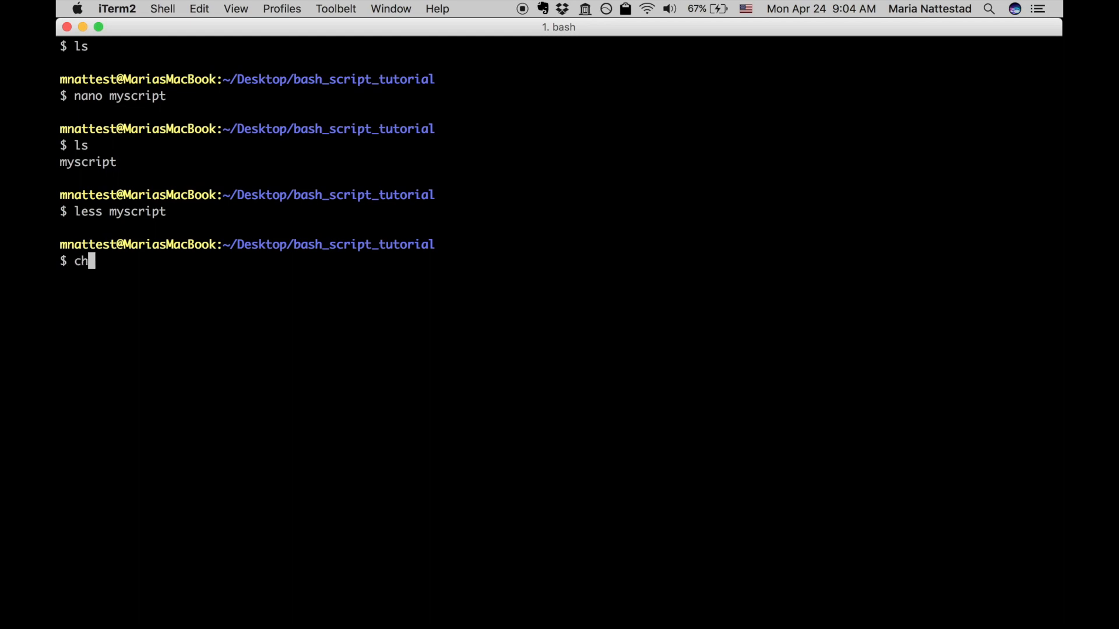
{"action": "type", "text": "mod"}
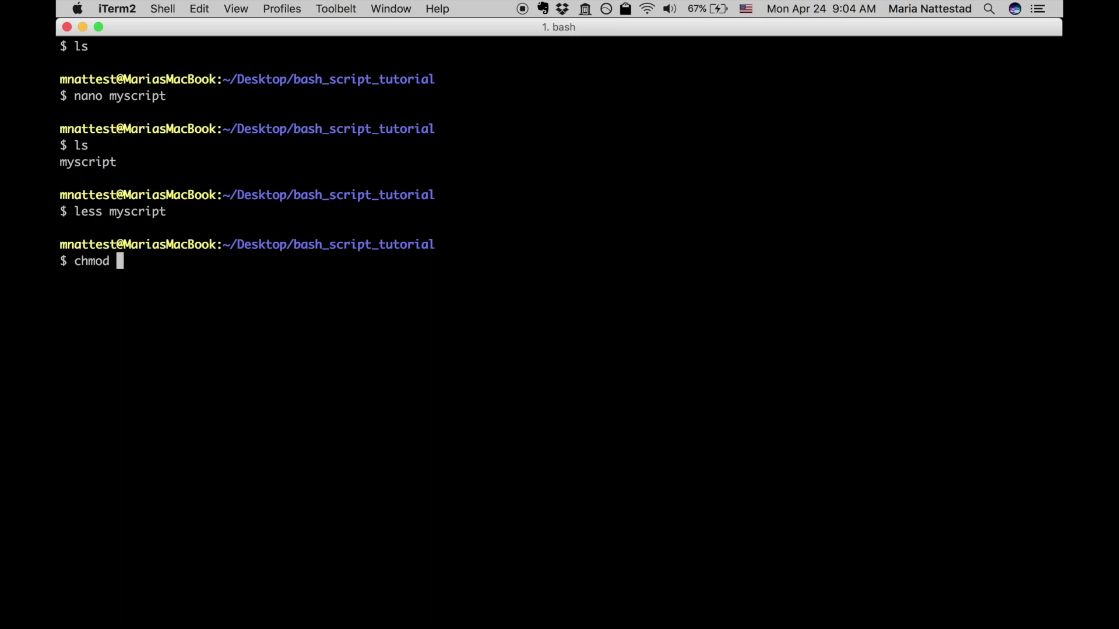
{"action": "type", "text": "+"}
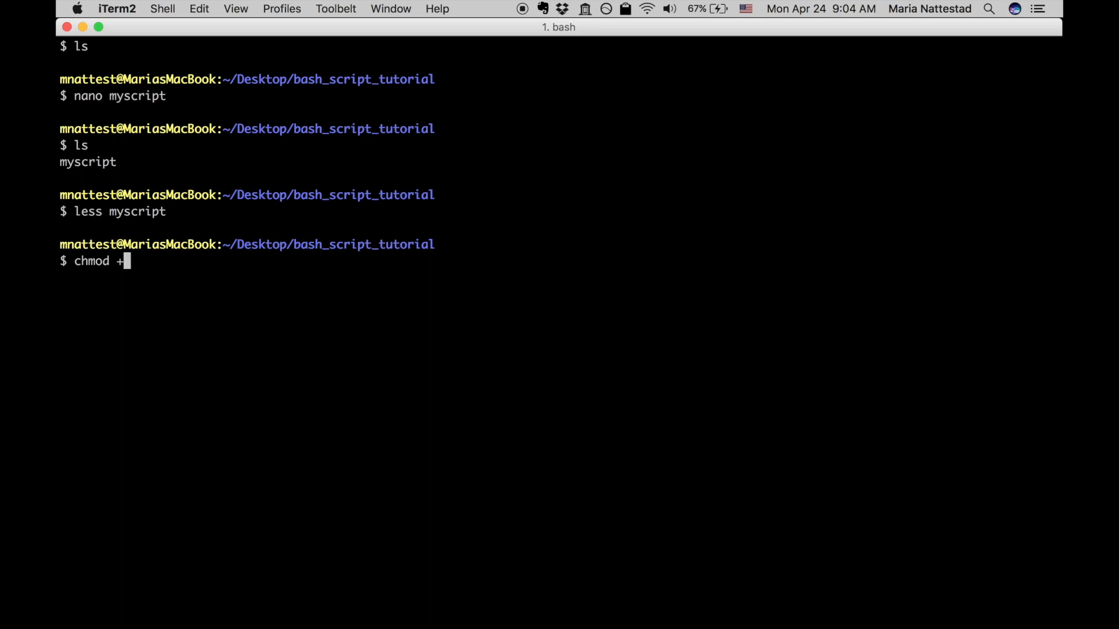
{"action": "type", "text": "x"}
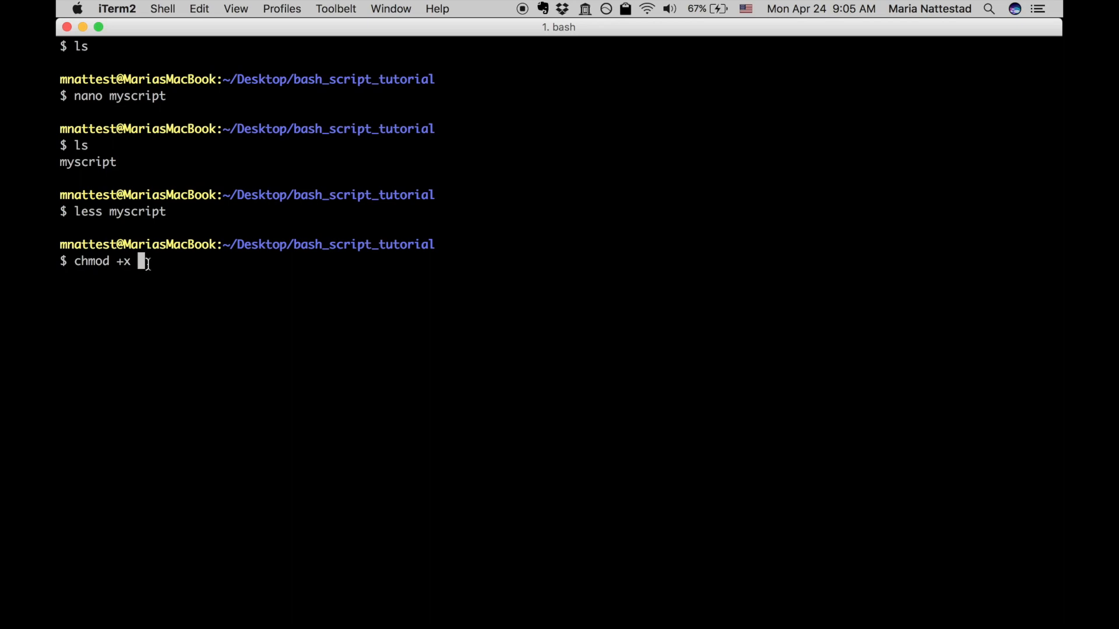
{"action": "type", "text": "m"}
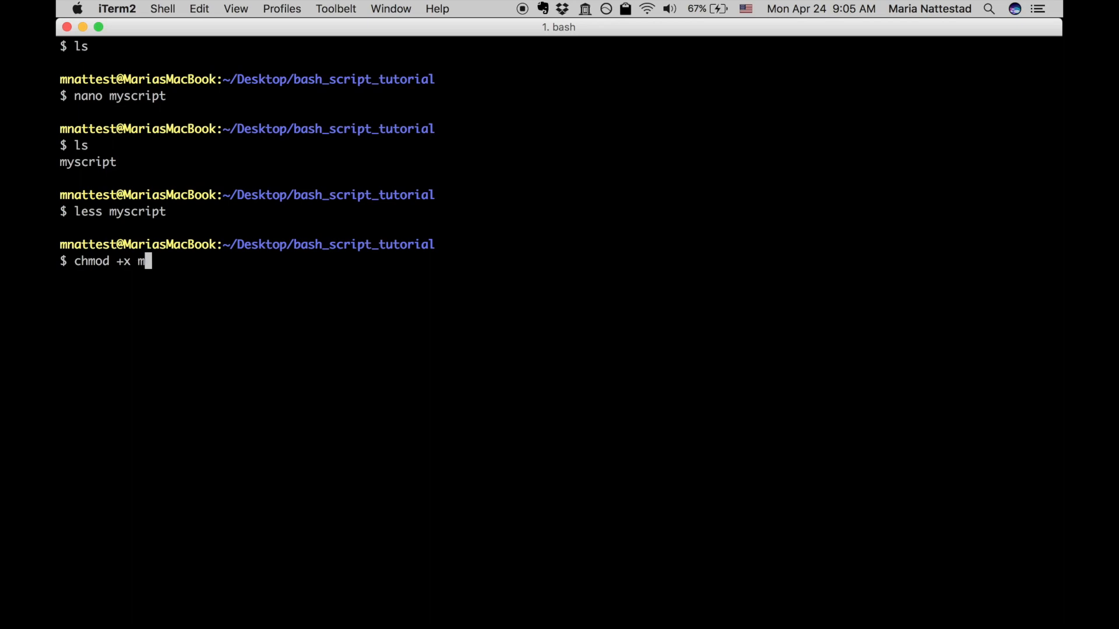
{"action": "type", "text": "scr"}
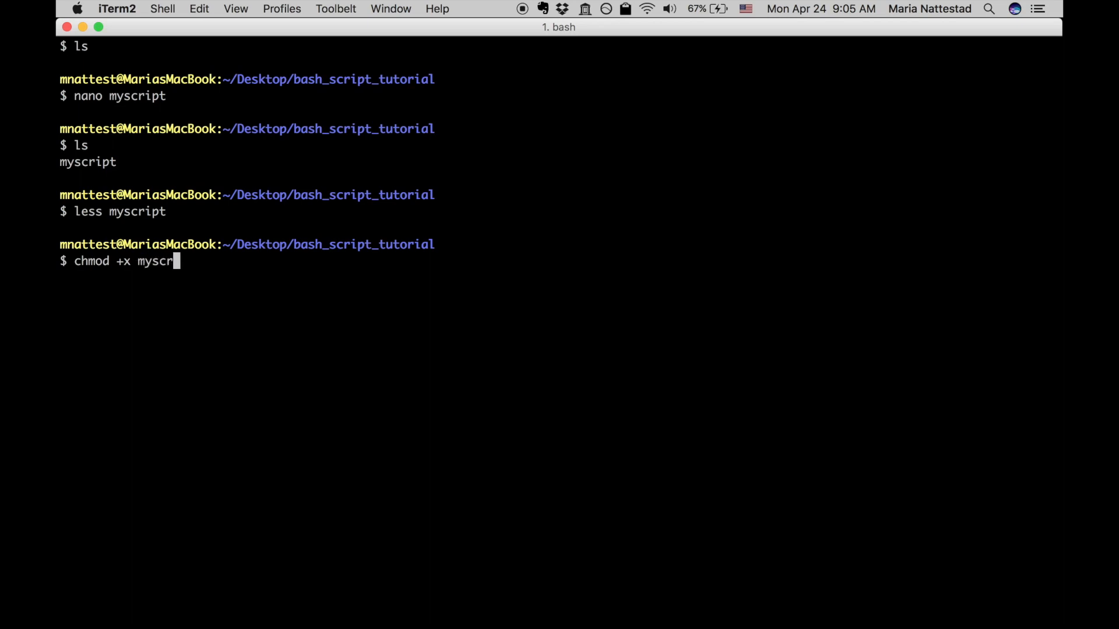
{"action": "type", "text": "ipt"}
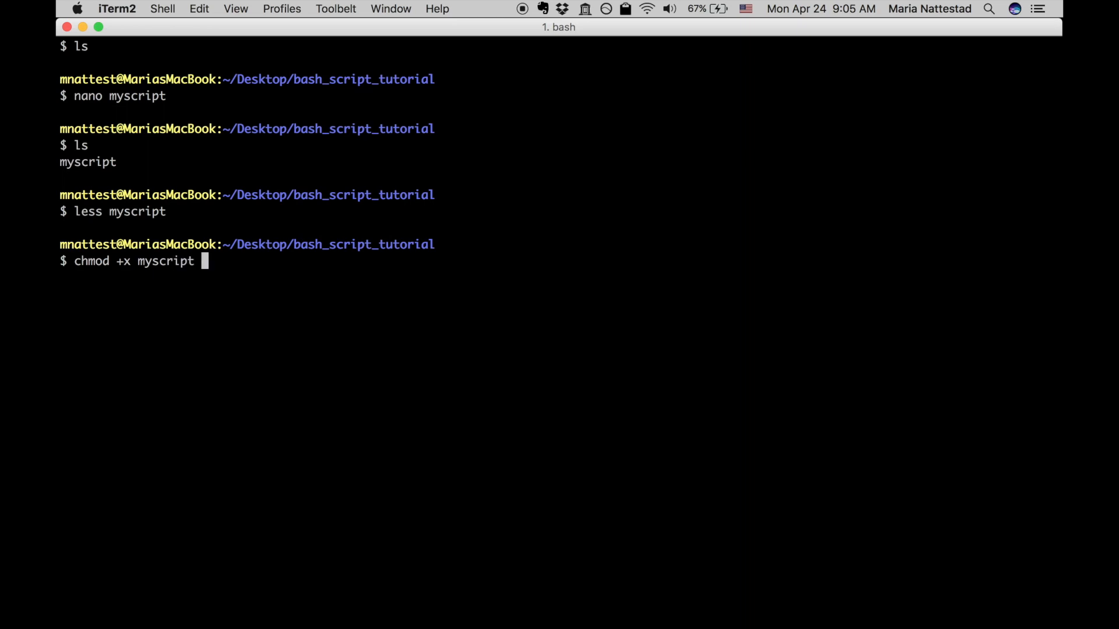
{"action": "key", "text": "Return"}
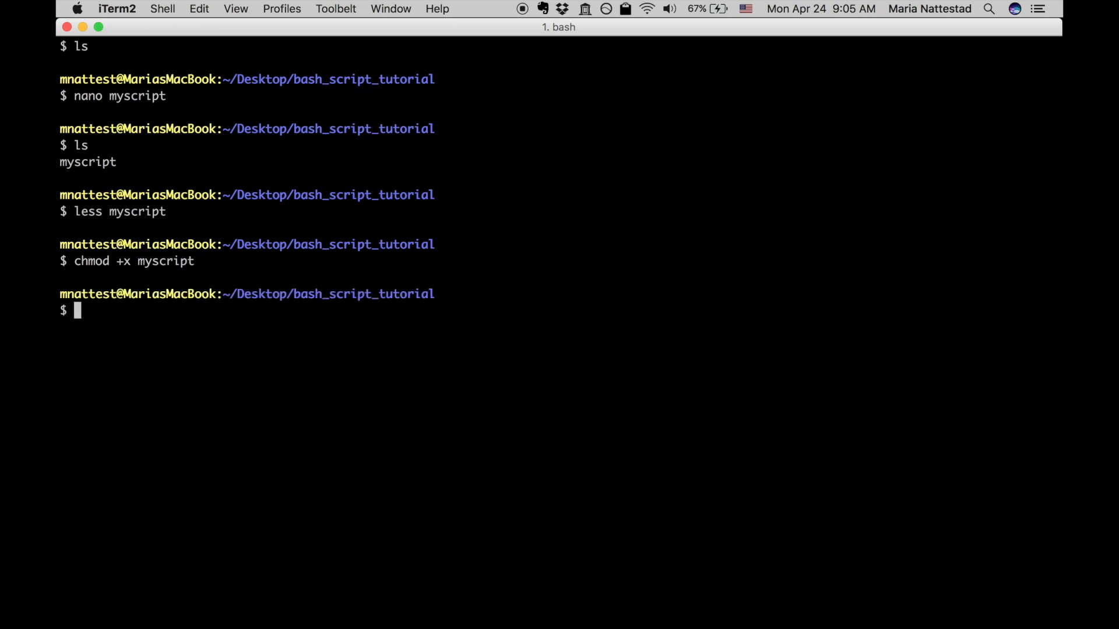
{"action": "type", "text": "./m"}
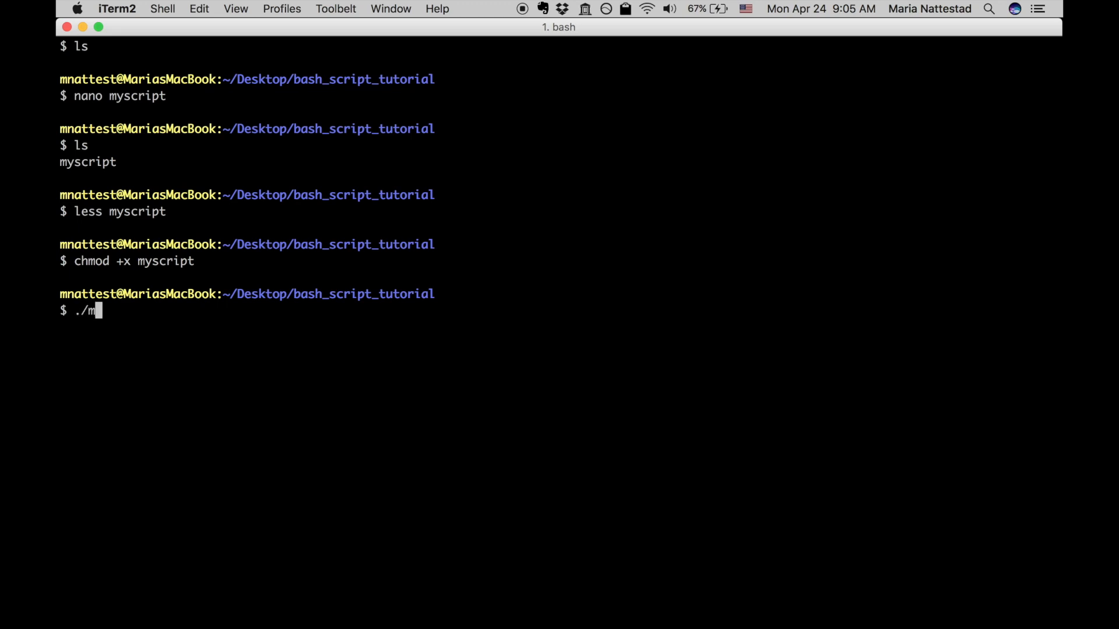
Step: Run ./myscript to print HELLO!, then reopen it with nano myscript
{"action": "type", "text": "ysc"}
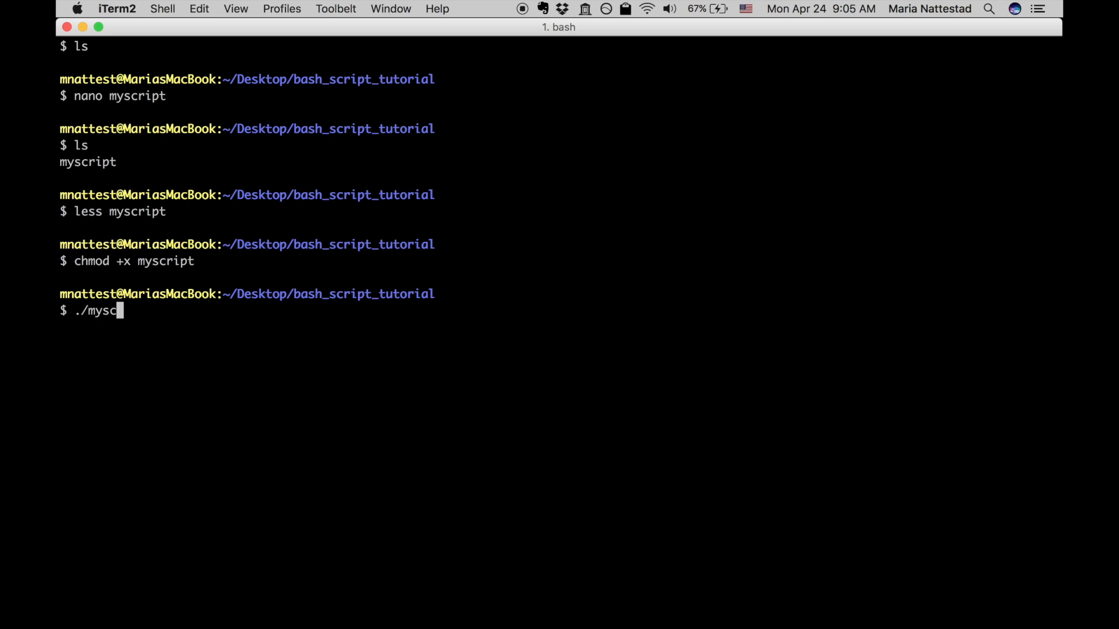
{"action": "key", "text": "ctrl+u"}
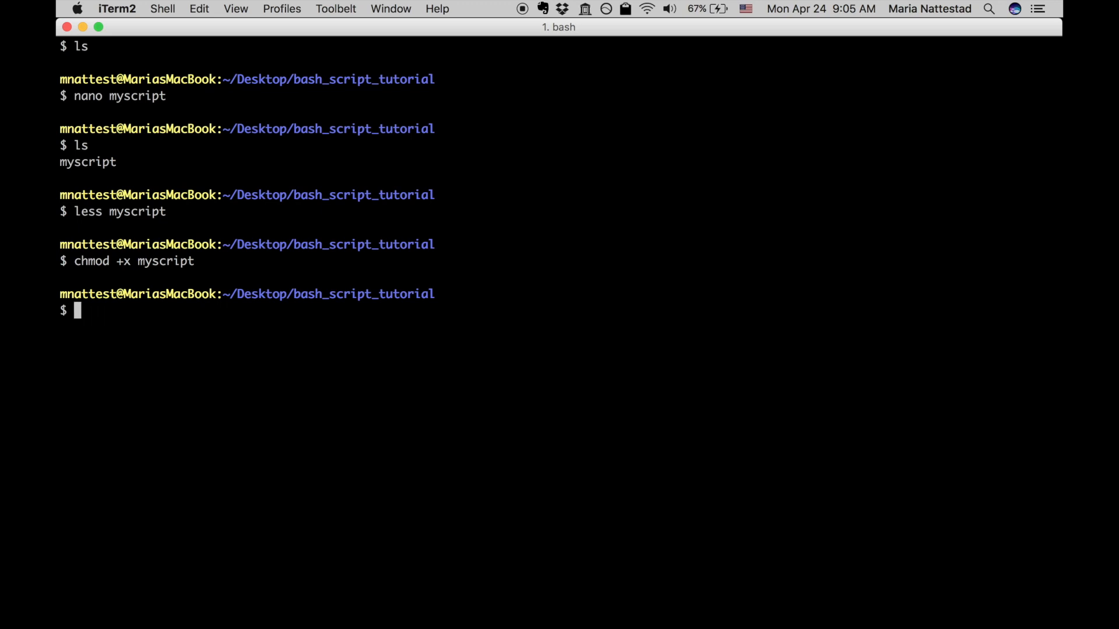
{"action": "type", "text": "./m"}
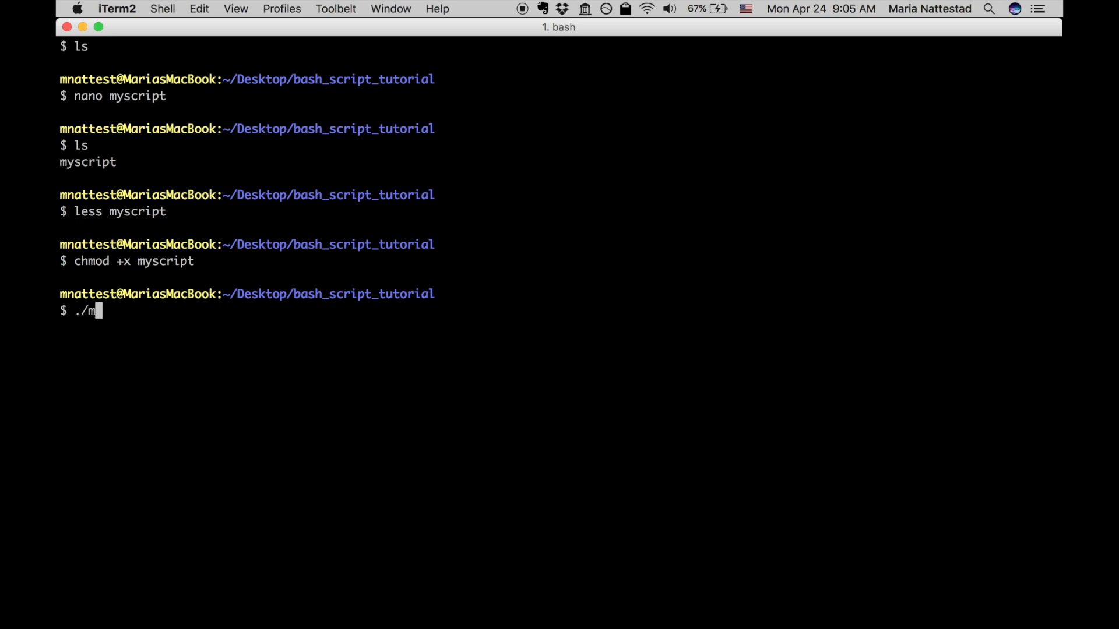
{"action": "type", "text": "yscript"}
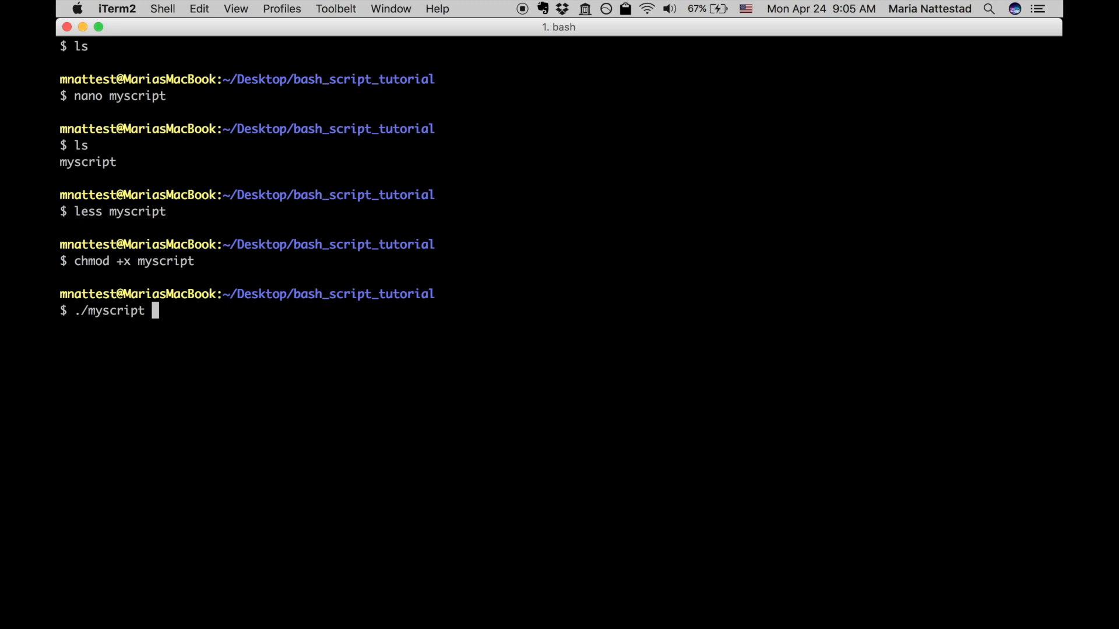
{"action": "key", "text": "Return"}
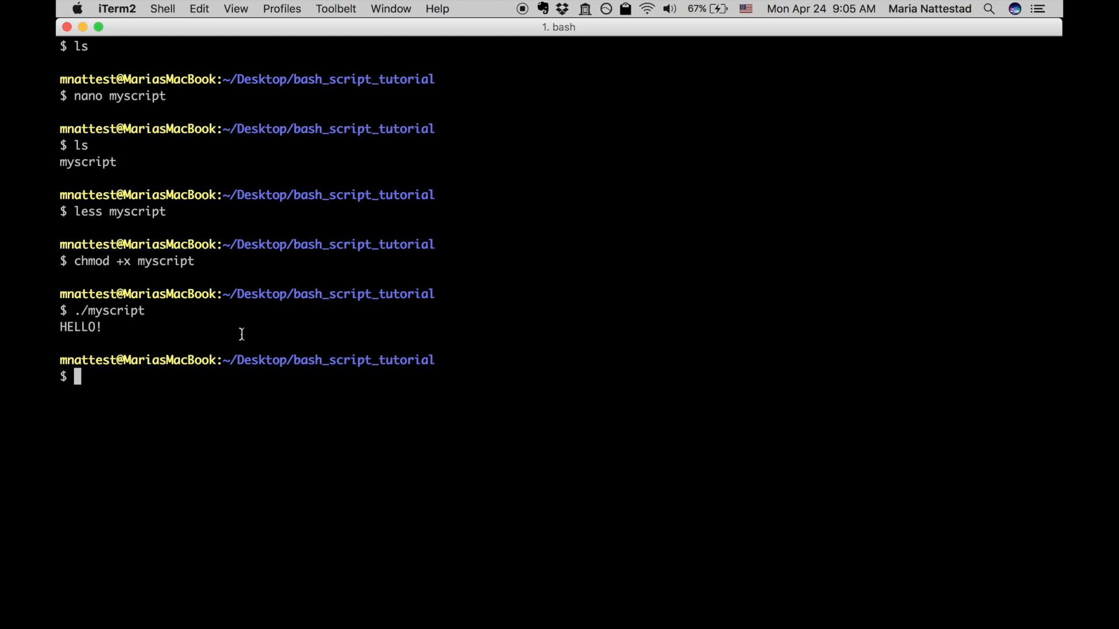
{"action": "type", "text": "nano m"}
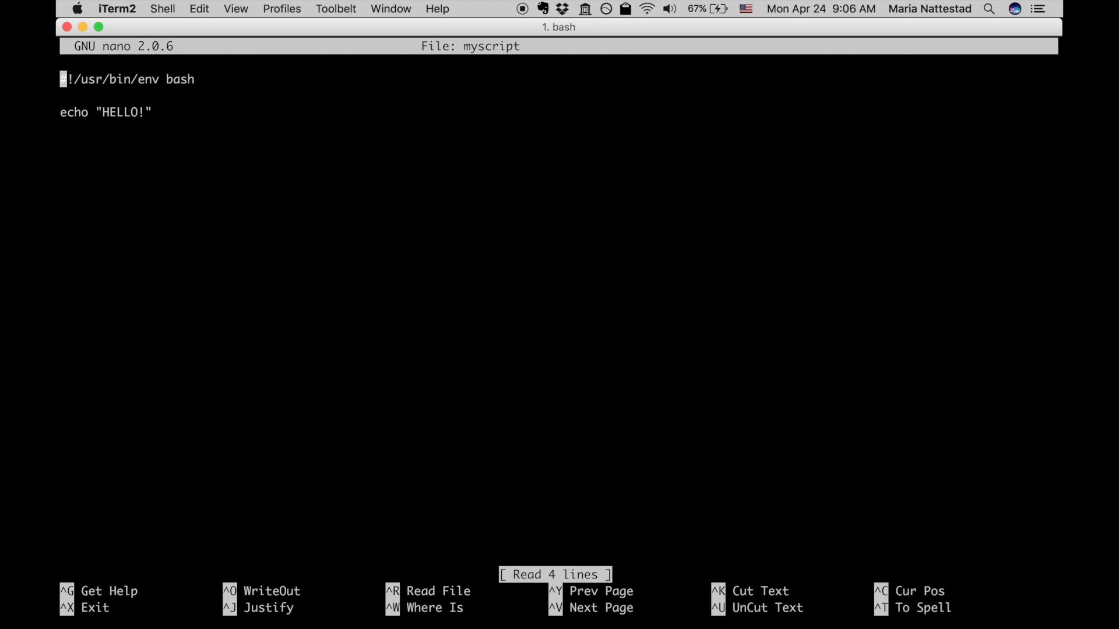
Step: Add the line NAME=${1?Error: no name given} above the echo line
{"action": "key", "text": "Return"}
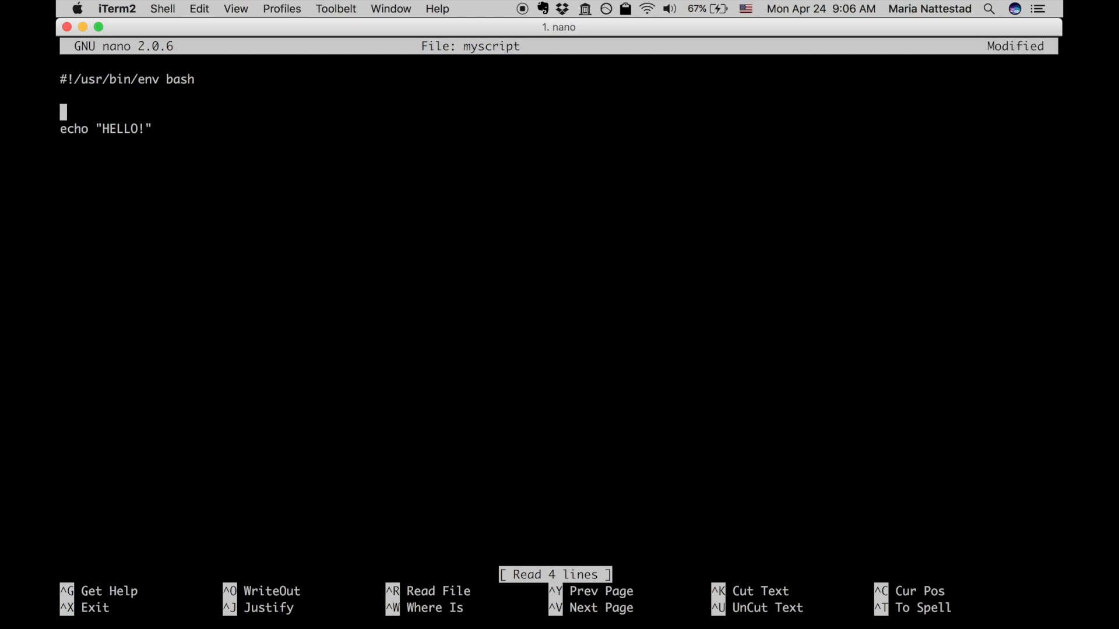
{"action": "type", "text": "NAME"}
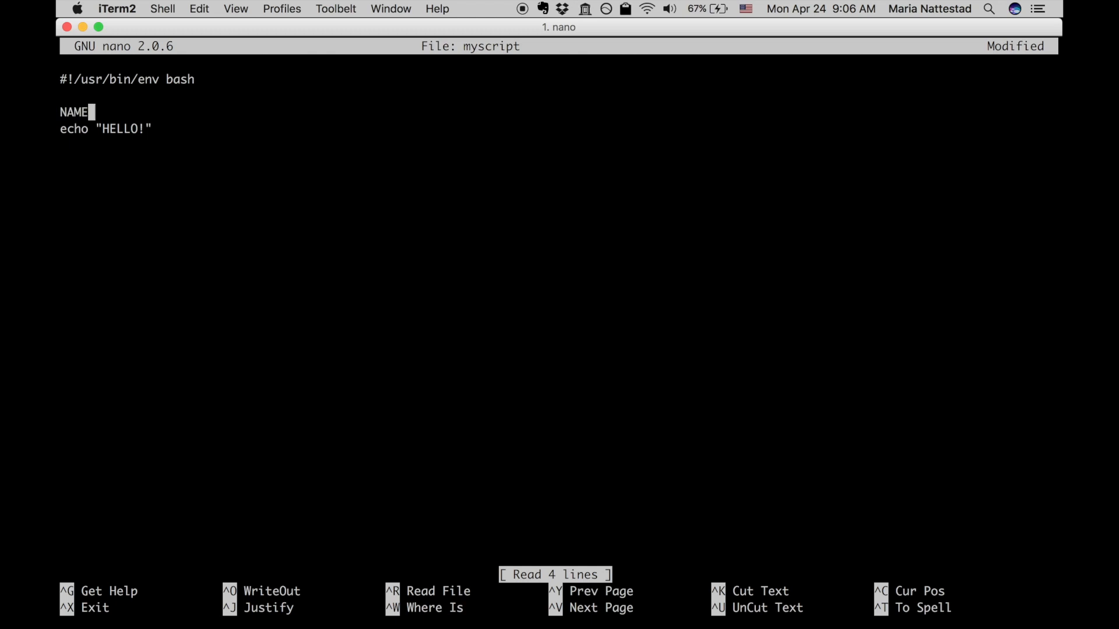
{"action": "type", "text": "=$"}
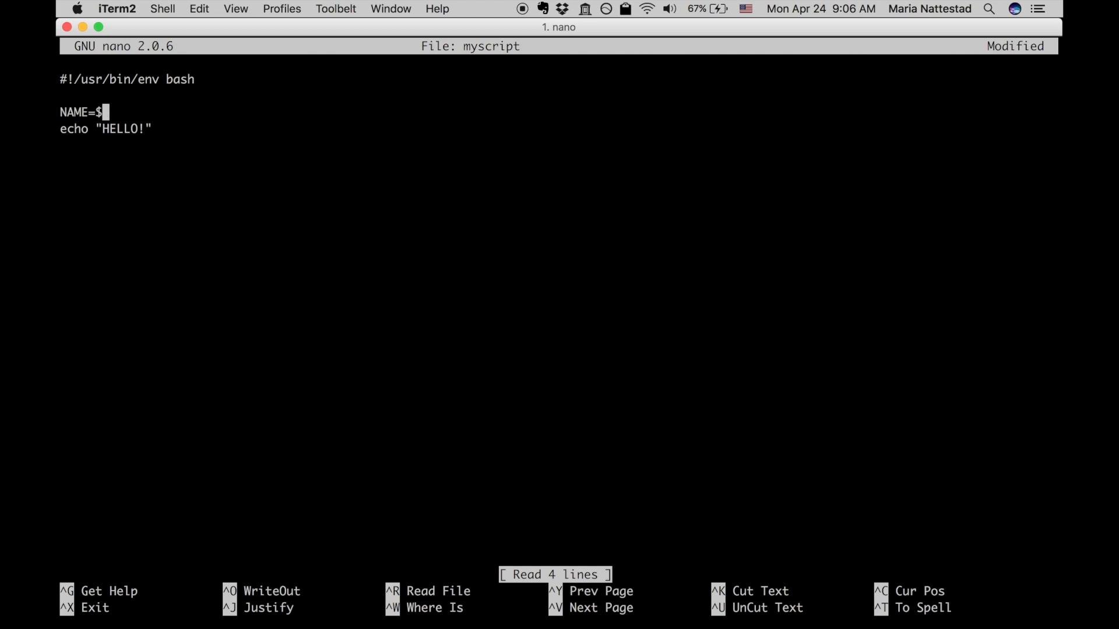
{"action": "type", "text": "{"}
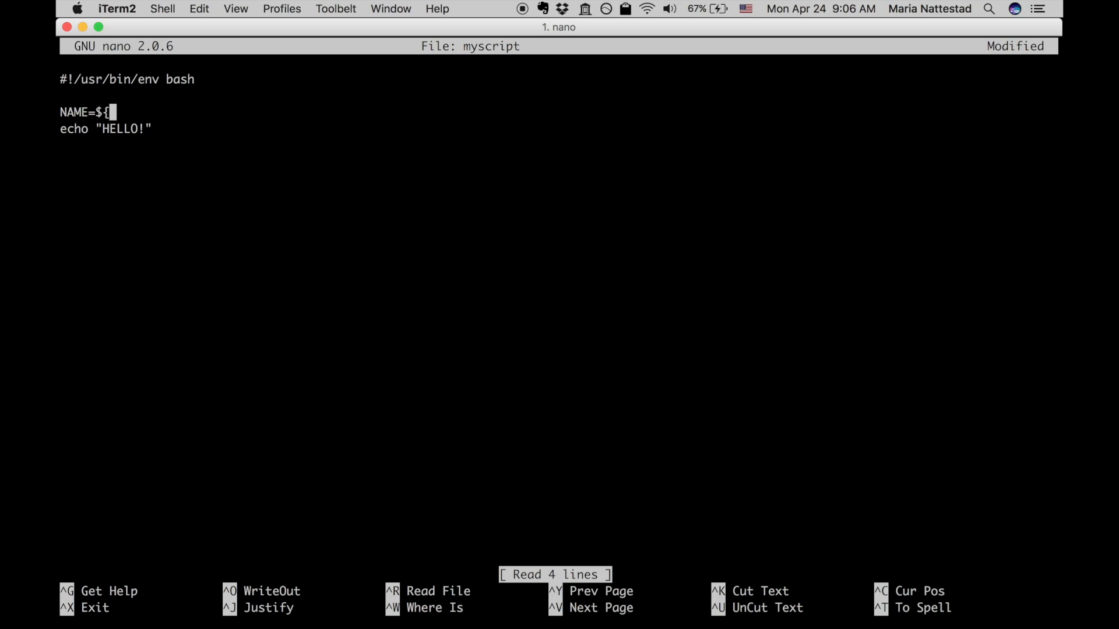
{"action": "type", "text": "1"}
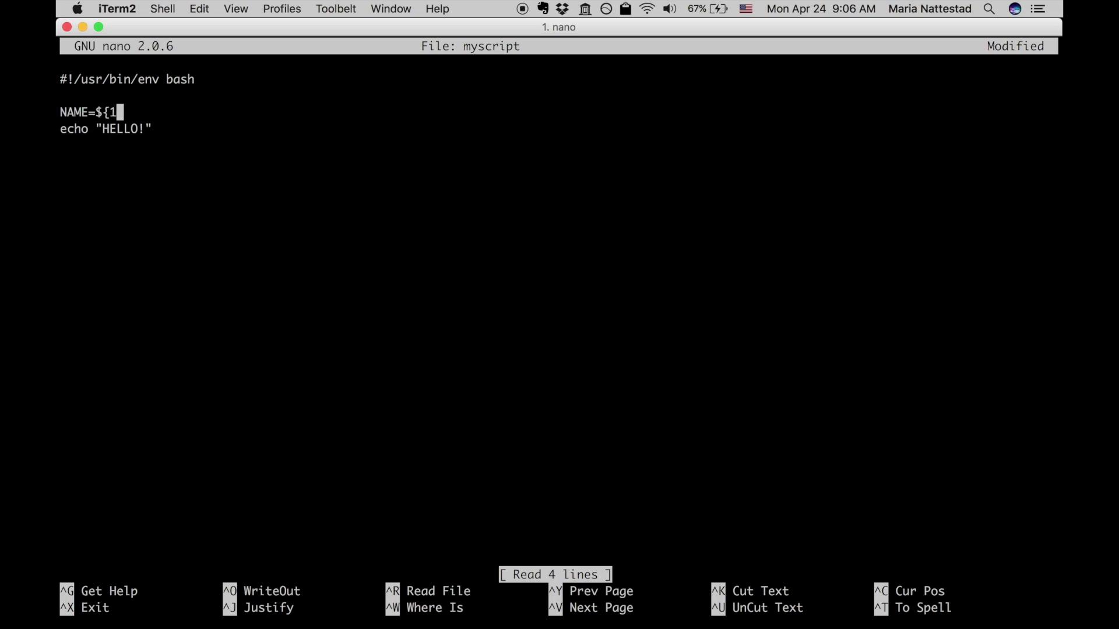
{"action": "type", "text": "?"}
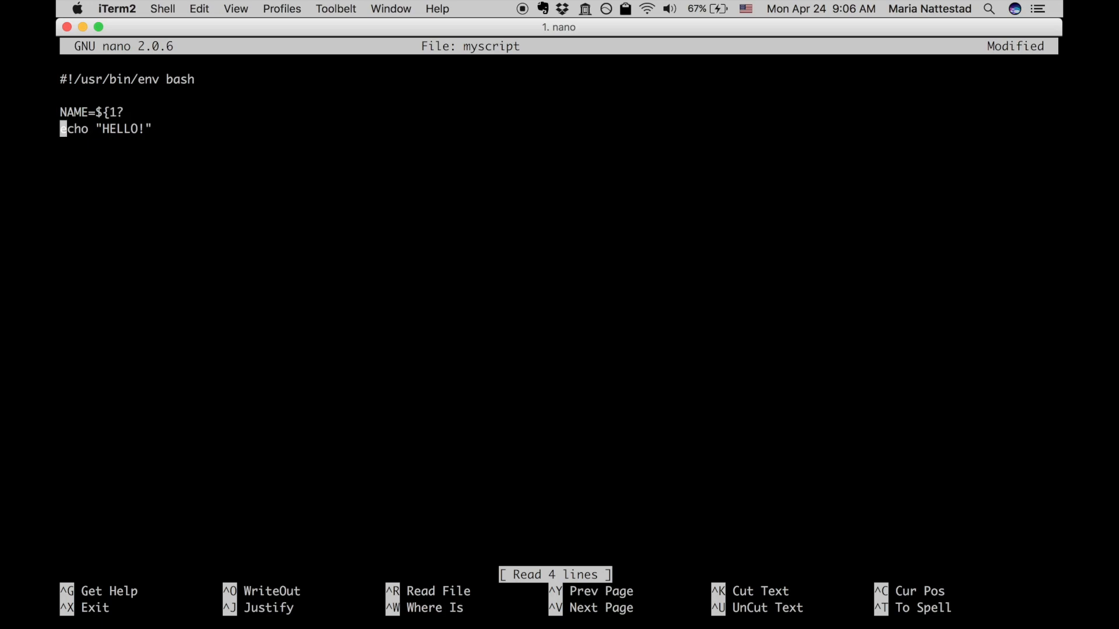
{"action": "key", "text": "up"}
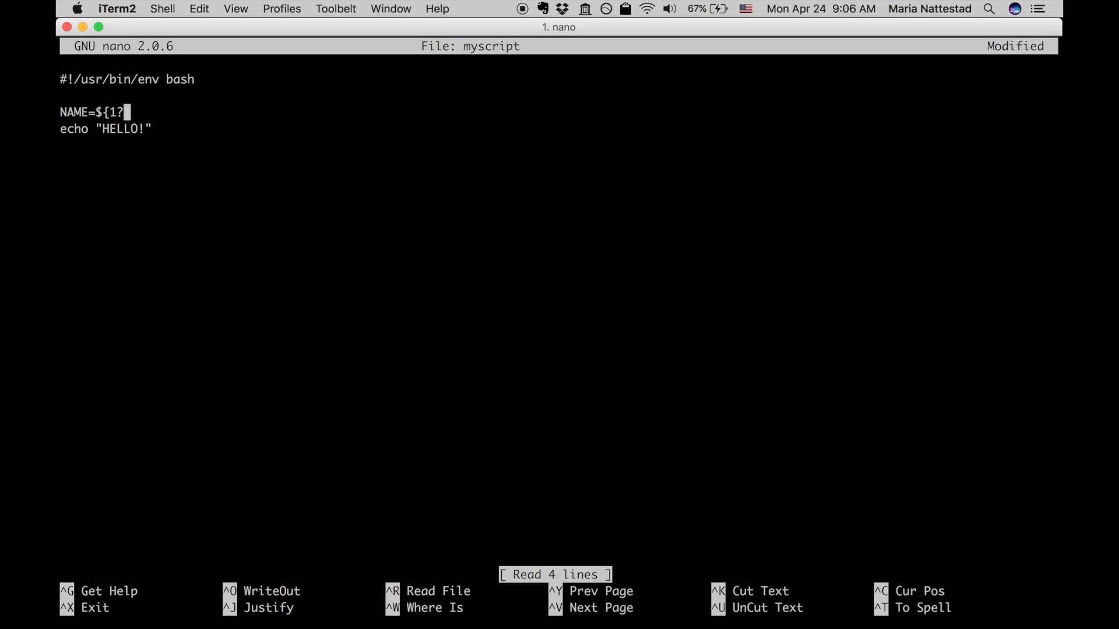
{"action": "type", "text": "Er"}
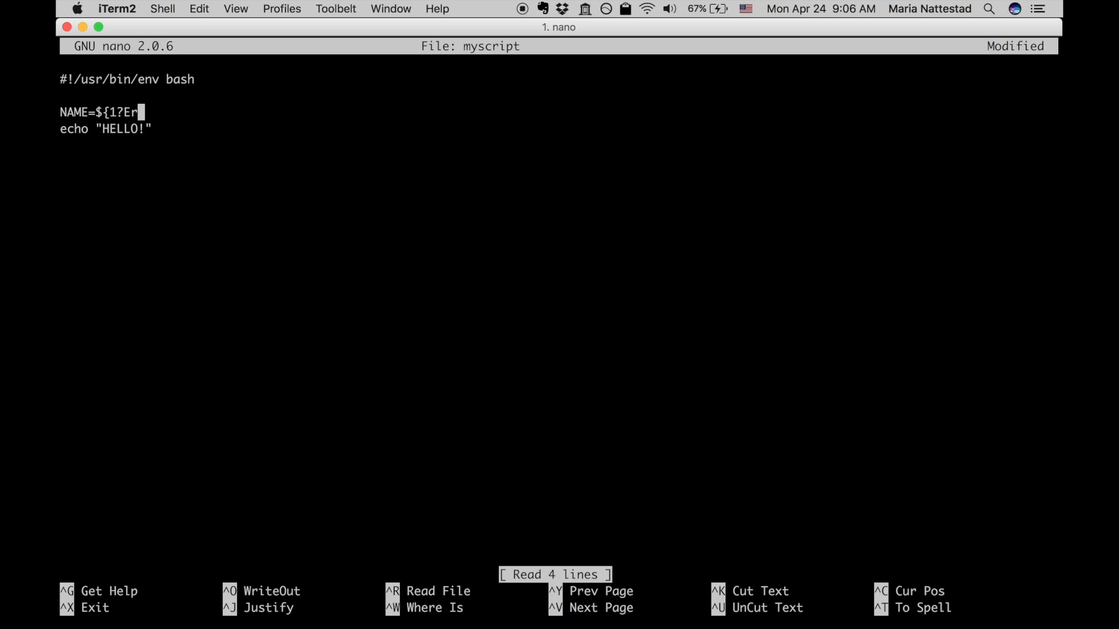
{"action": "type", "text": "ror:"}
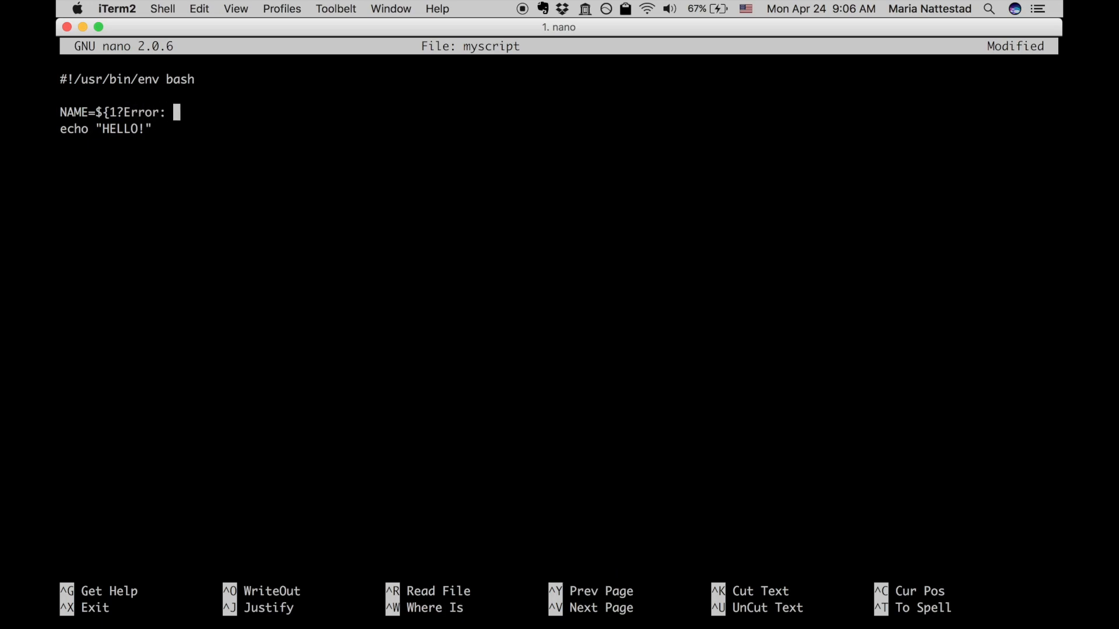
{"action": "type", "text": "no name given"}
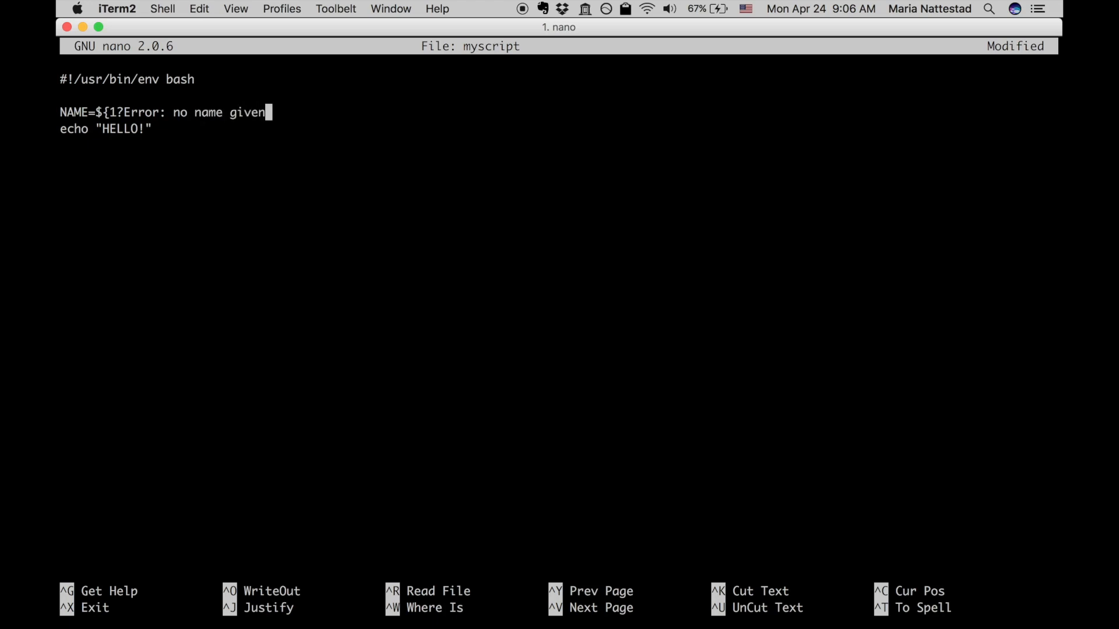
{"action": "type", "text": "}"}
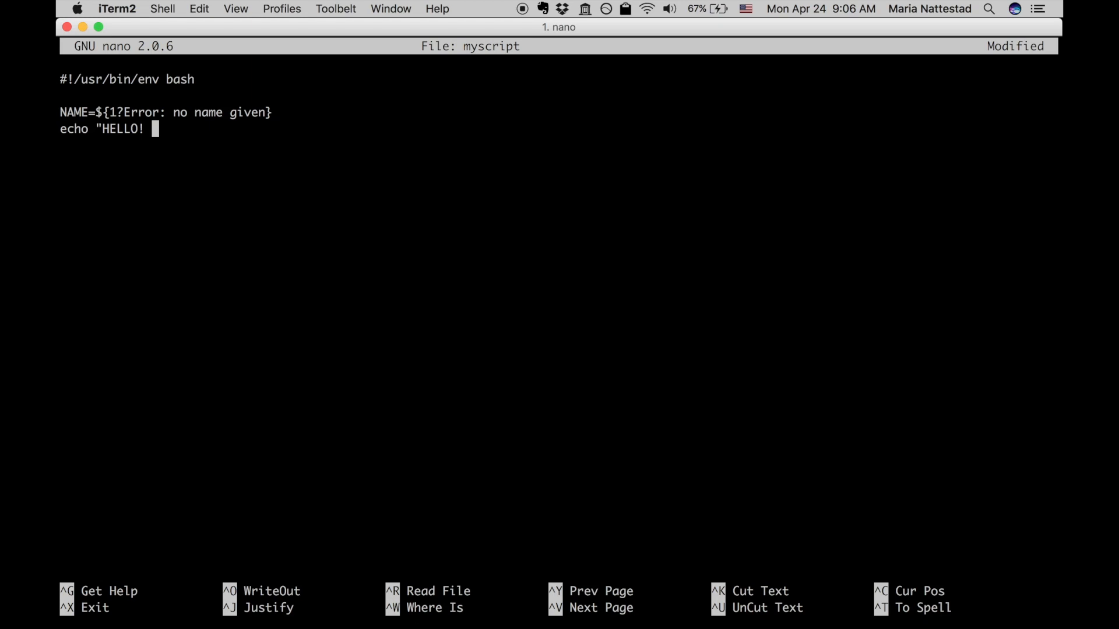
Step: Change the echo line to echo "HELLO! $NAME"
{"action": "type", "text": "$NAME"}
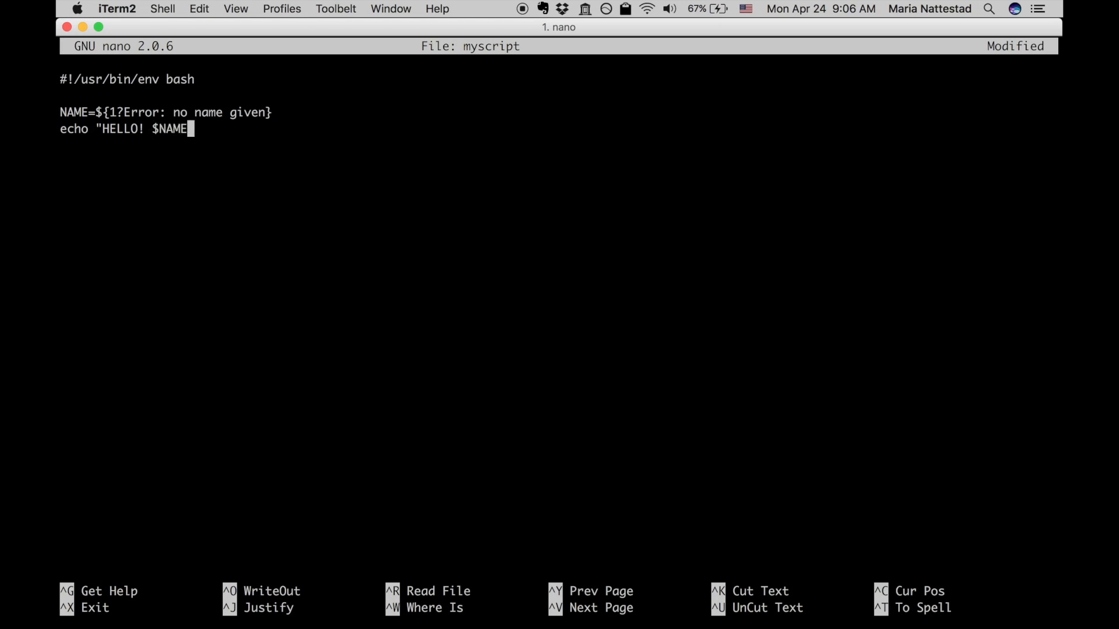
{"action": "type", "text": "\""}
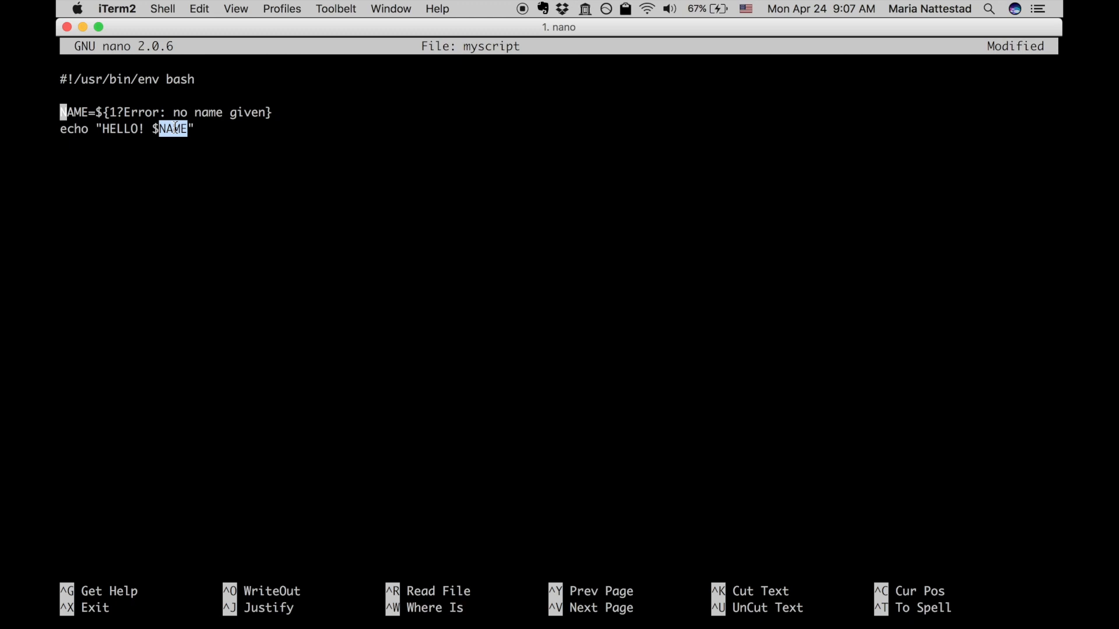
{"action": "left_click", "coordinate": [228, 130]}
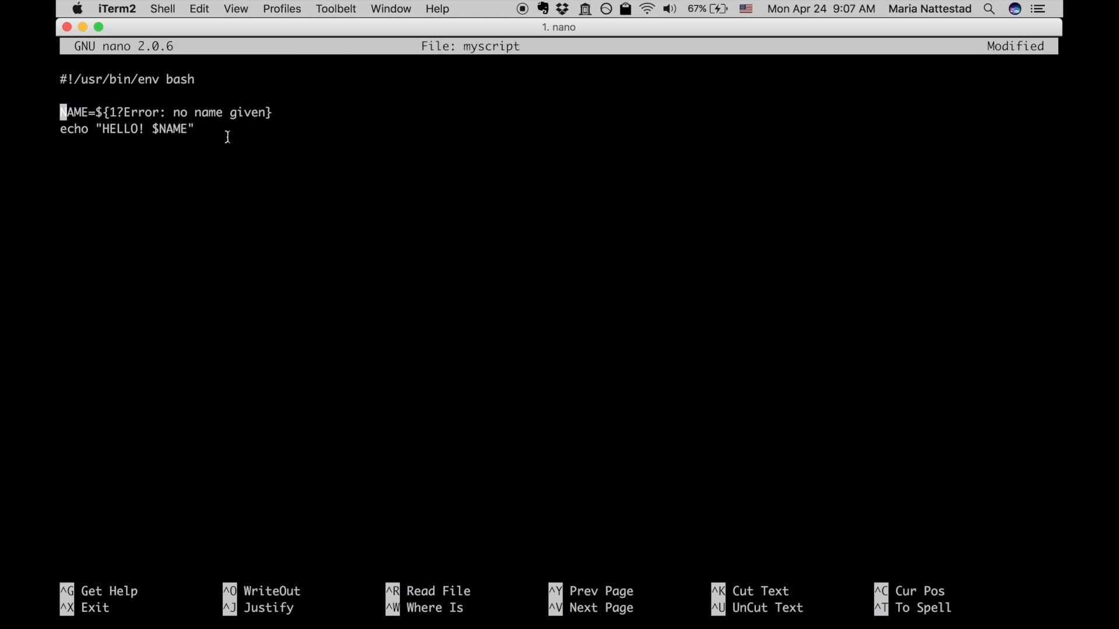
{"action": "mouse_move", "coordinate": [182, 128]}
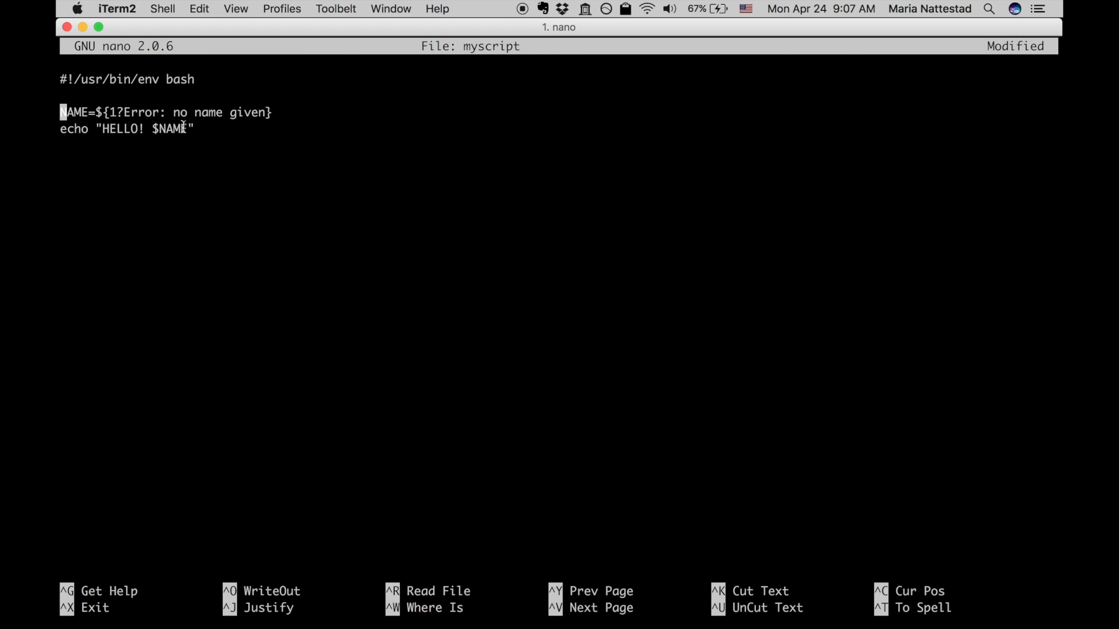
{"action": "mouse_move", "coordinate": [203, 128]}
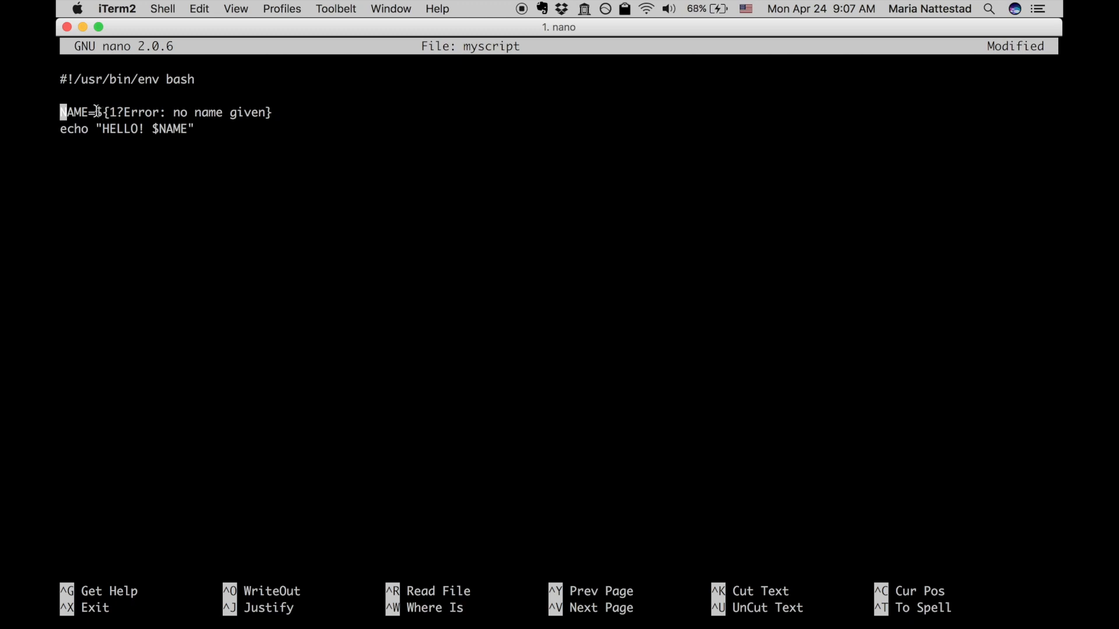
{"action": "left_click_drag", "start_coordinate": [95, 112], "coordinate": [269, 112]}
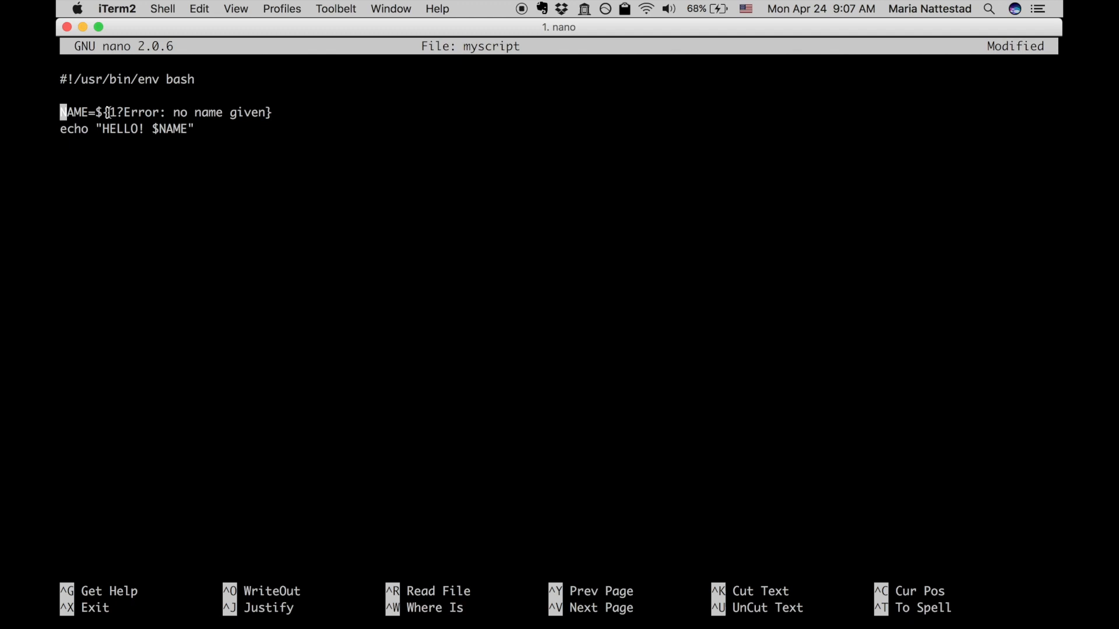
{"action": "mouse_move", "coordinate": [117, 112]}
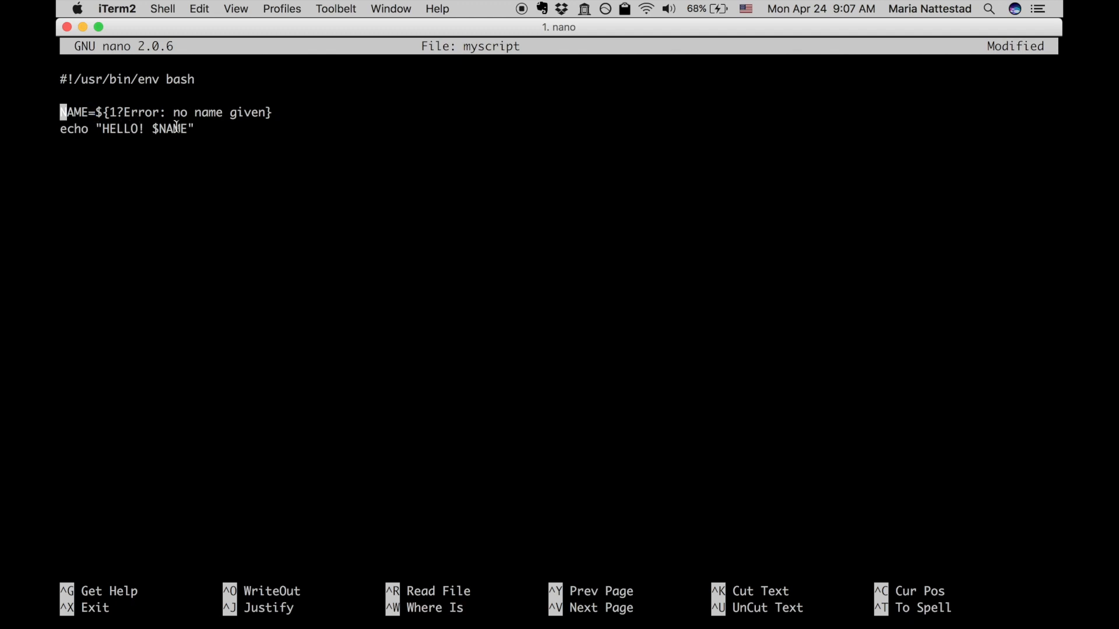
{"action": "double_click", "coordinate": [168, 128]}
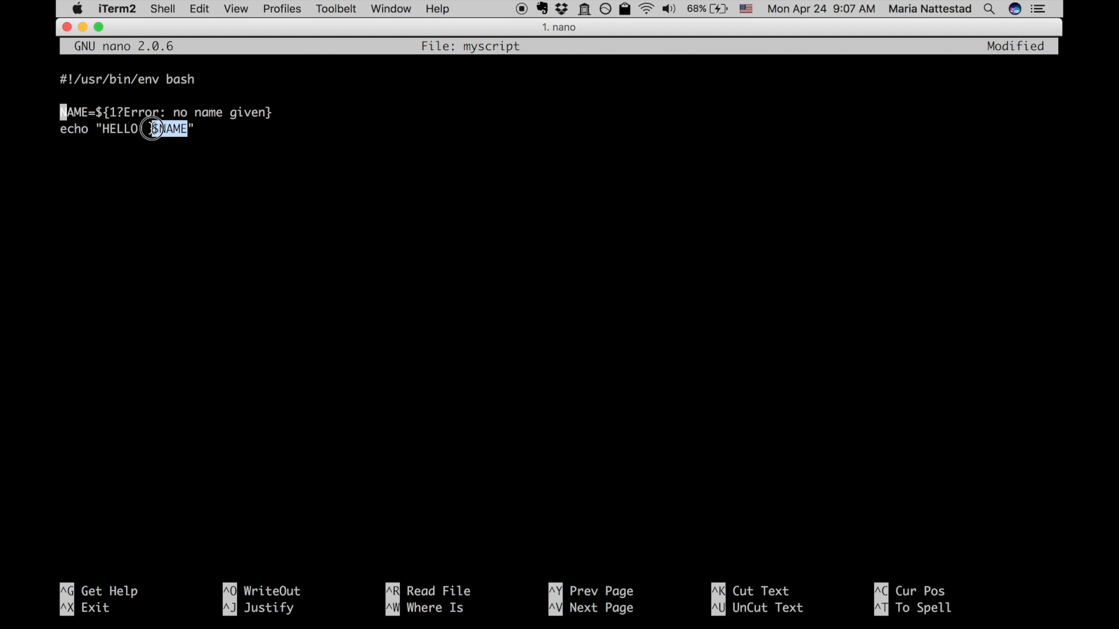
{"action": "type", "text": "!"}
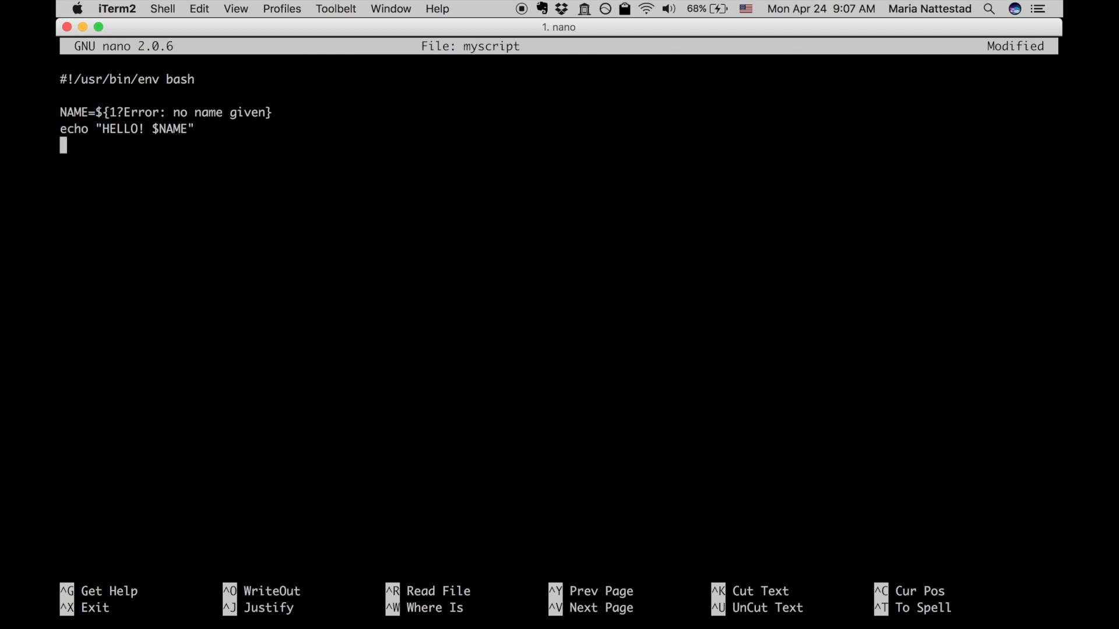
Step: Exit nano, saving the changes under the name myscript
{"action": "key", "text": "ctrl+x"}
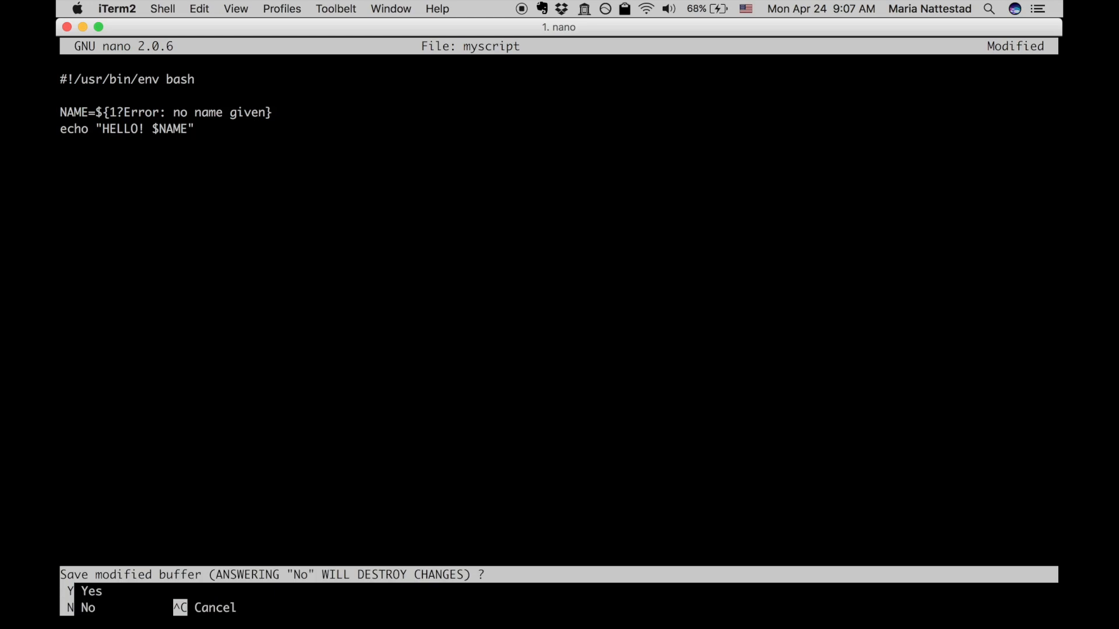
{"action": "key", "text": "y"}
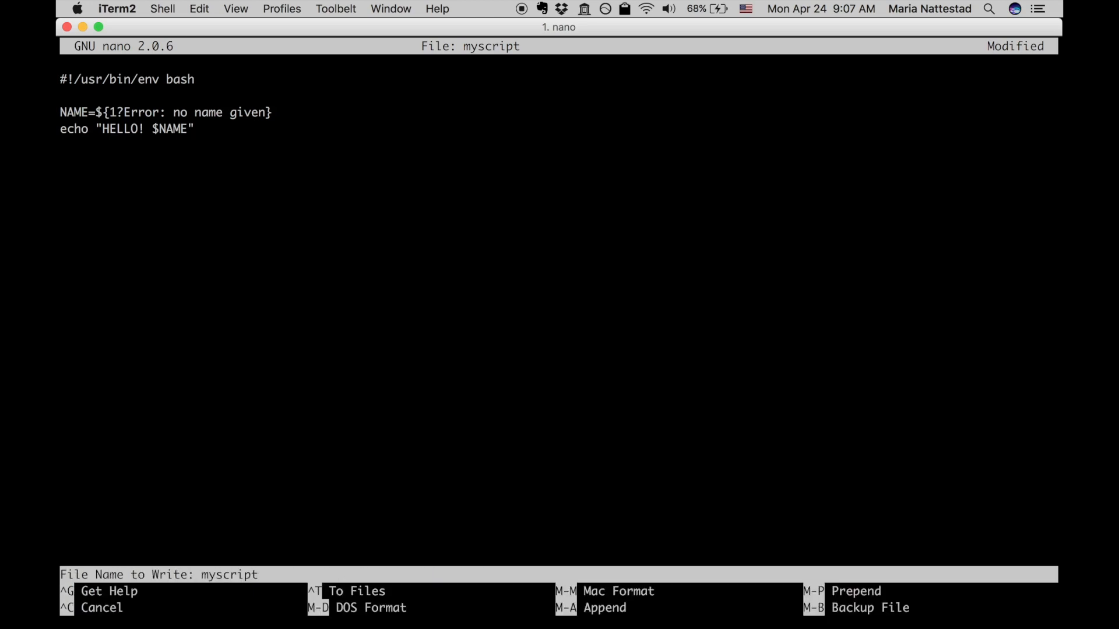
{"action": "key", "text": "Return"}
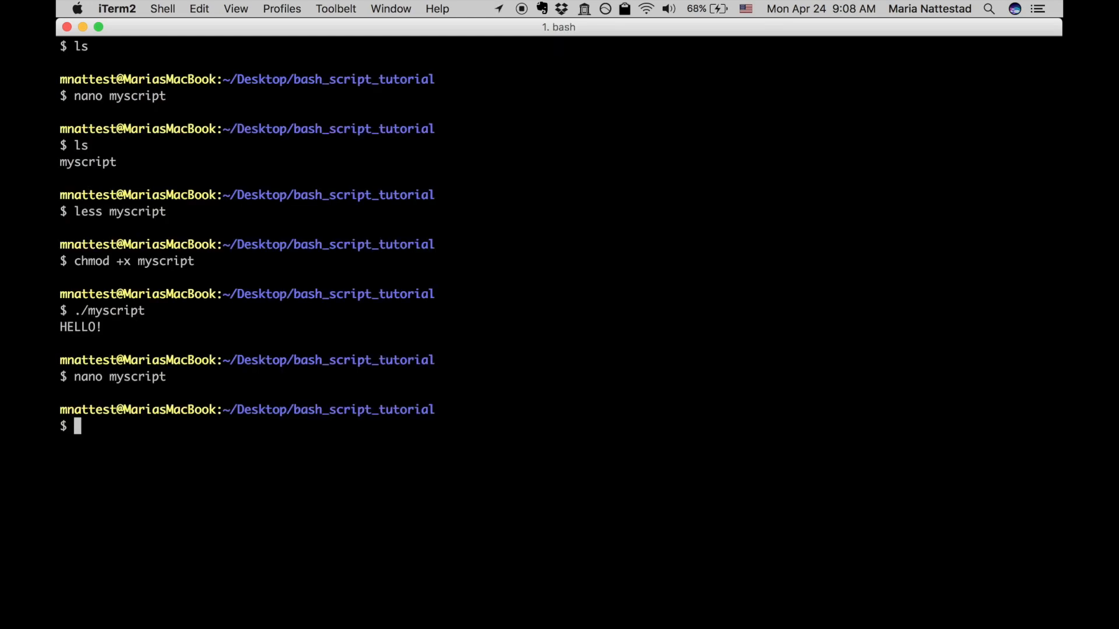
Step: Run ./myscript with no argument, producing 'Error: no name given'
{"action": "type", "text": "./m"}
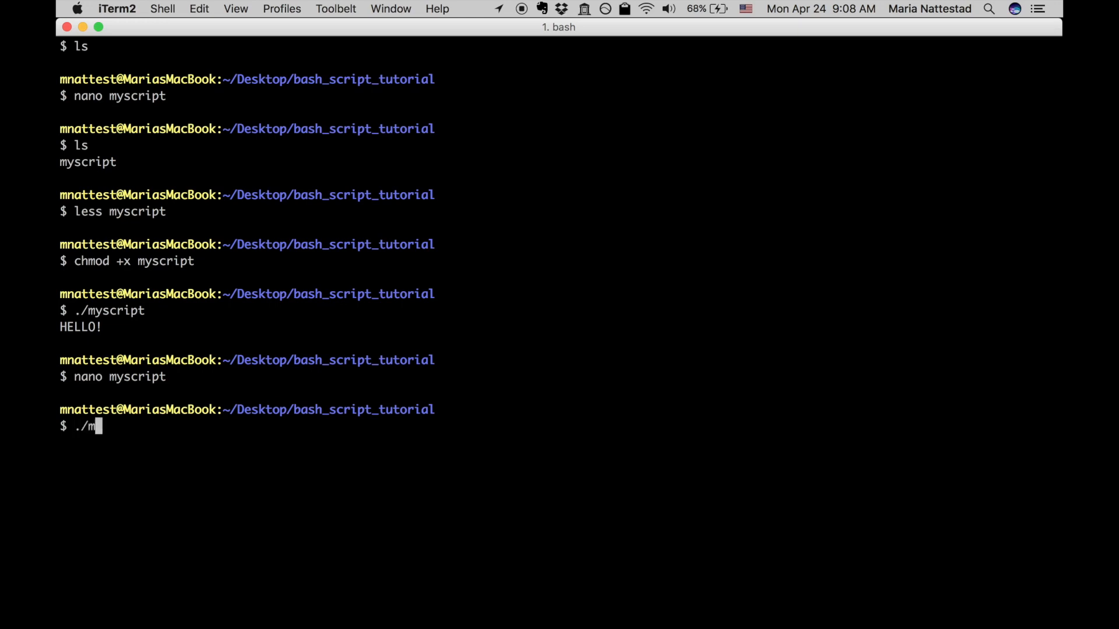
{"action": "type", "text": "yscript"}
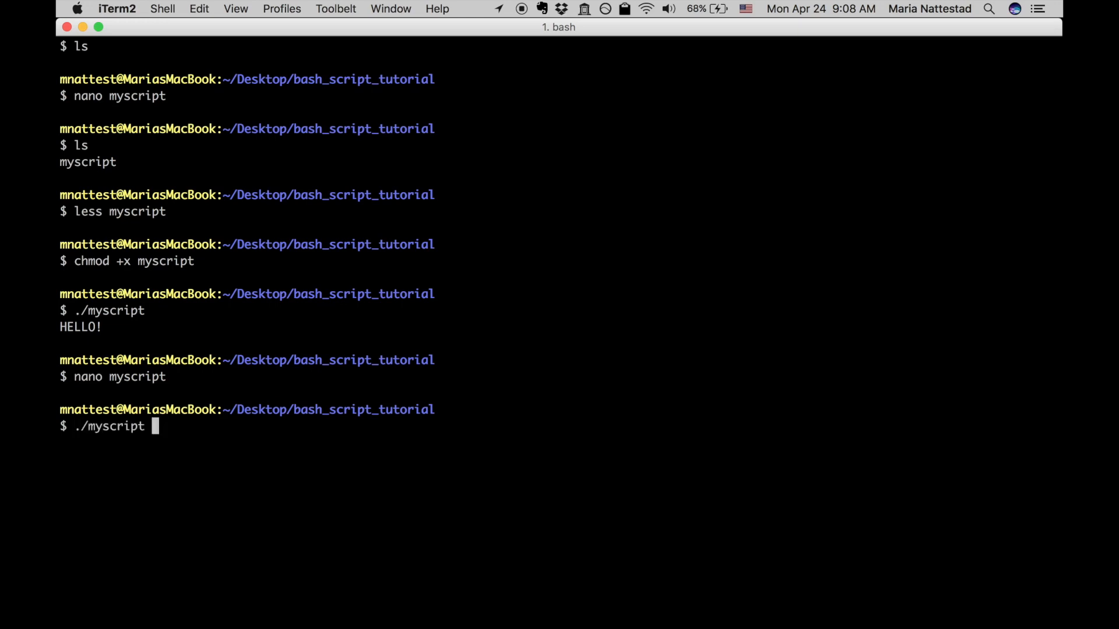
{"action": "key", "text": "Return"}
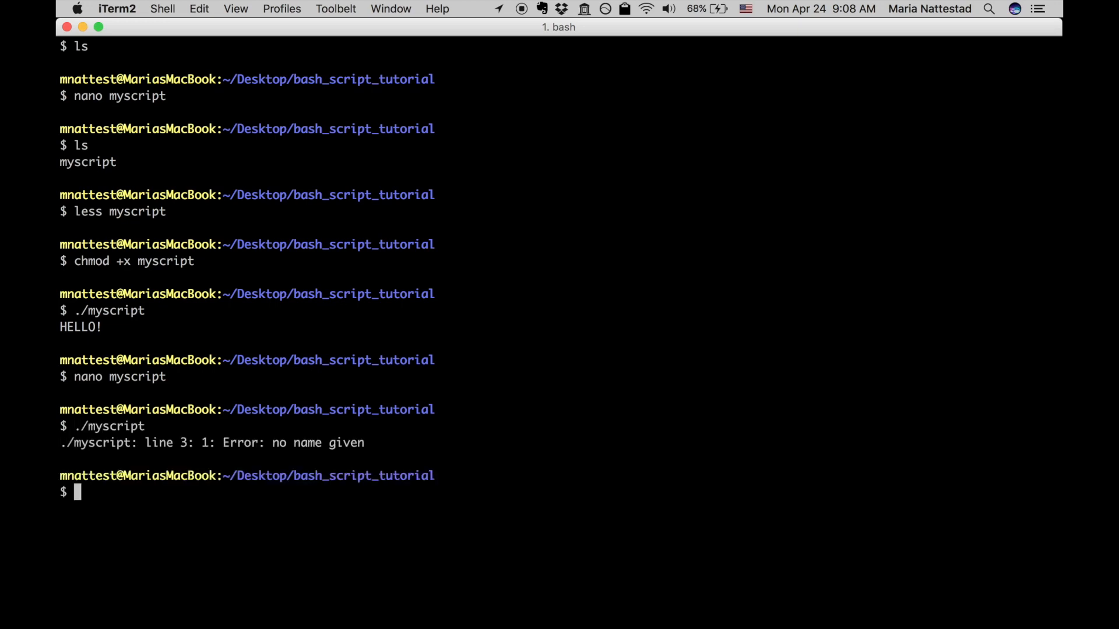
{"action": "mouse_move", "coordinate": [342, 325]}
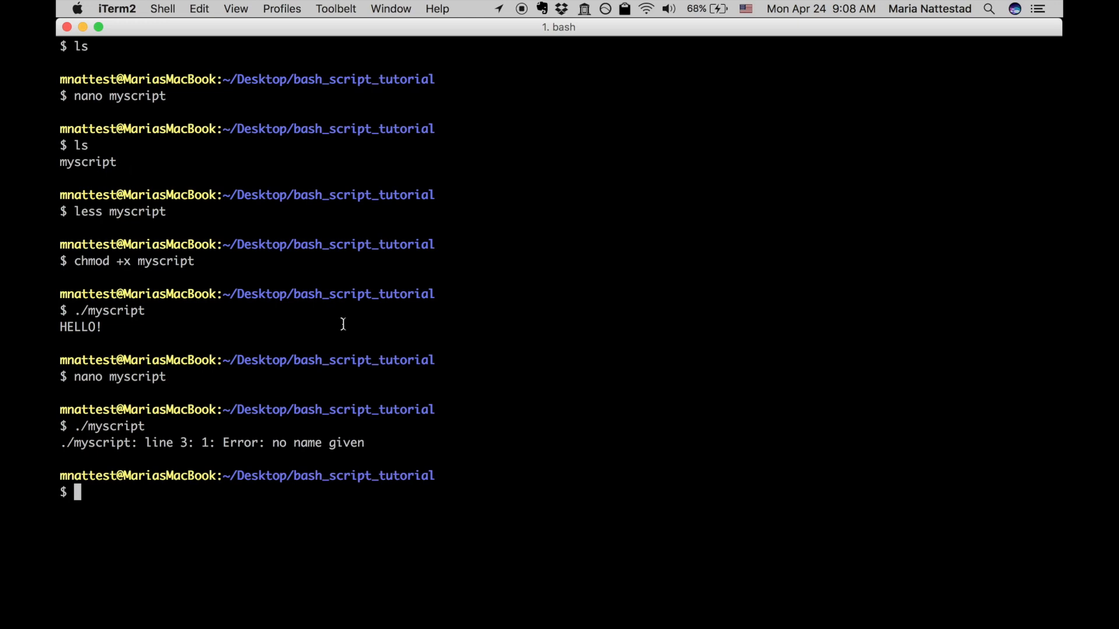
{"action": "mouse_move", "coordinate": [142, 443]}
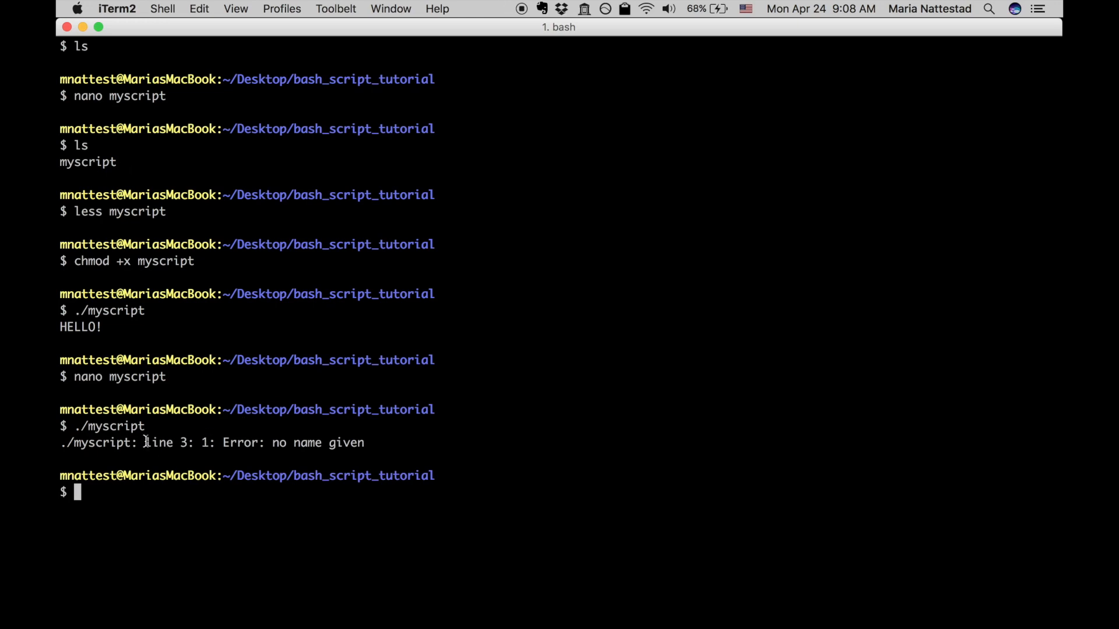
{"action": "double_click", "coordinate": [166, 443]}
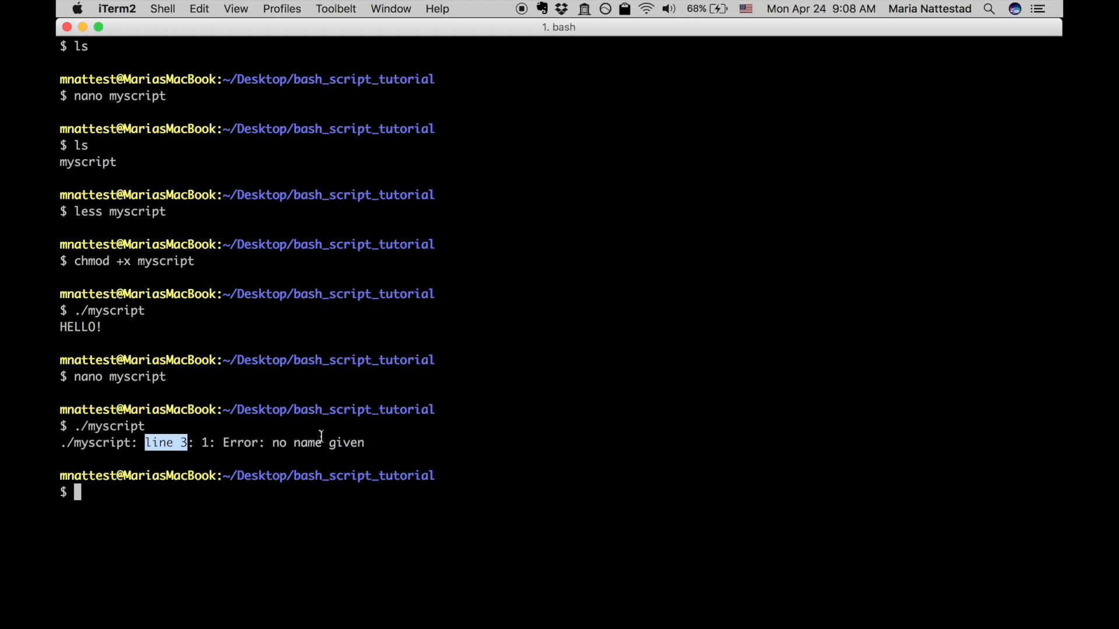
{"action": "mouse_move", "coordinate": [202, 443]}
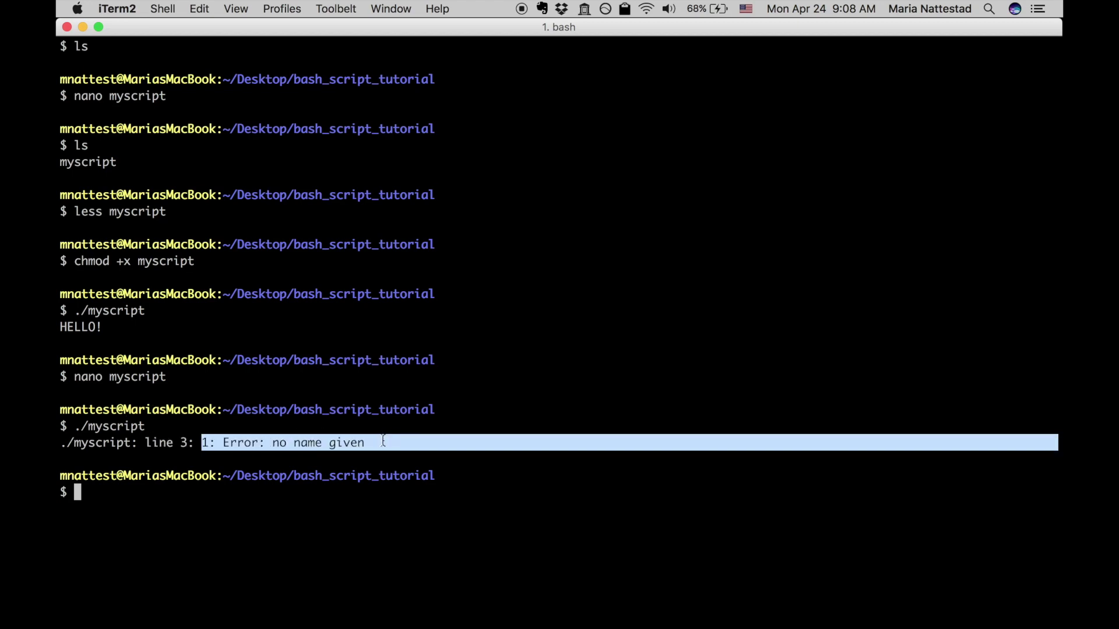
Step: Run ./myscript Tom to print HELLO! Tom
{"action": "type", "text": "./"}
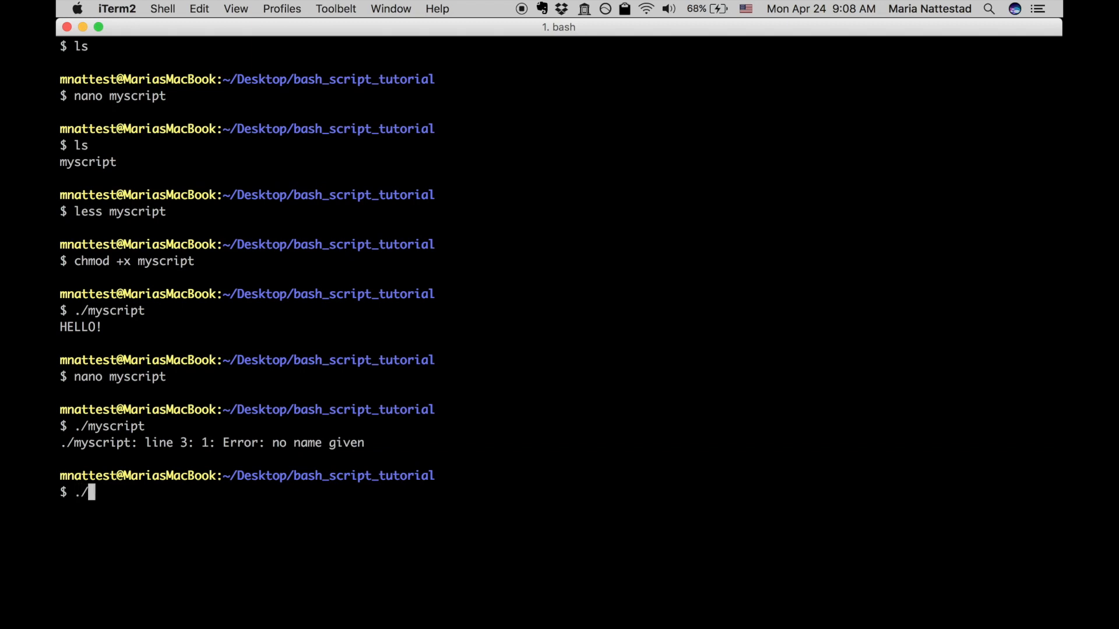
{"action": "type", "text": "myscript"}
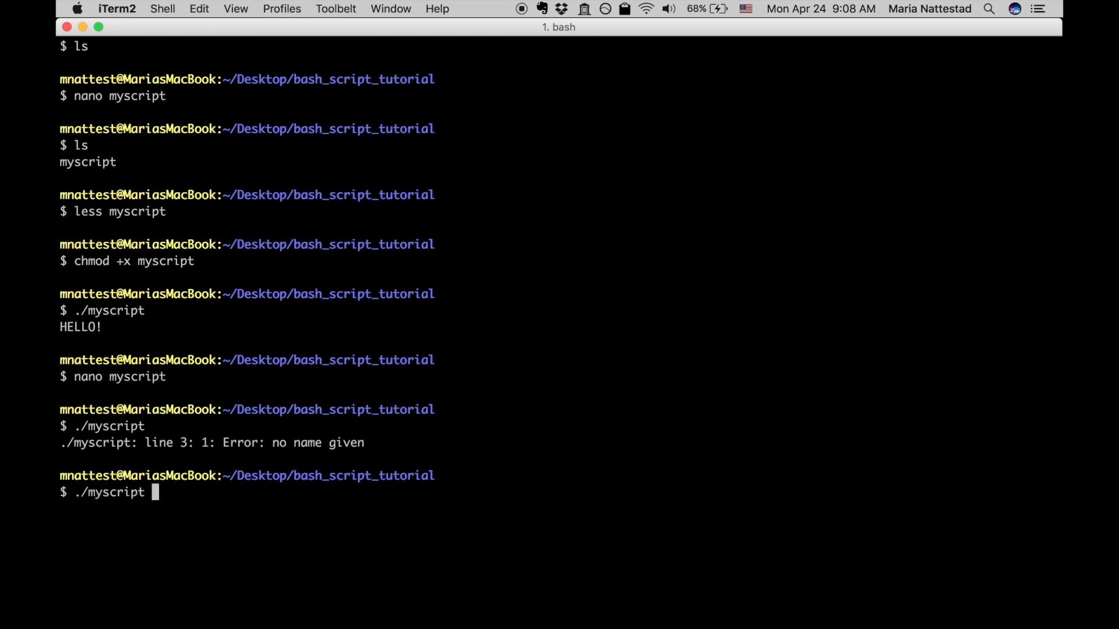
{"action": "type", "text": "Tom"}
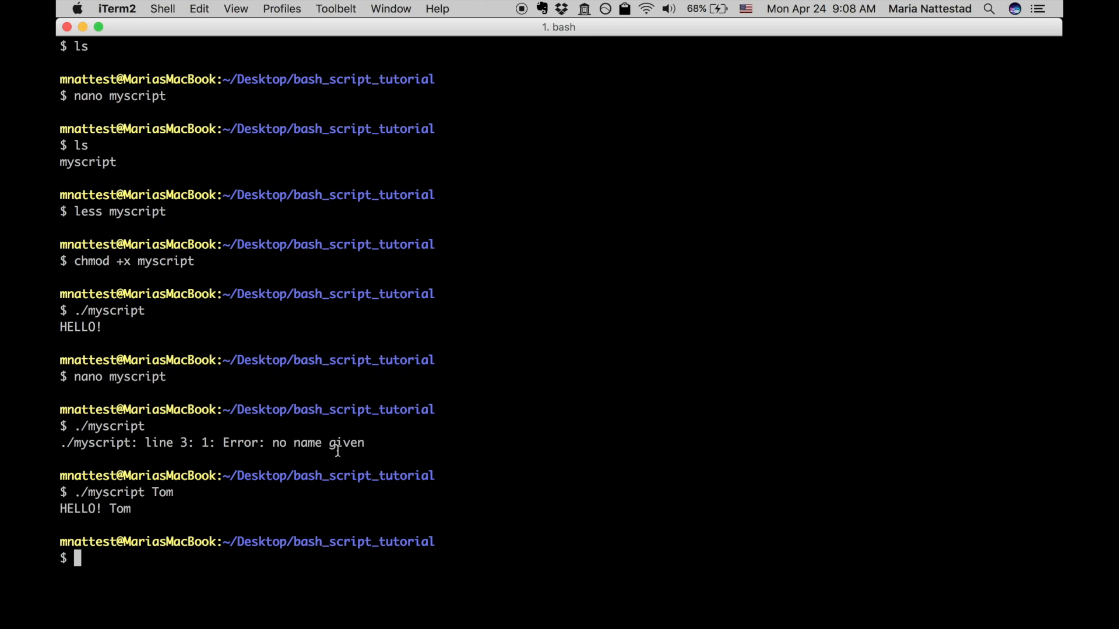
{"action": "mouse_move", "coordinate": [338, 450]}
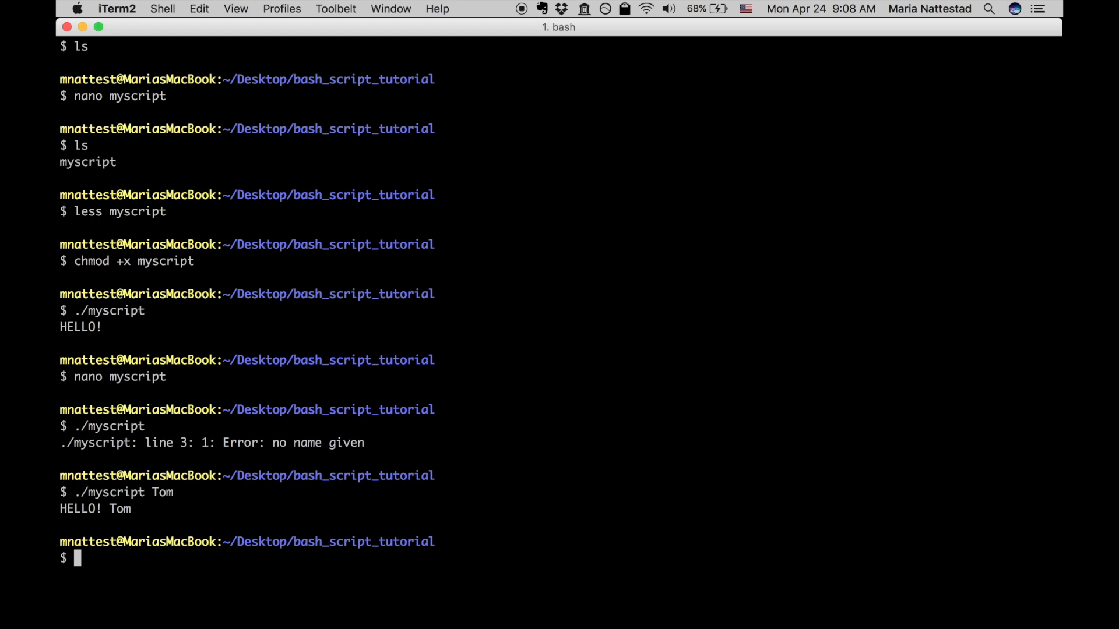
{"action": "mouse_move", "coordinate": [602, 343]}
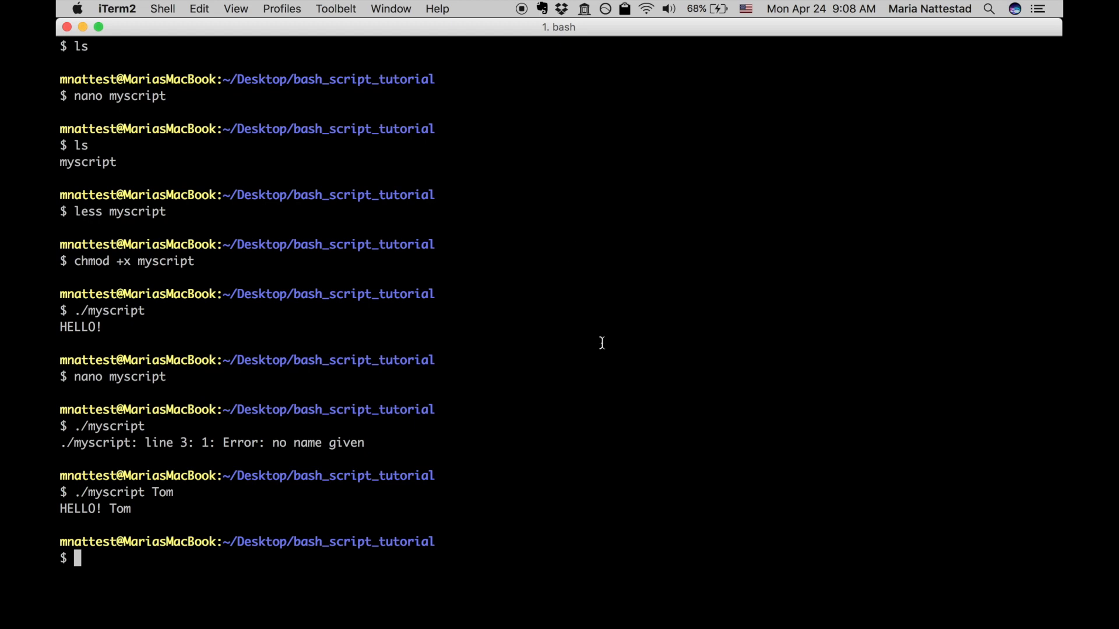
Step: Reopen myscript in nano
{"action": "type", "text": "nano my"}
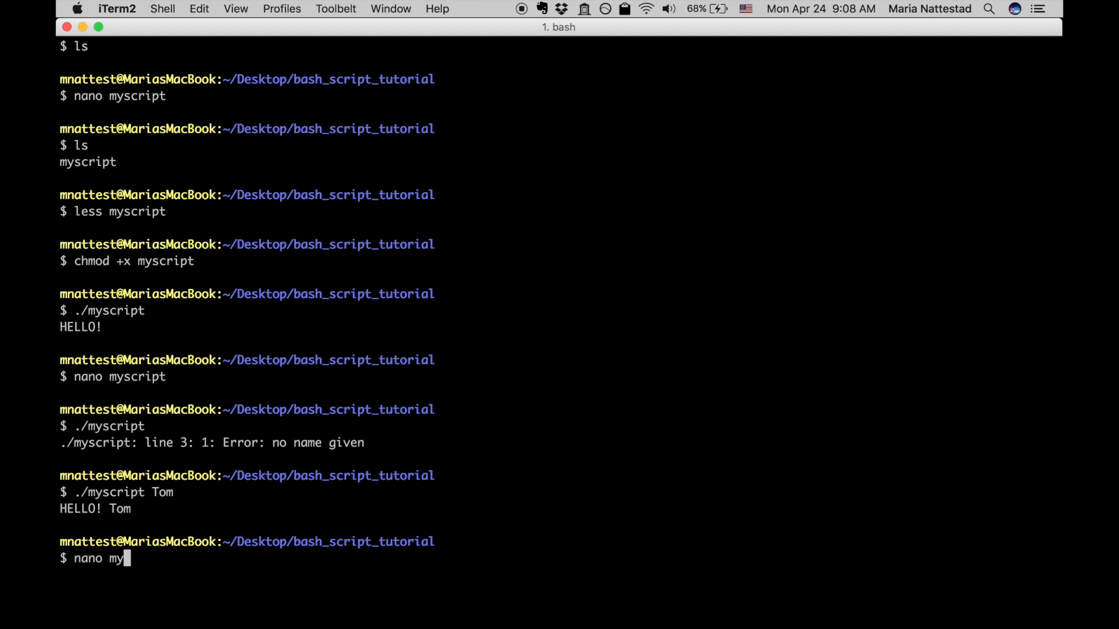
{"action": "key", "text": "Return"}
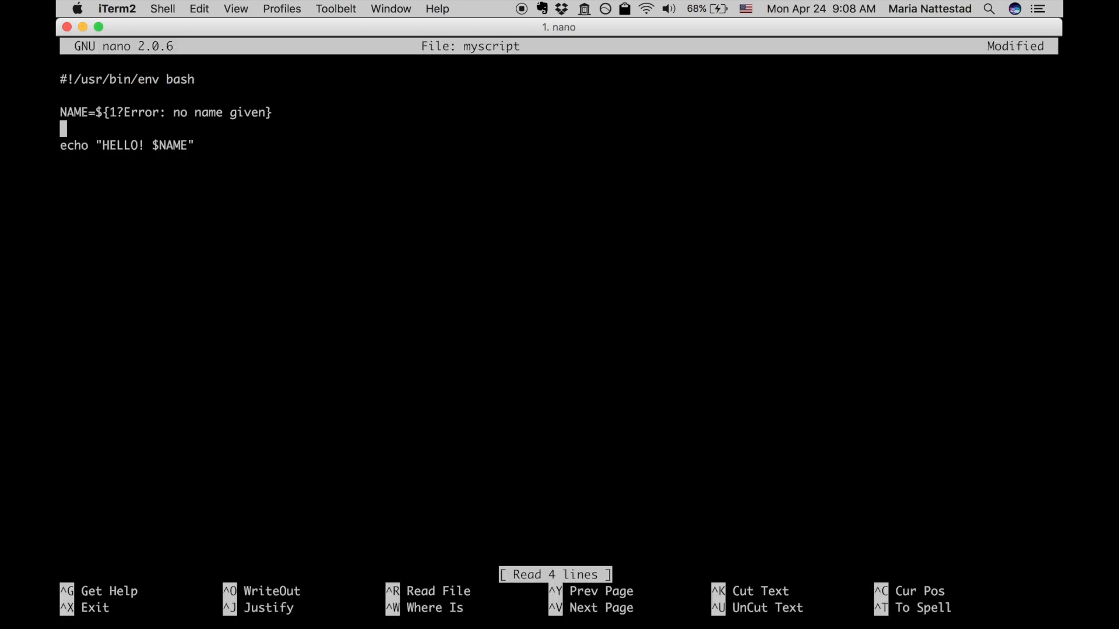
Step: Add the line NAME2=${2:-friend} below the NAME assignment
{"action": "type", "text": "NAME"}
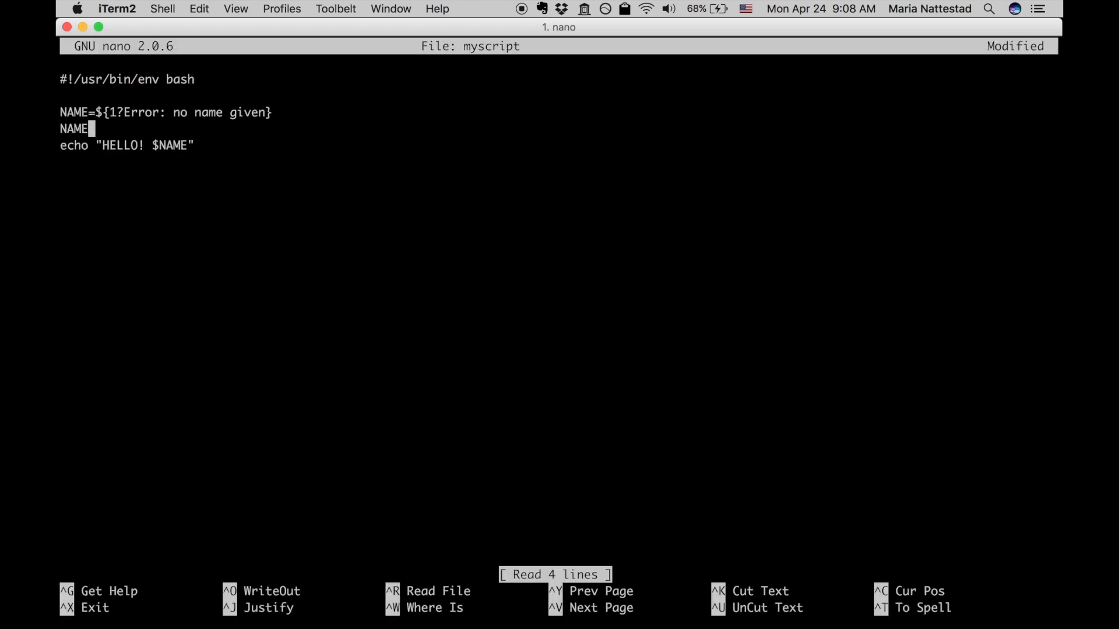
{"action": "type", "text": "2={"}
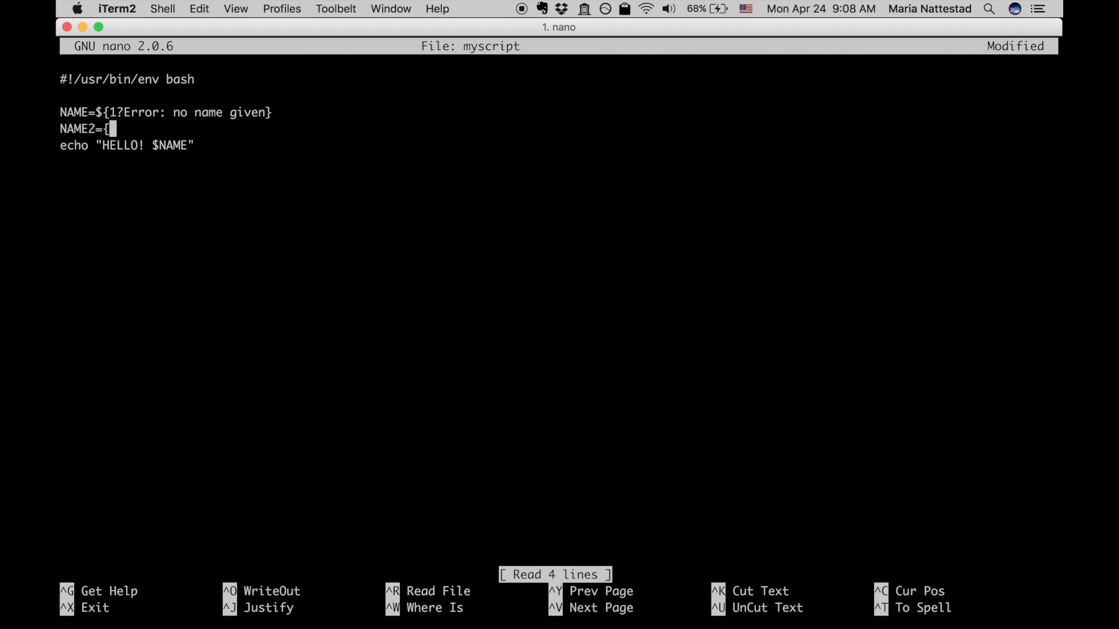
{"action": "type", "text": "2"}
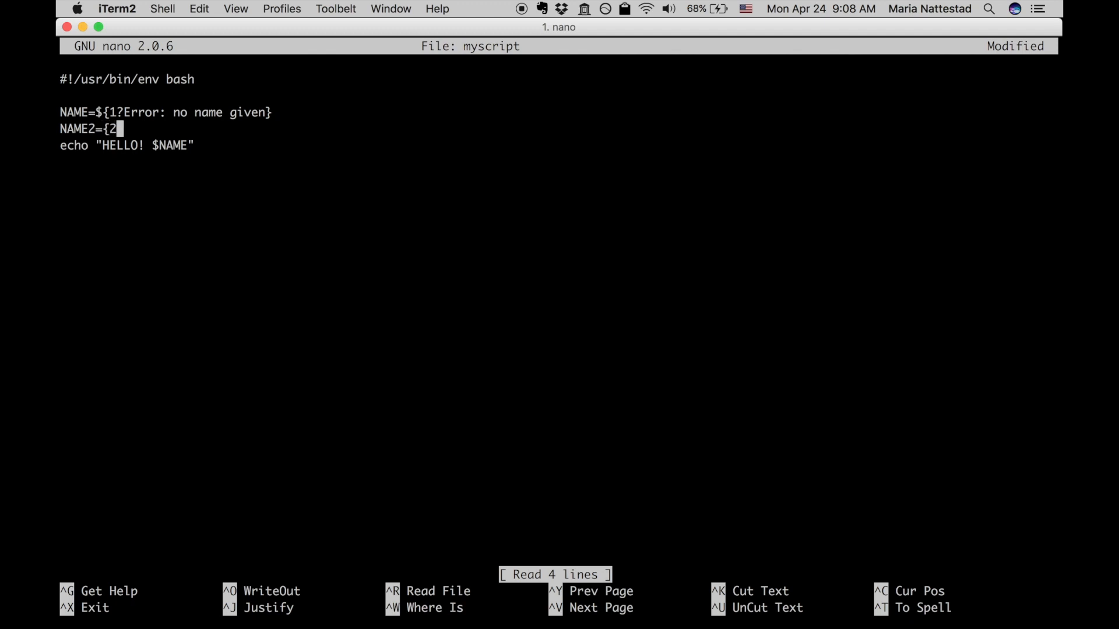
{"action": "type", "text": "?"}
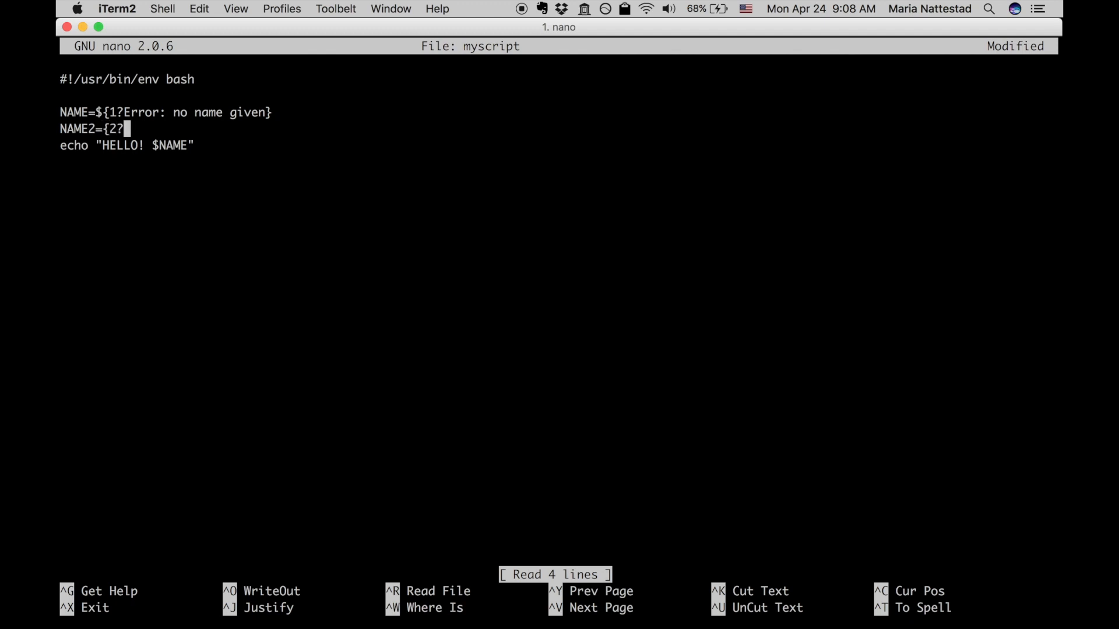
{"action": "key", "text": "Backspace"}
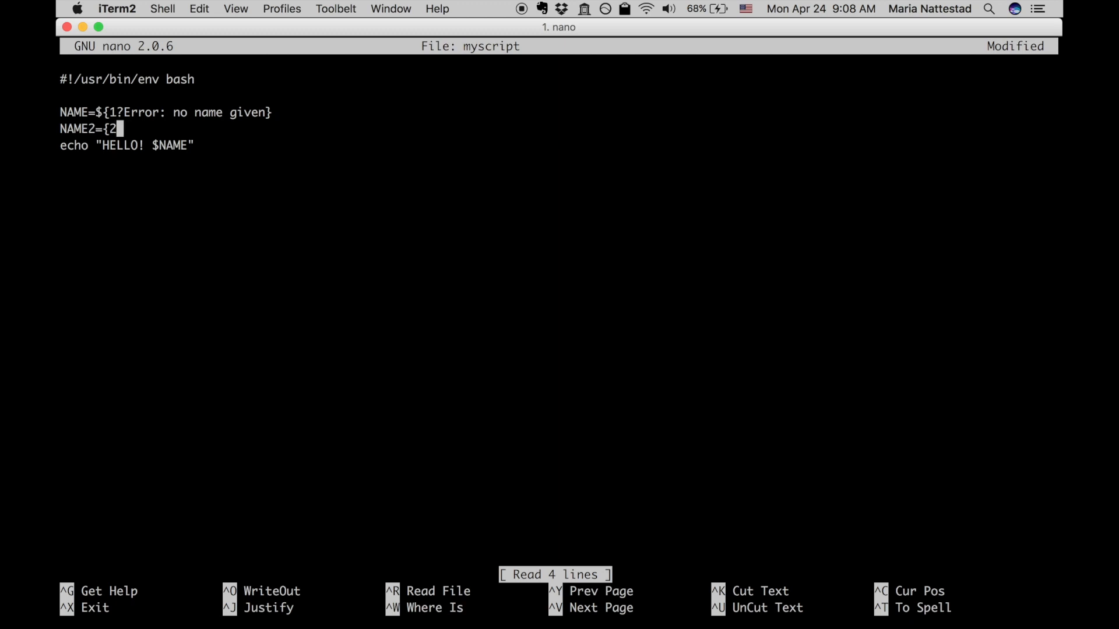
{"action": "type", "text": ":"}
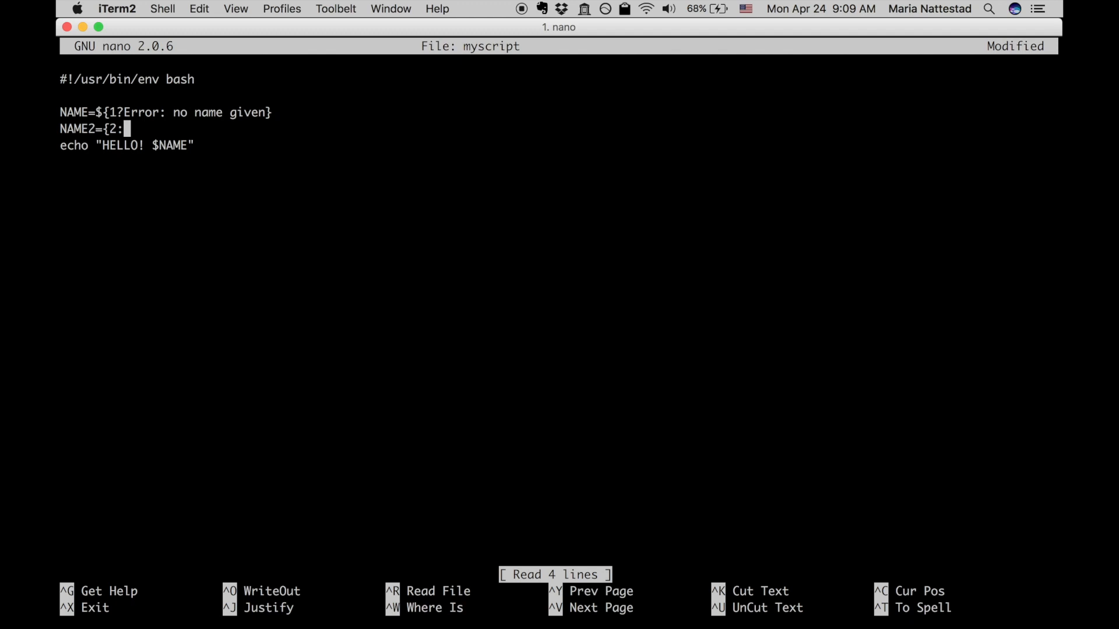
{"action": "type", "text": "-"}
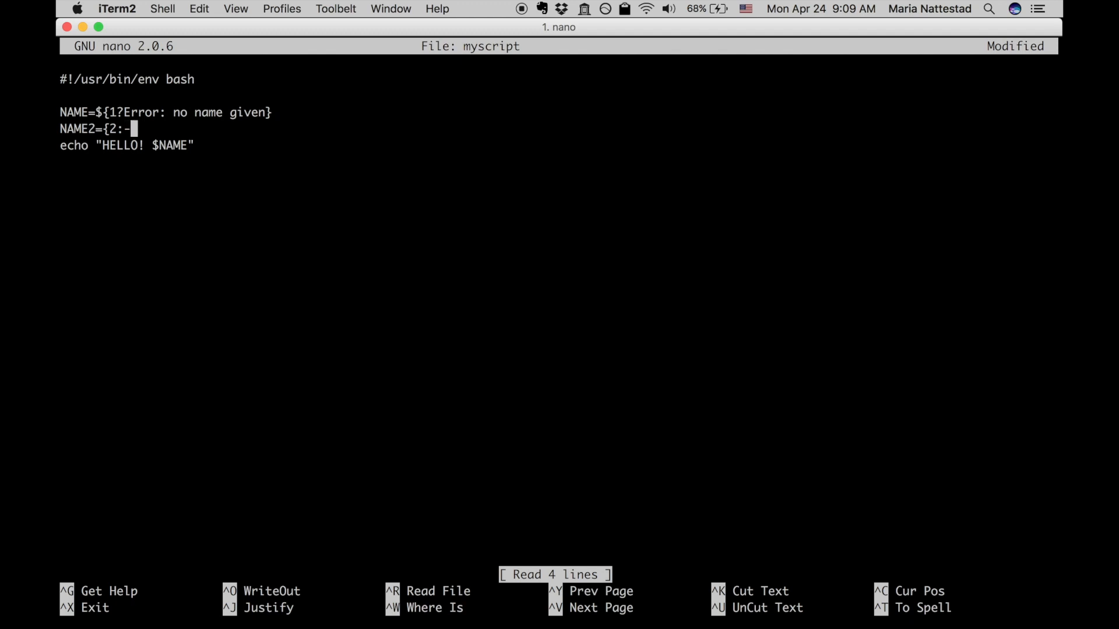
{"action": "type", "text": "friend}"}
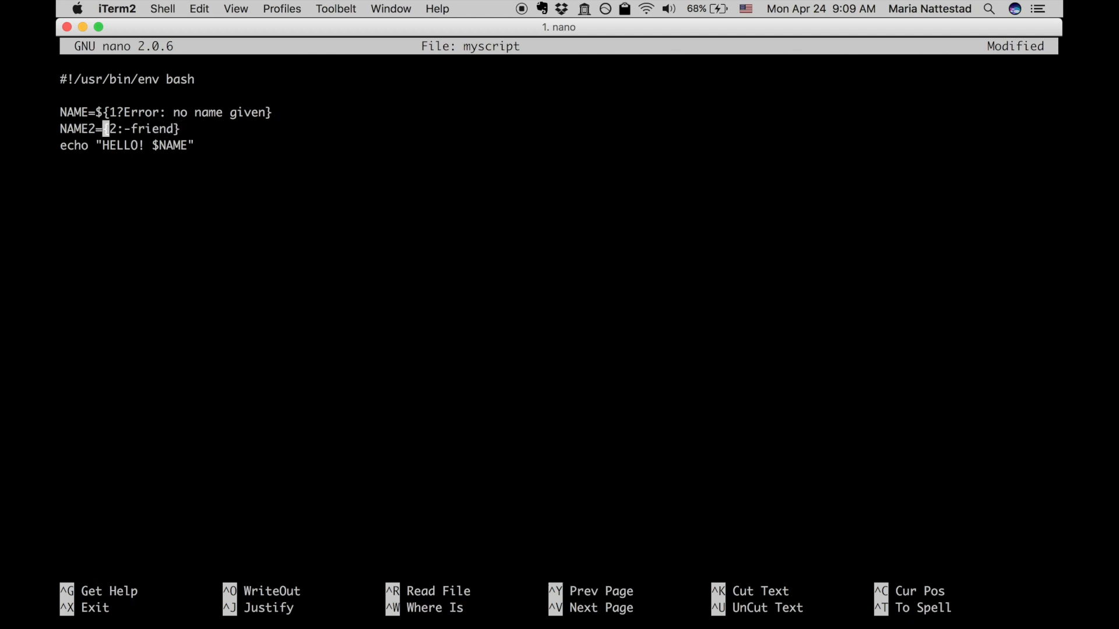
{"action": "type", "text": "{"}
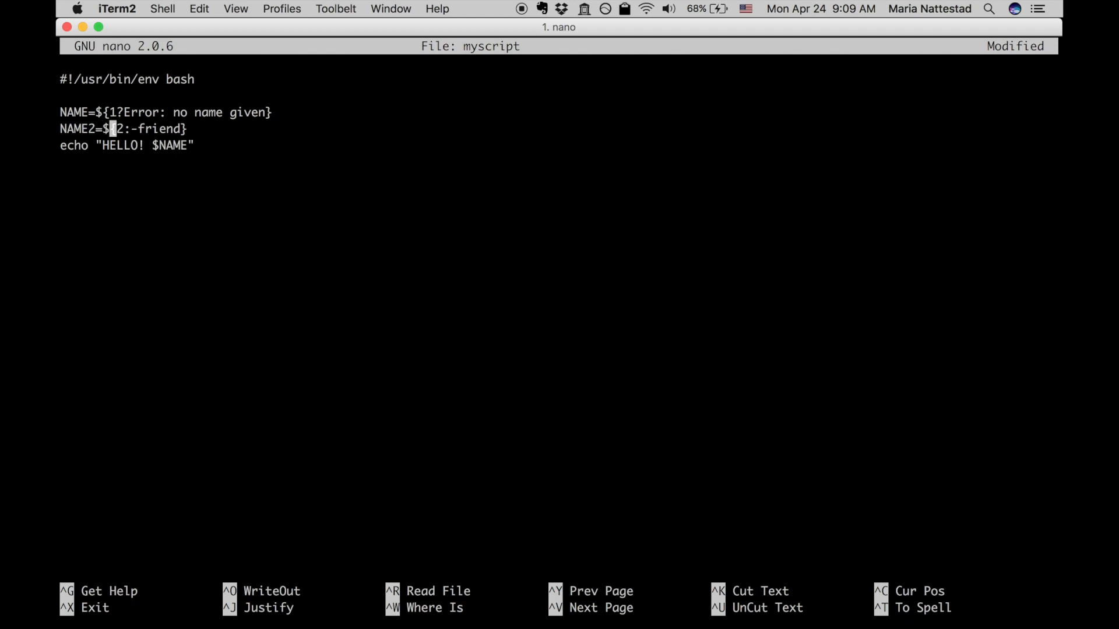
{"action": "type", "text": "{"}
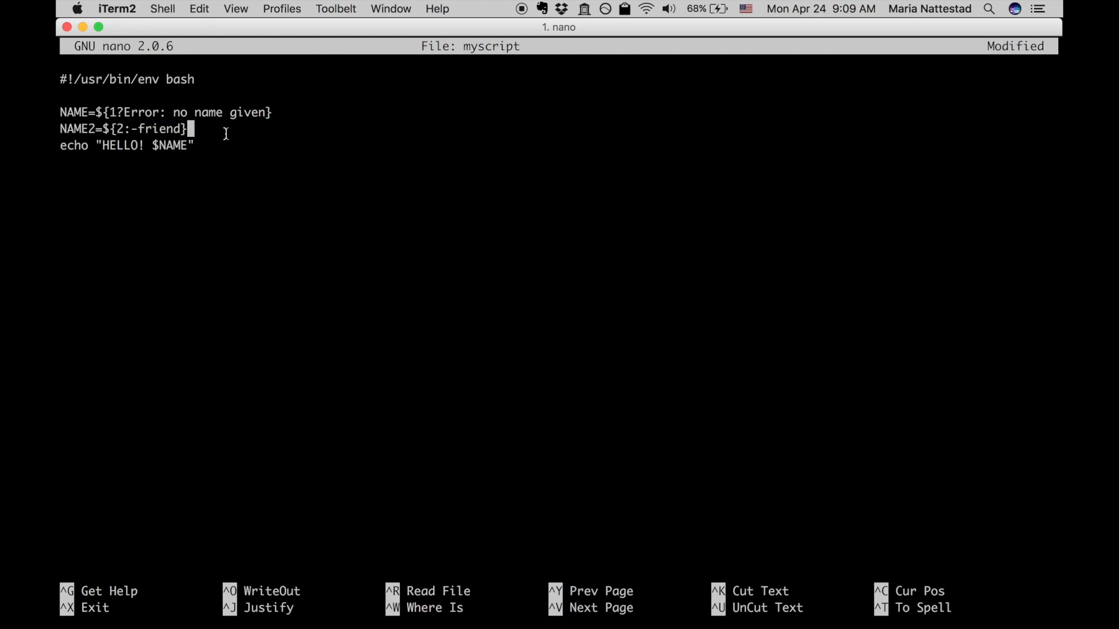
Step: Edit the echo line to "HELLO! $NAME and $NAME2" and begin exiting nano
{"action": "key", "text": "Return"}
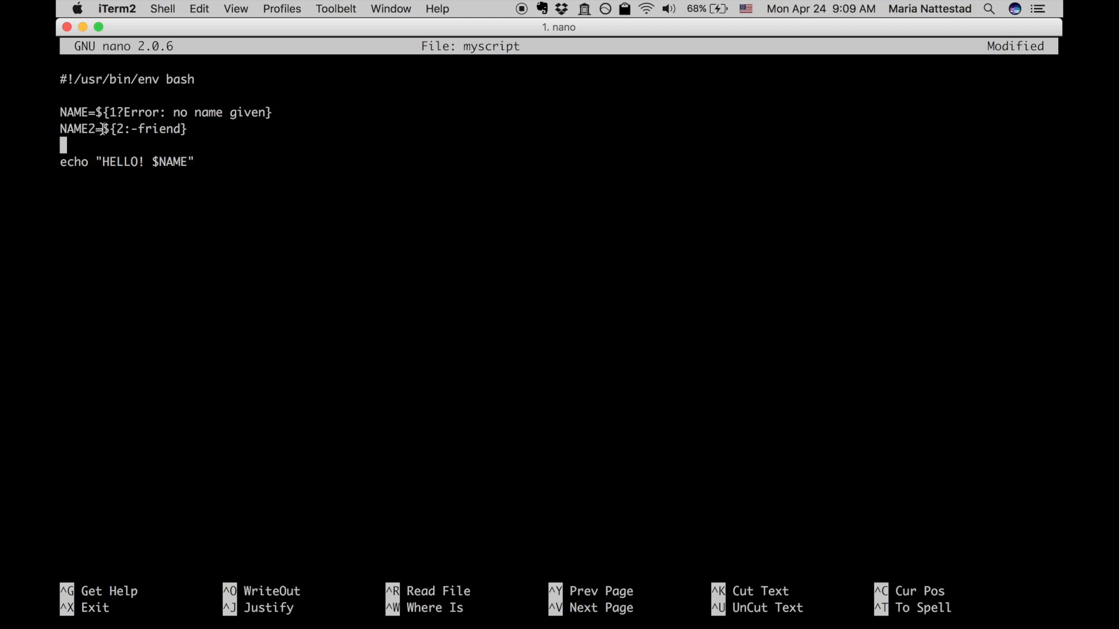
{"action": "type", "text": "]"}
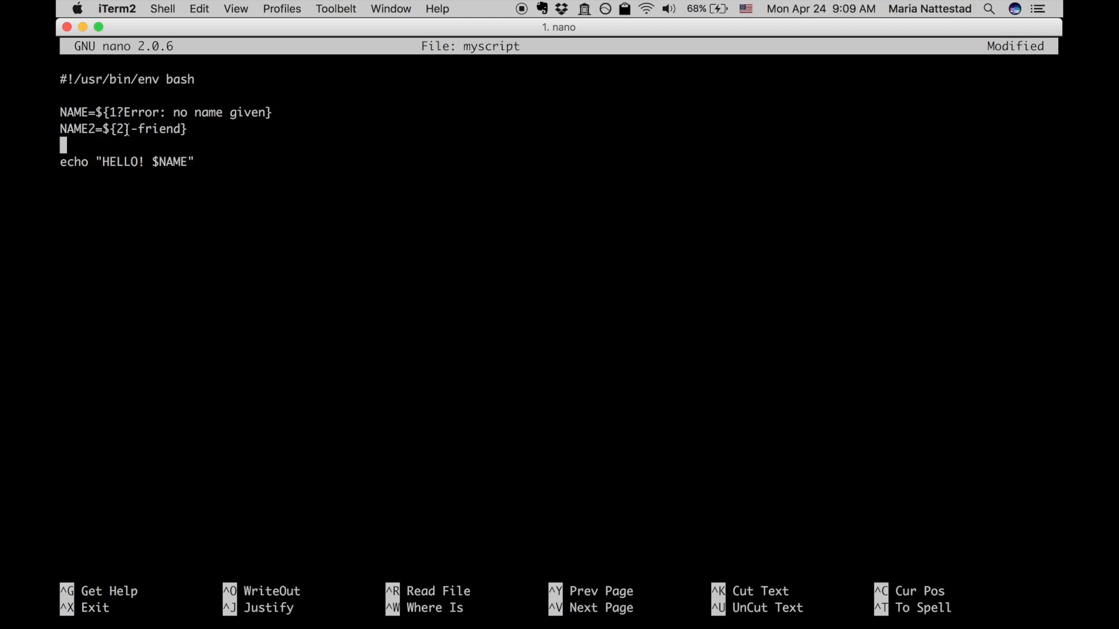
{"action": "type", "text": ":"}
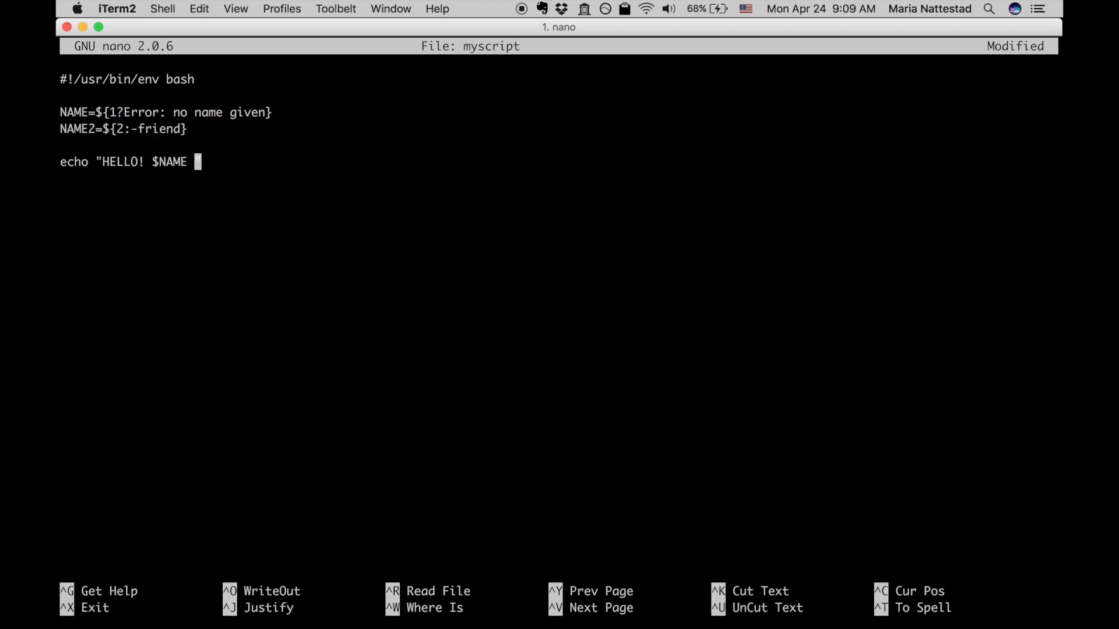
{"action": "type", "text": "$NAME2"}
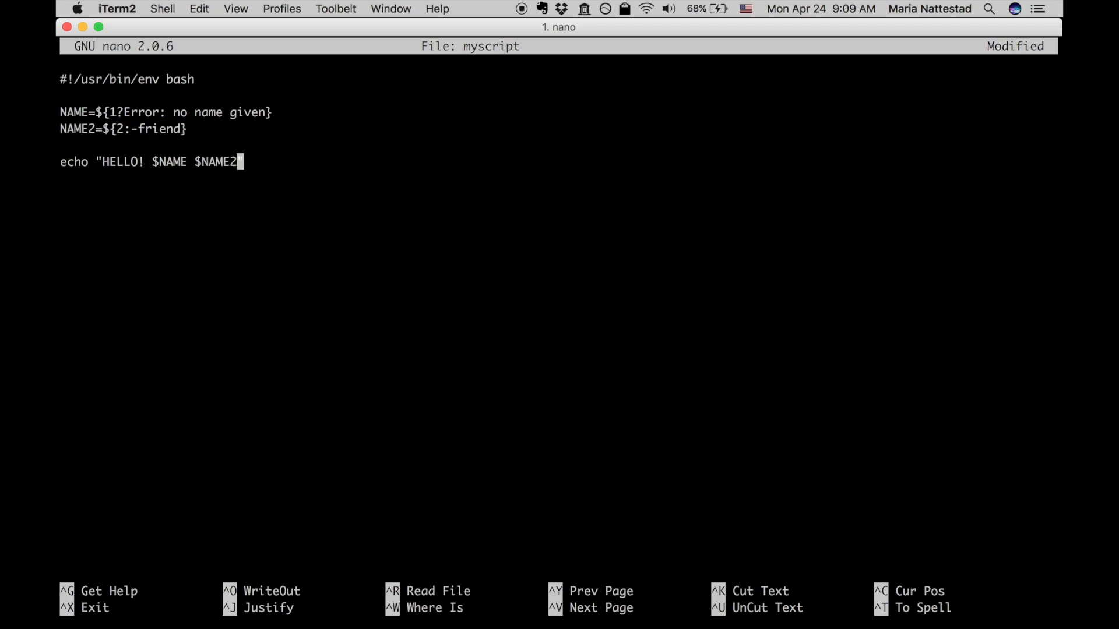
{"action": "type", "text": "and"}
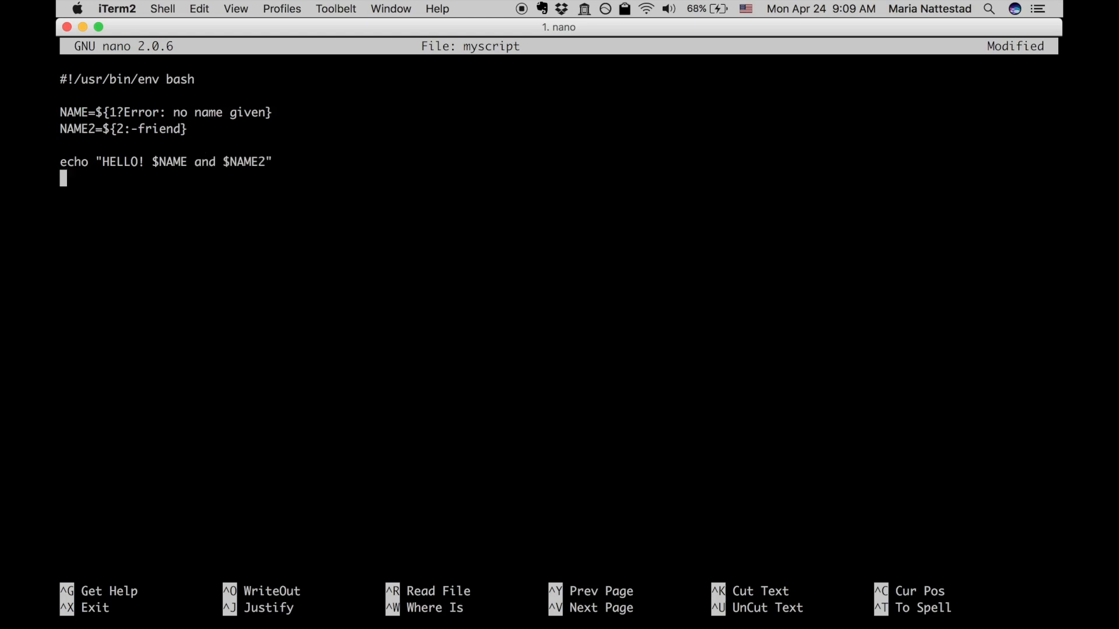
{"action": "key", "text": "ctrl+x"}
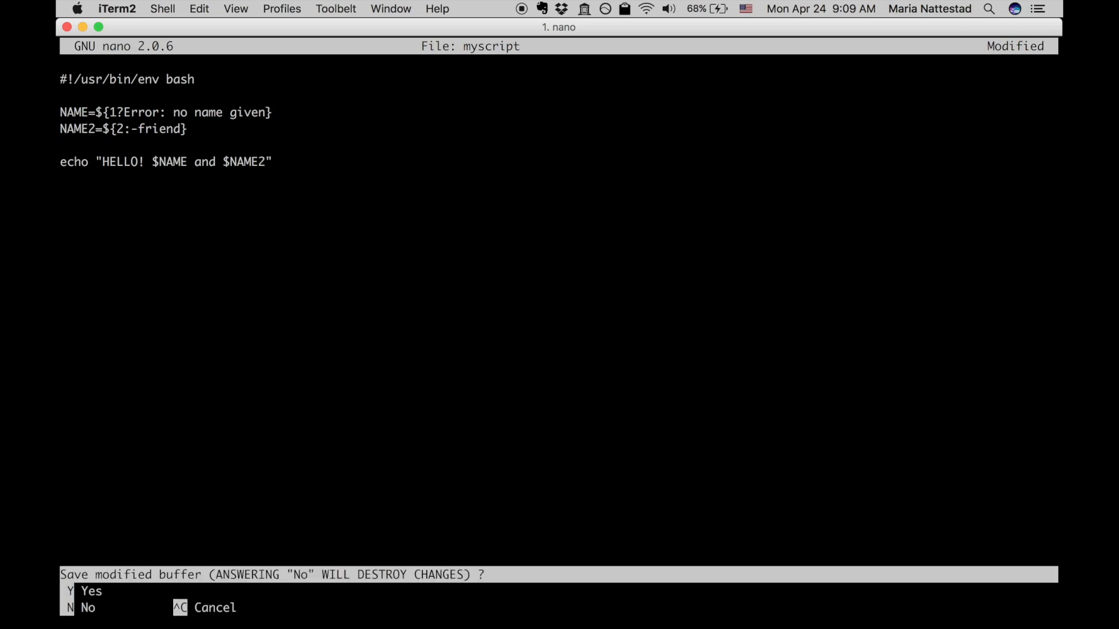
Step: Save myscript, then run it with no name, with Tom, and with Tom Jerry
{"action": "key", "text": "y"}
{"action": "type", "text": "."}
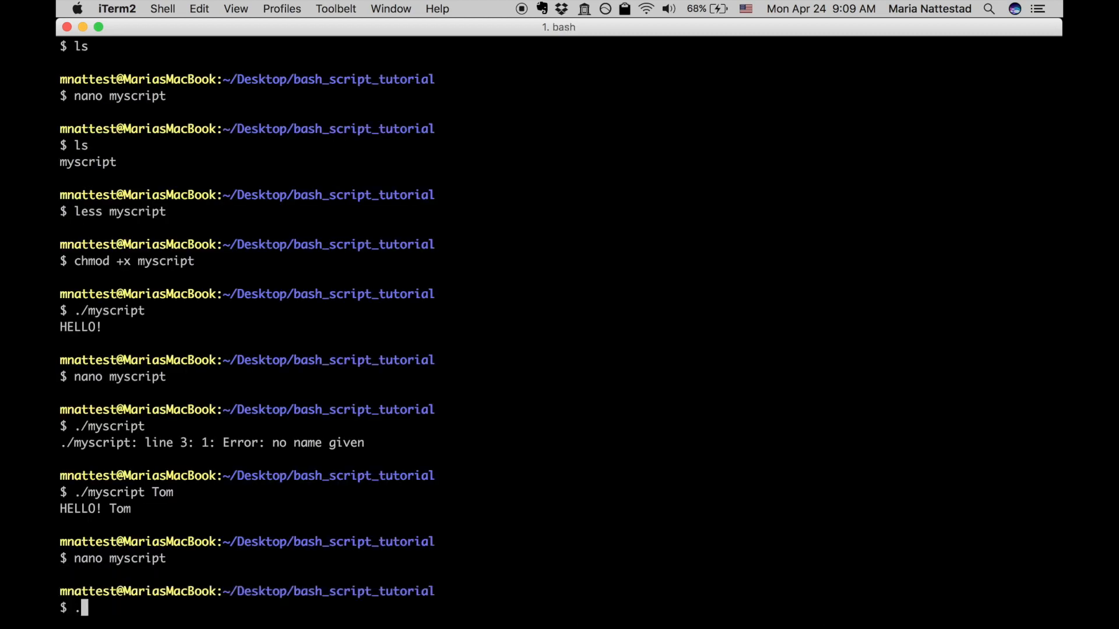
{"action": "key", "text": "Return"}
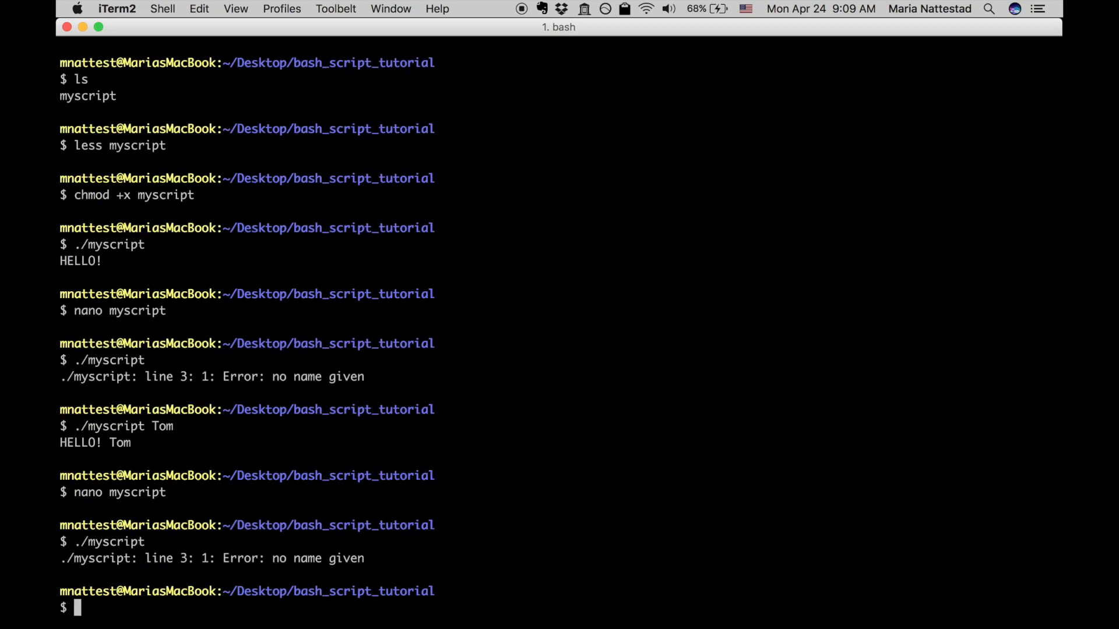
{"action": "type", "text": "./myscript Tom"}
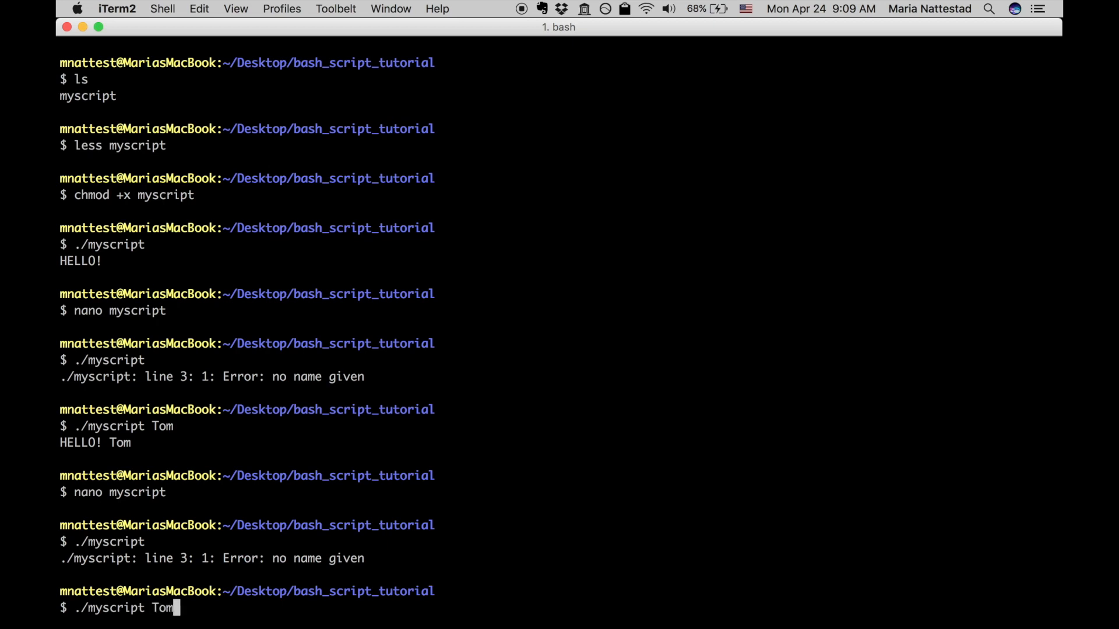
{"action": "key", "text": "Return"}
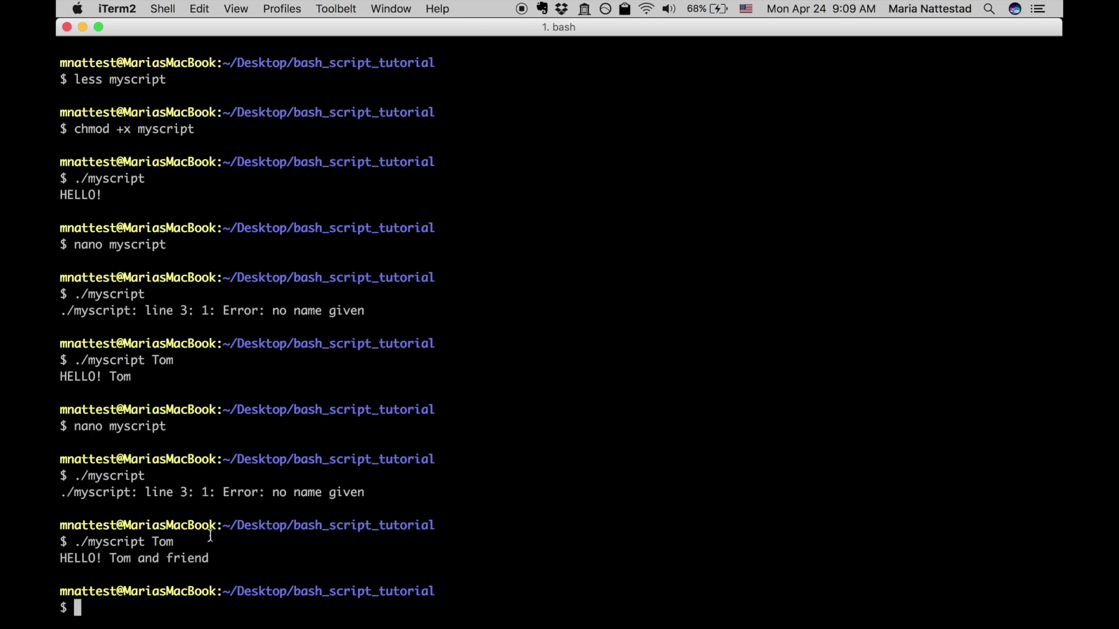
{"action": "type", "text": "./myscript Tom Jerry"}
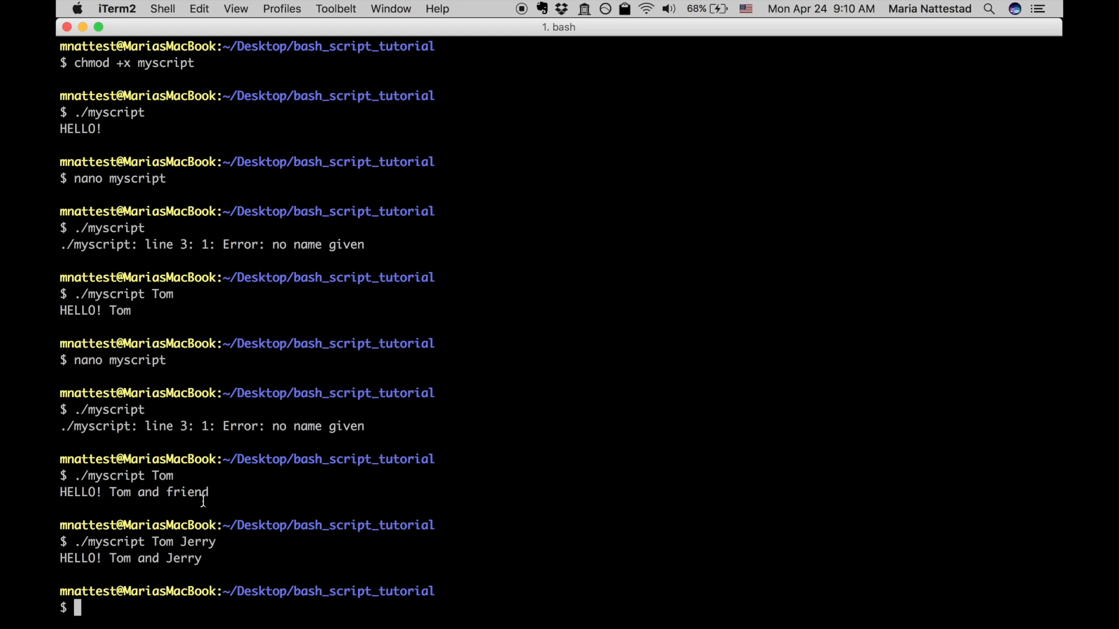
{"action": "mouse_move", "coordinate": [196, 561]}
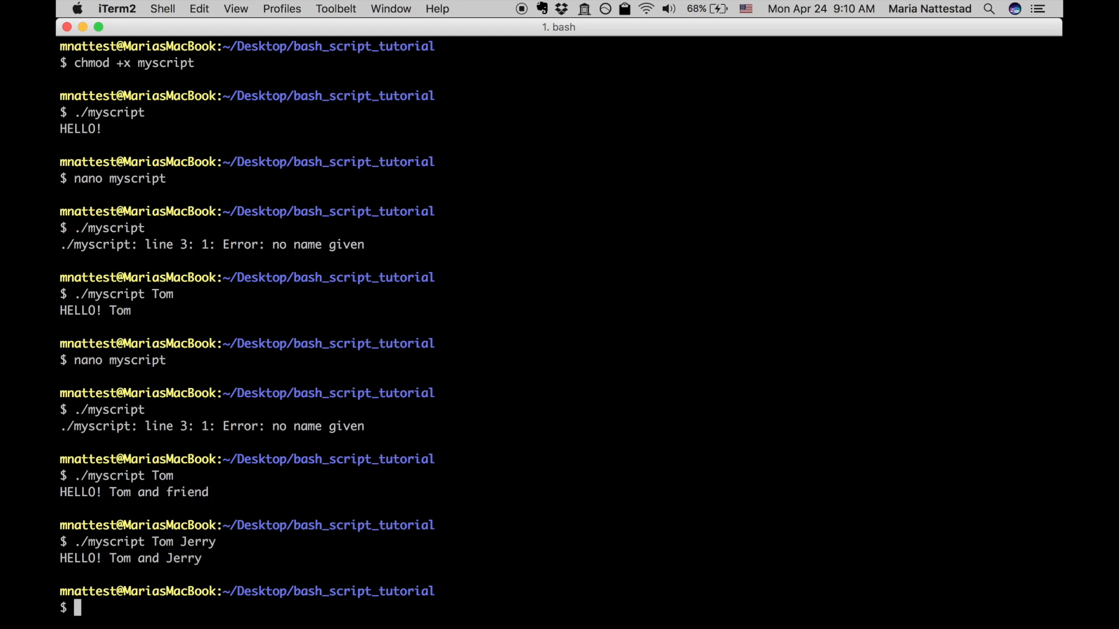
{"action": "mouse_move", "coordinate": [702, 422]}
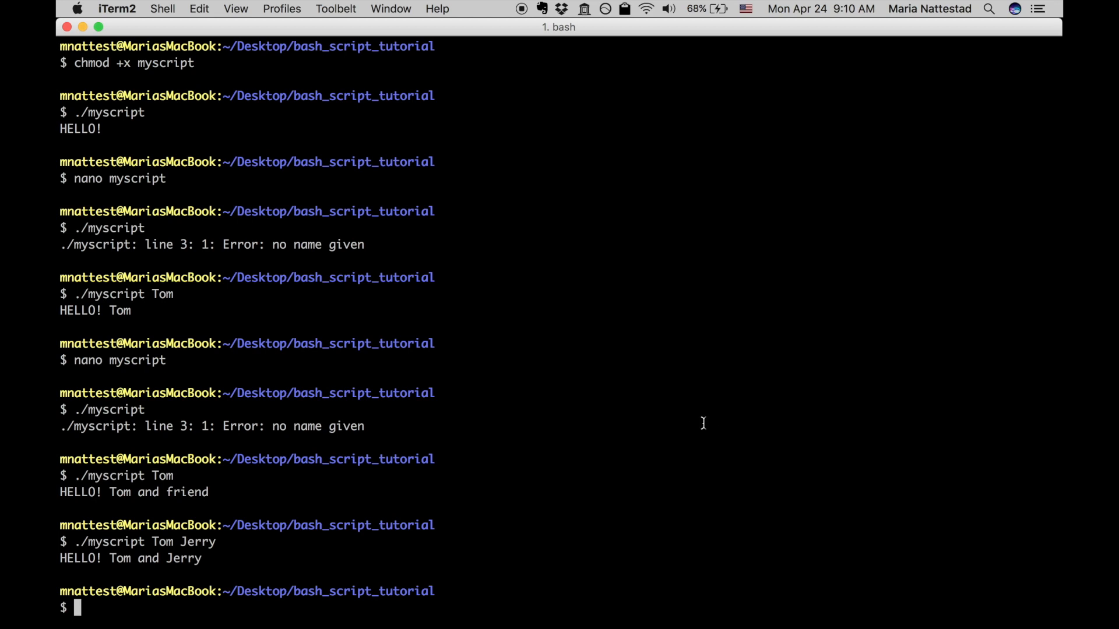